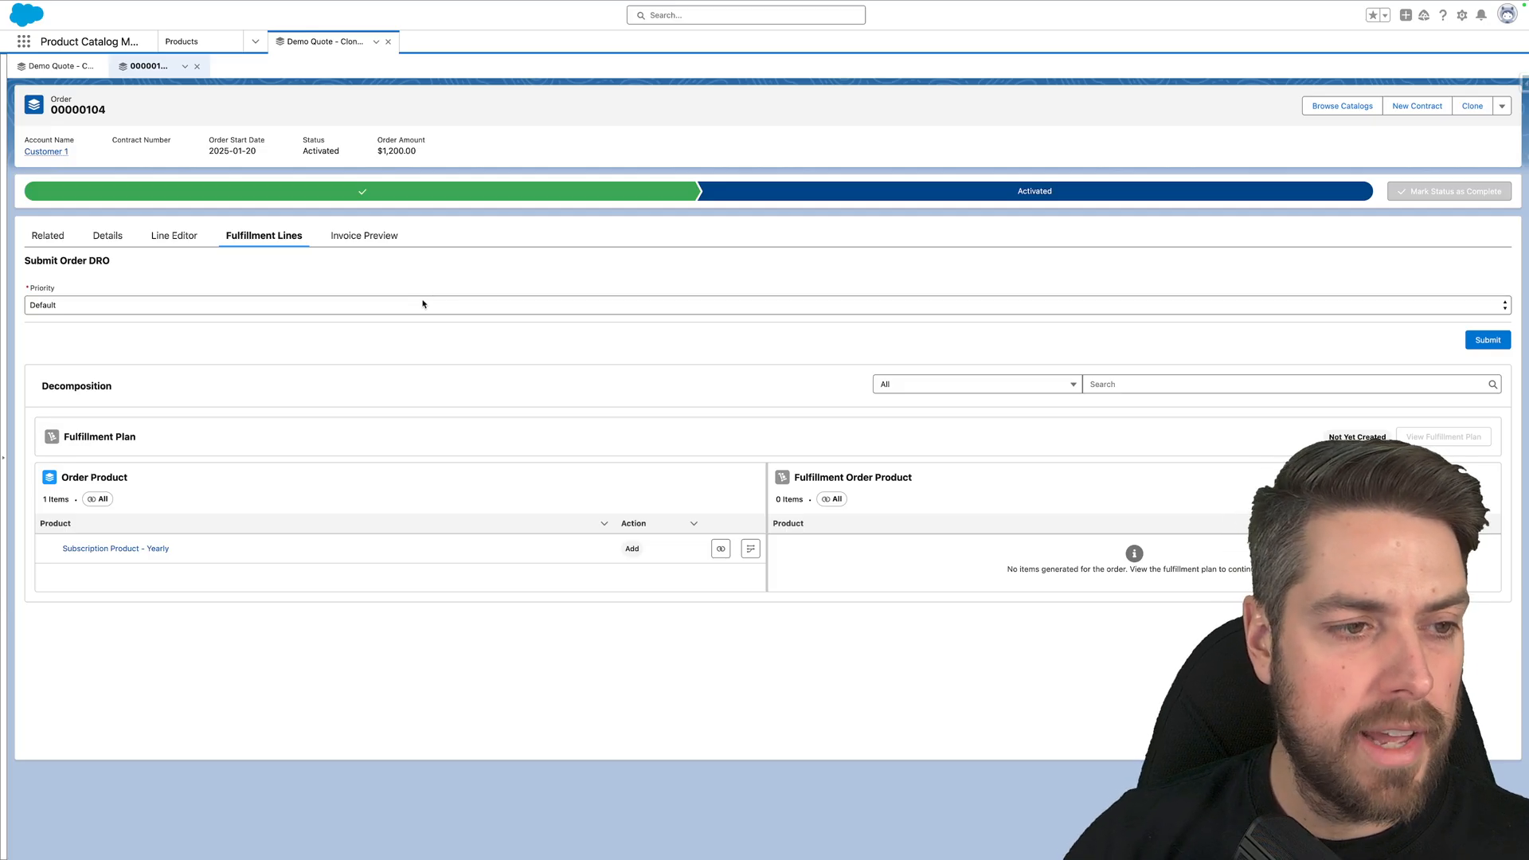
pyautogui.moveTo(414, 301)
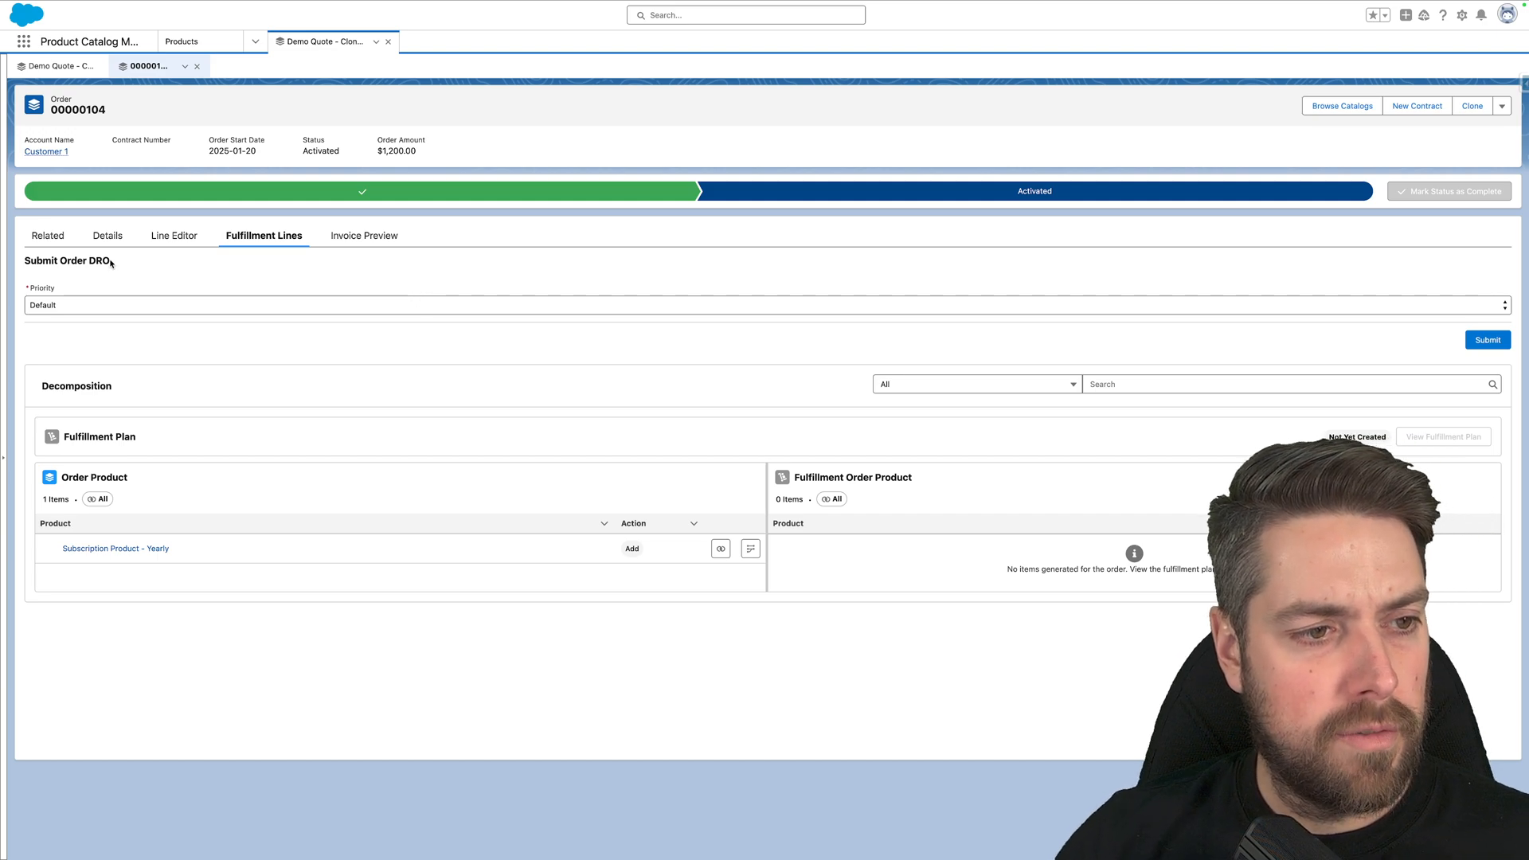
pyautogui.moveTo(340, 294)
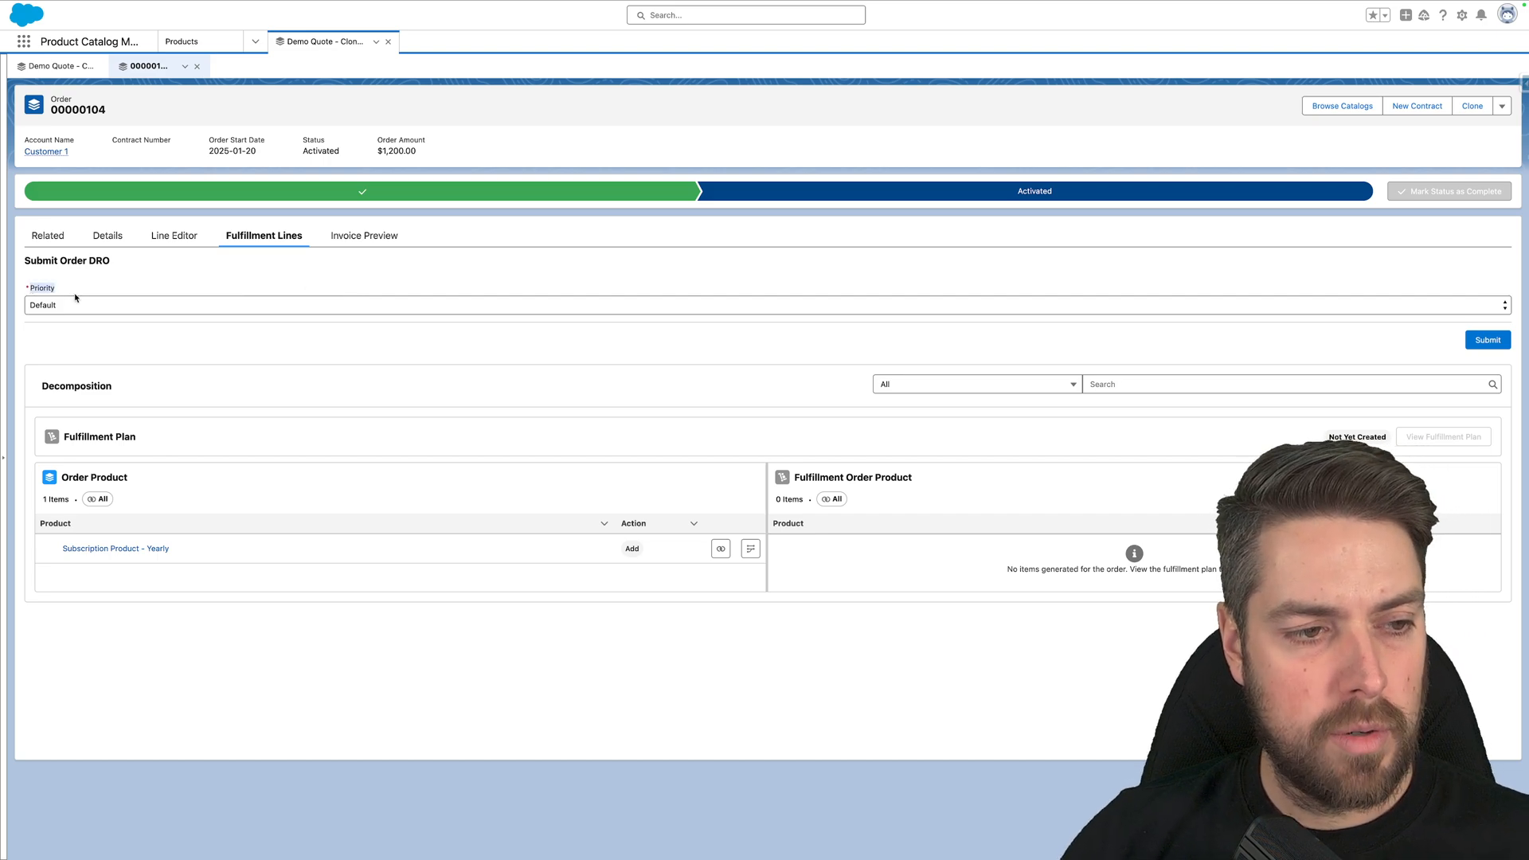
# Set the Submit Order DRO priority to High and submit order 00000104 for fulfillment
pyautogui.click(761, 304)
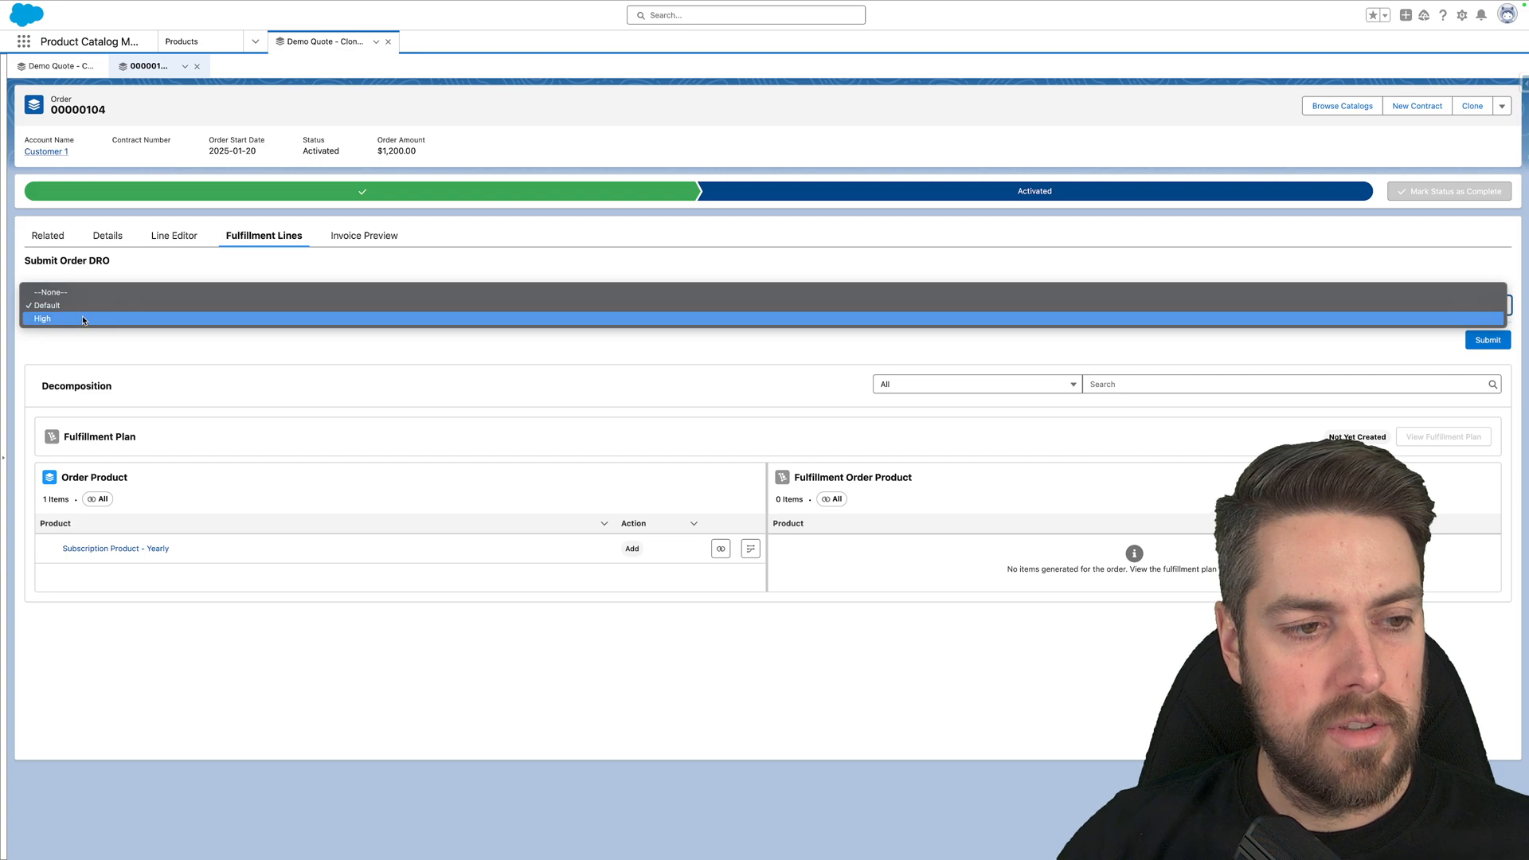
pyautogui.click(43, 304)
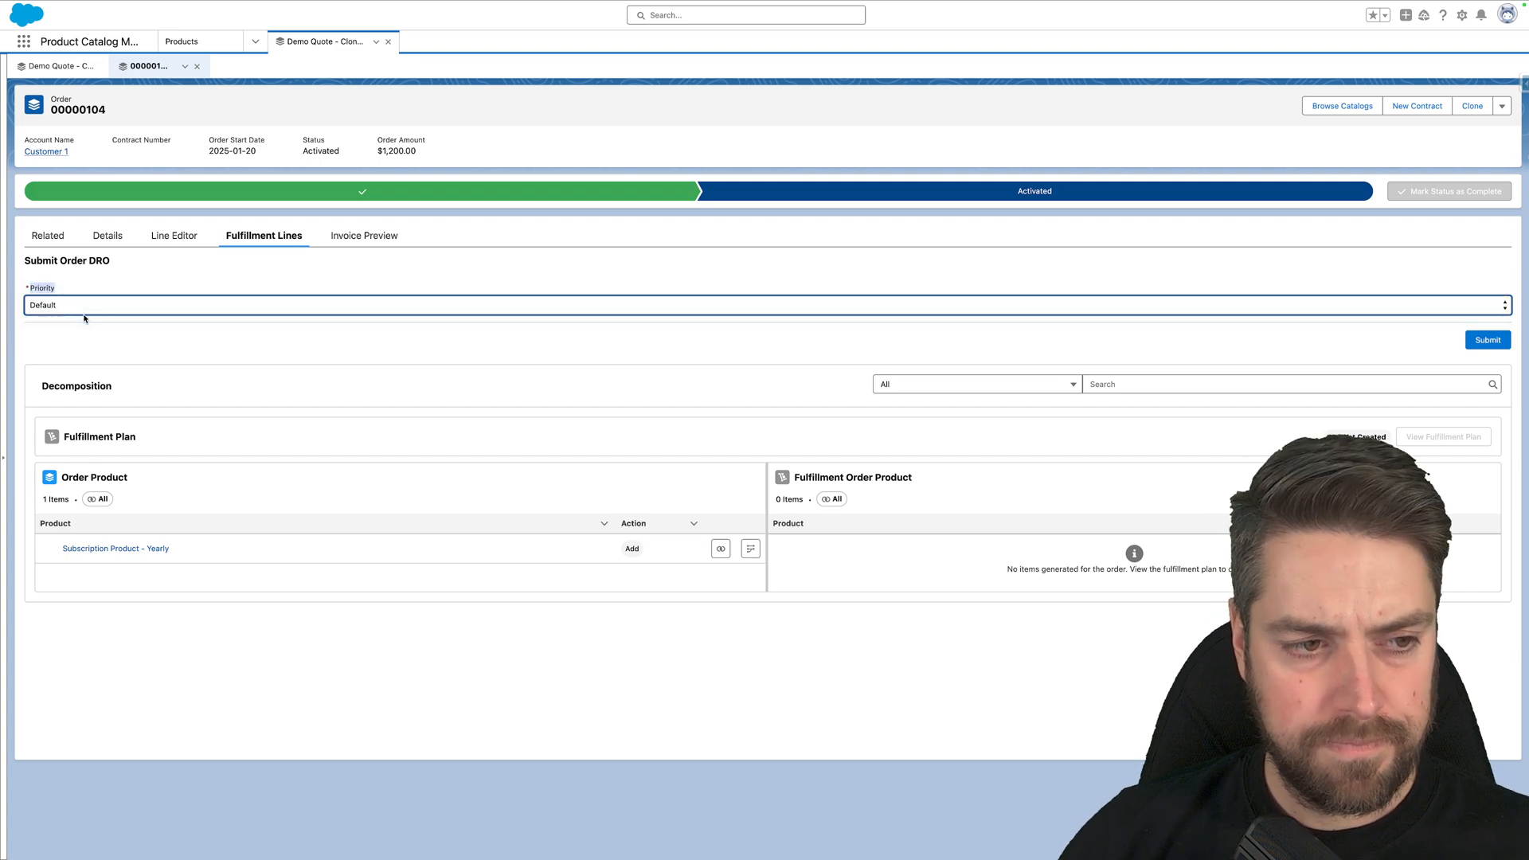
pyautogui.click(764, 305)
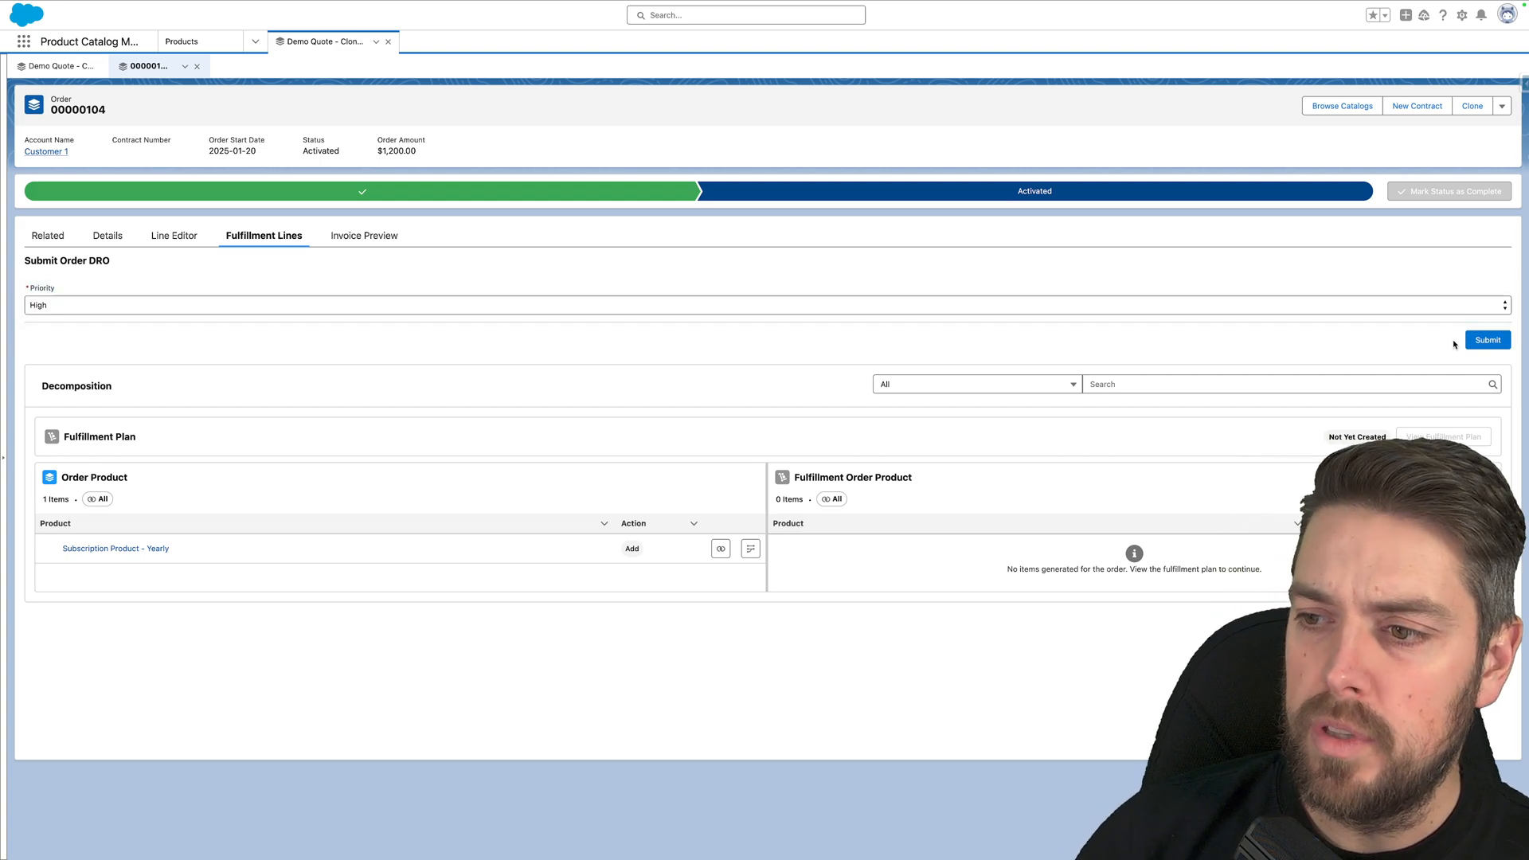
pyautogui.click(1486, 340)
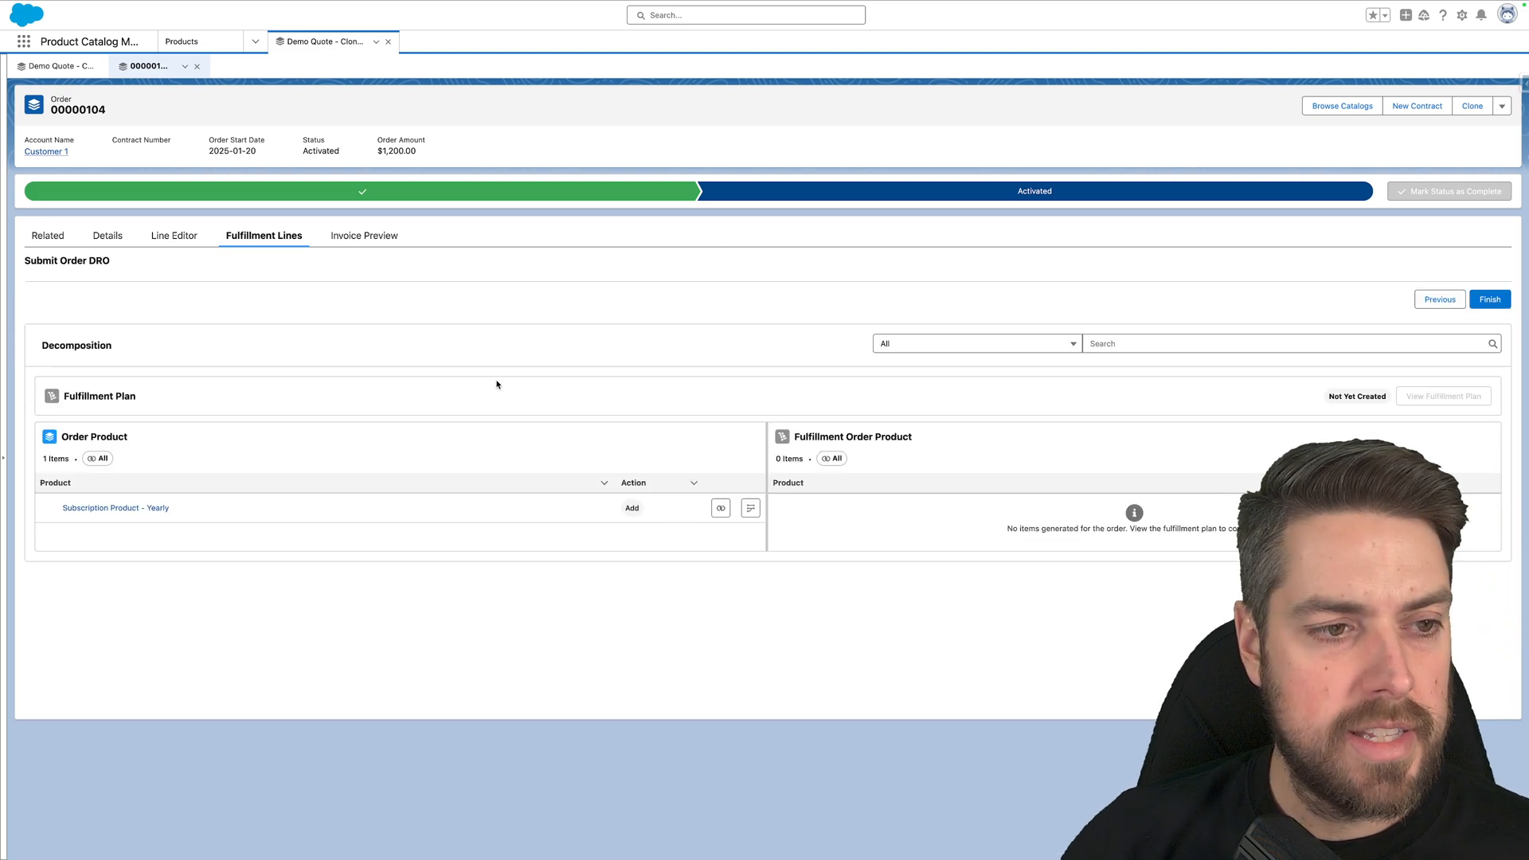
pyautogui.moveTo(562, 370)
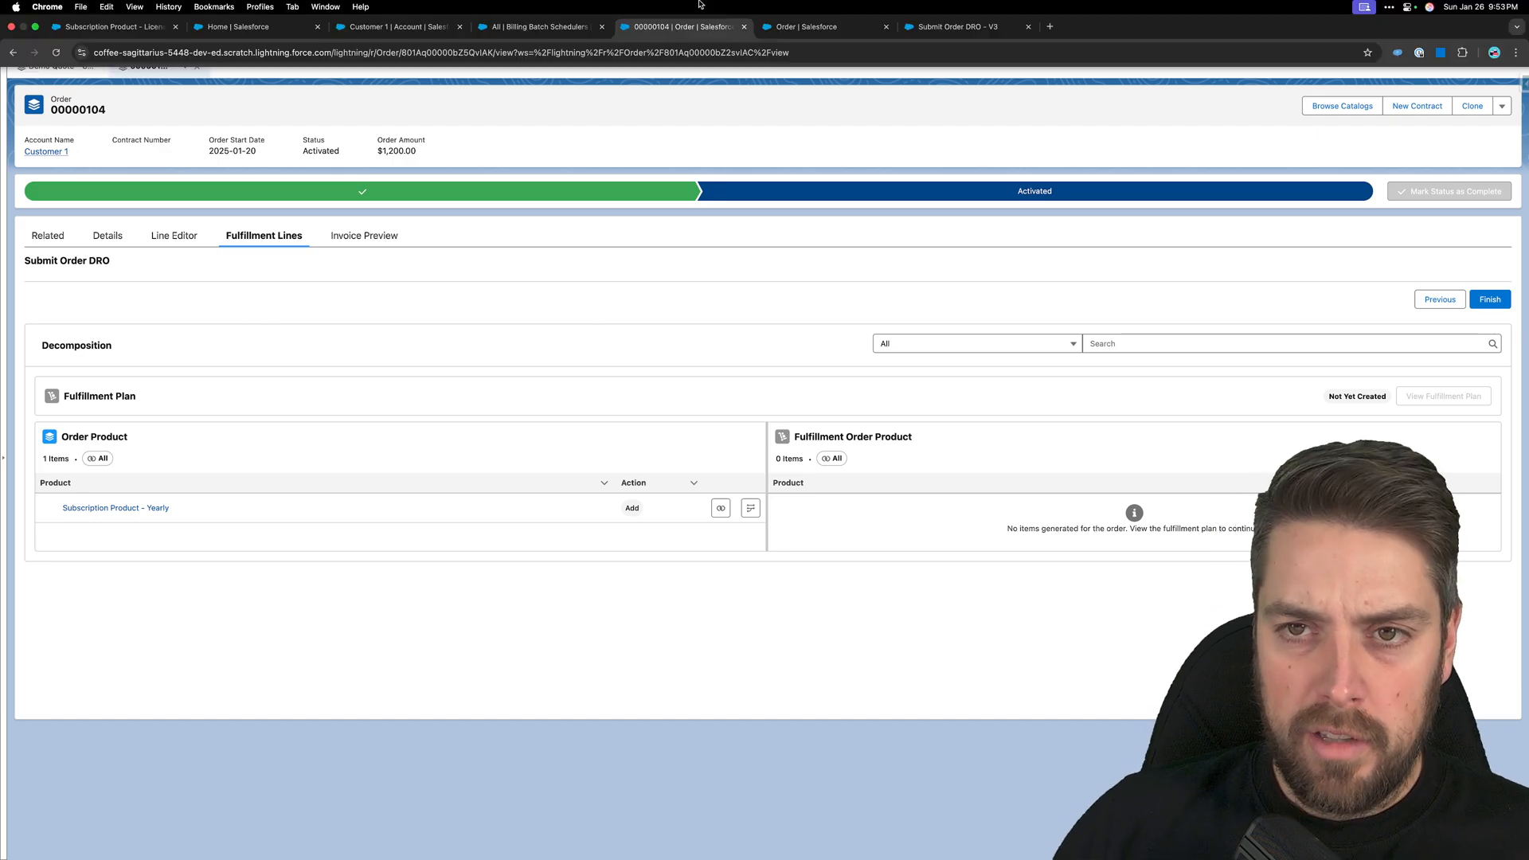
# Review the Submit Order action's Fulfillment Priority help, then move to the Subscription Product - Licenses workspace
pyautogui.click(954, 26)
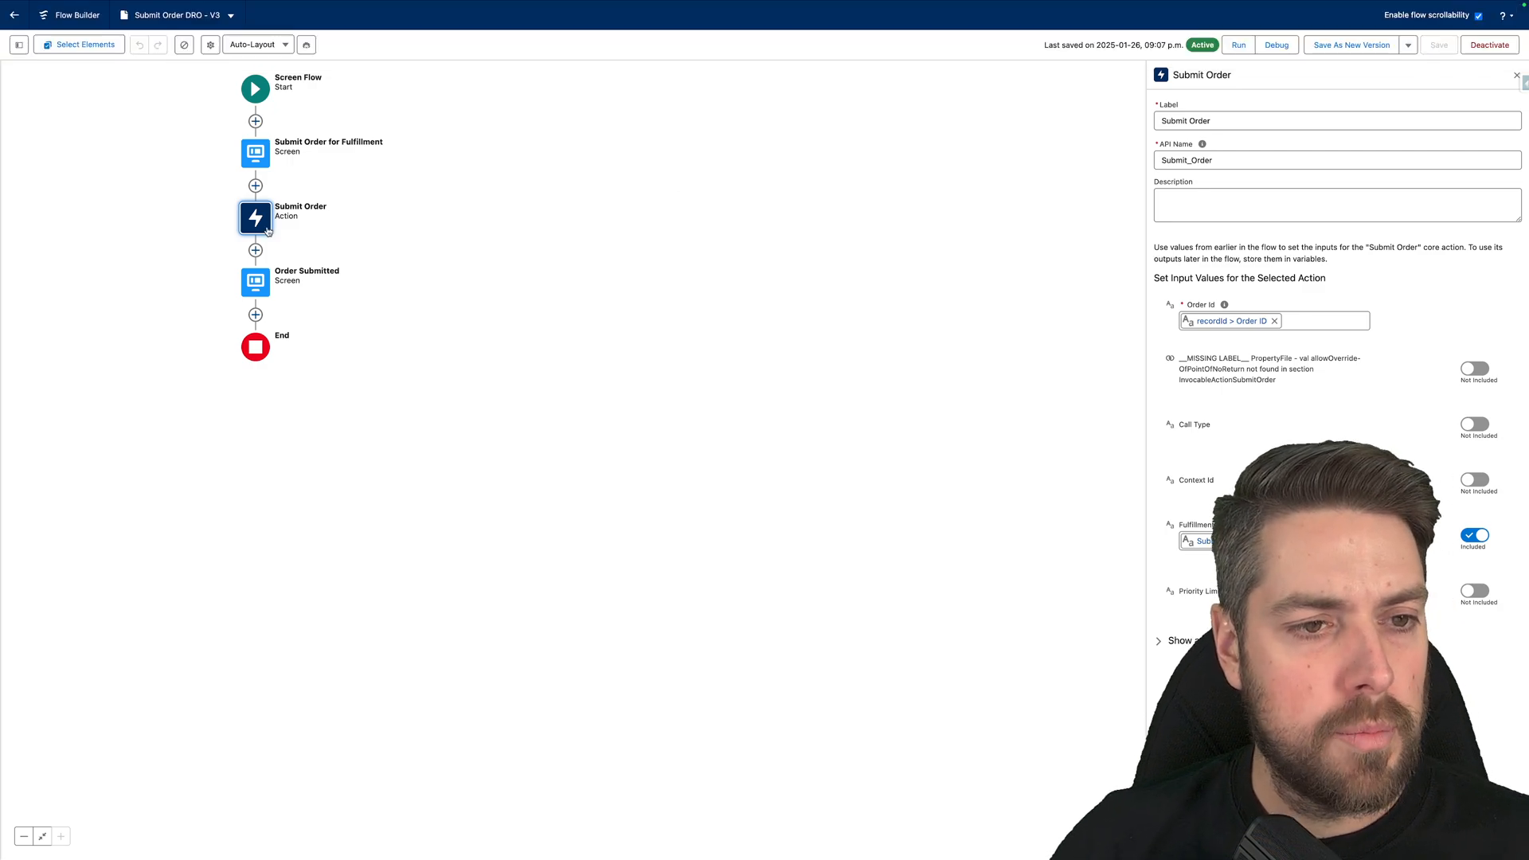
pyautogui.moveTo(1148, 414)
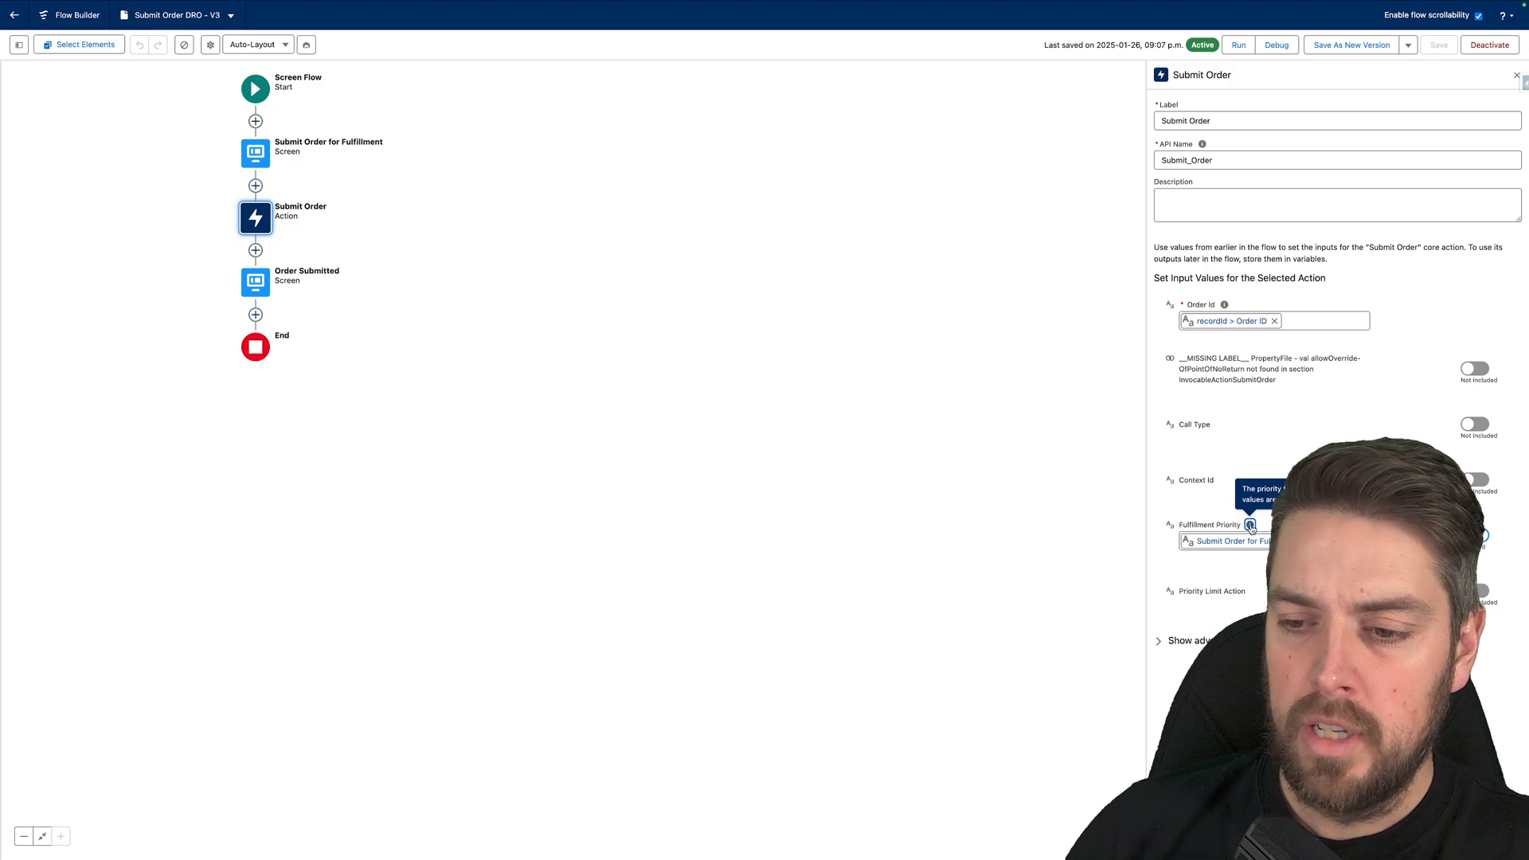
pyautogui.click(1476, 534)
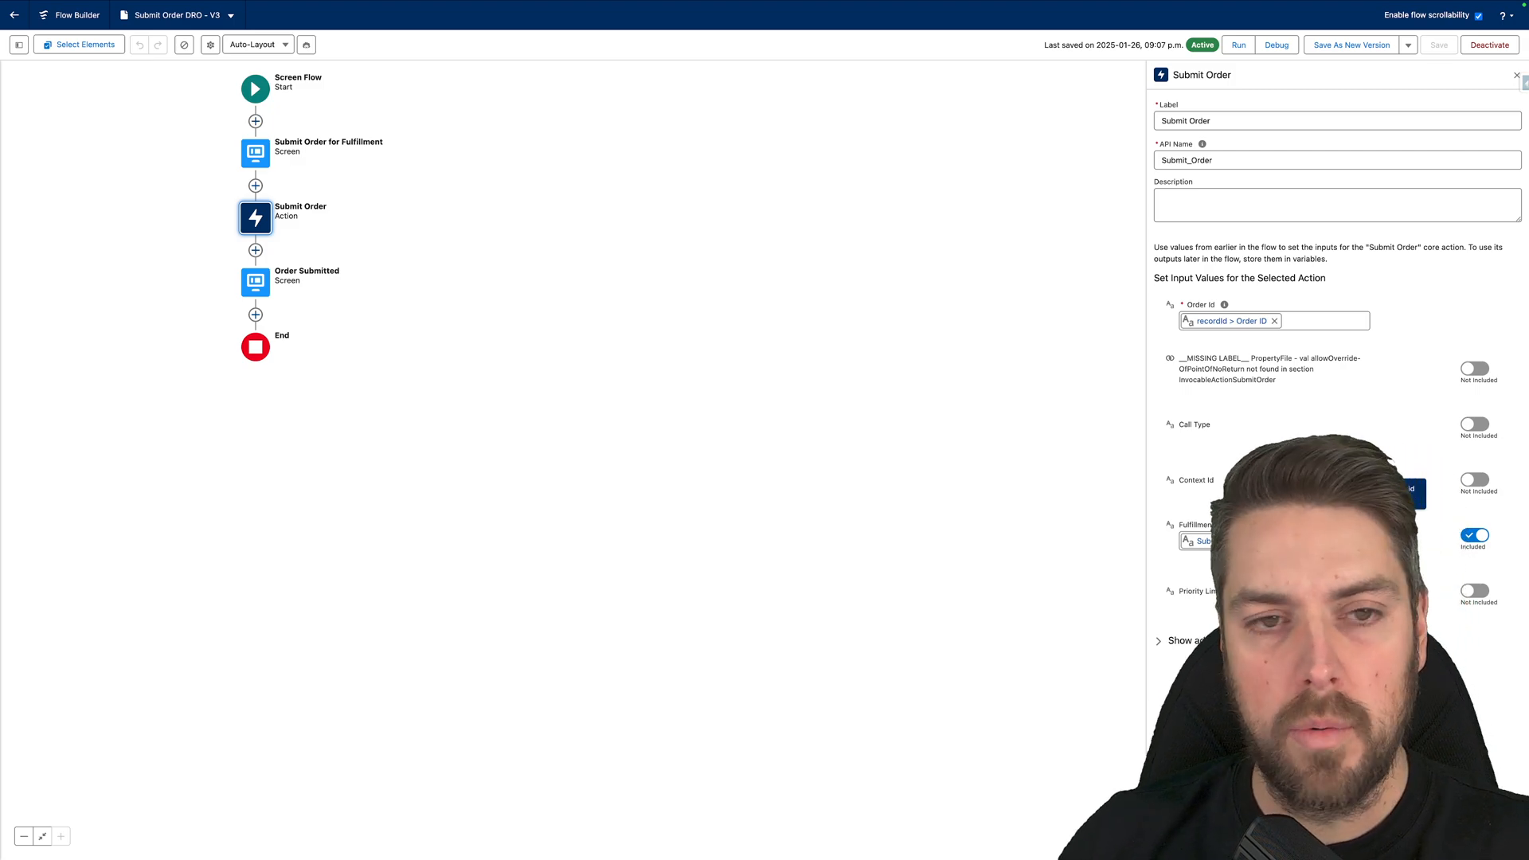
pyautogui.click(110, 26)
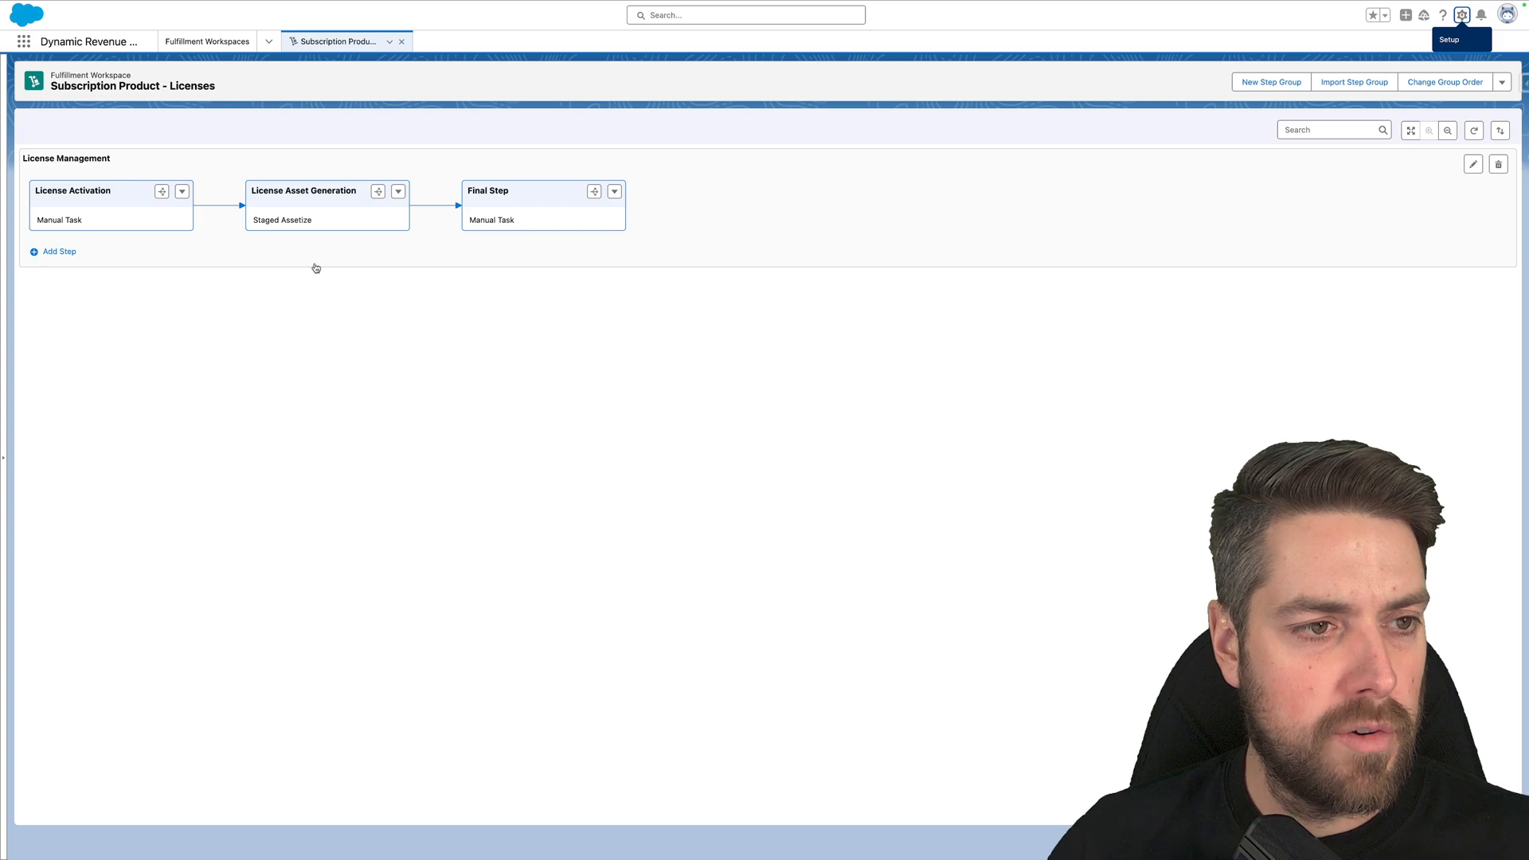
pyautogui.moveTo(212, 247)
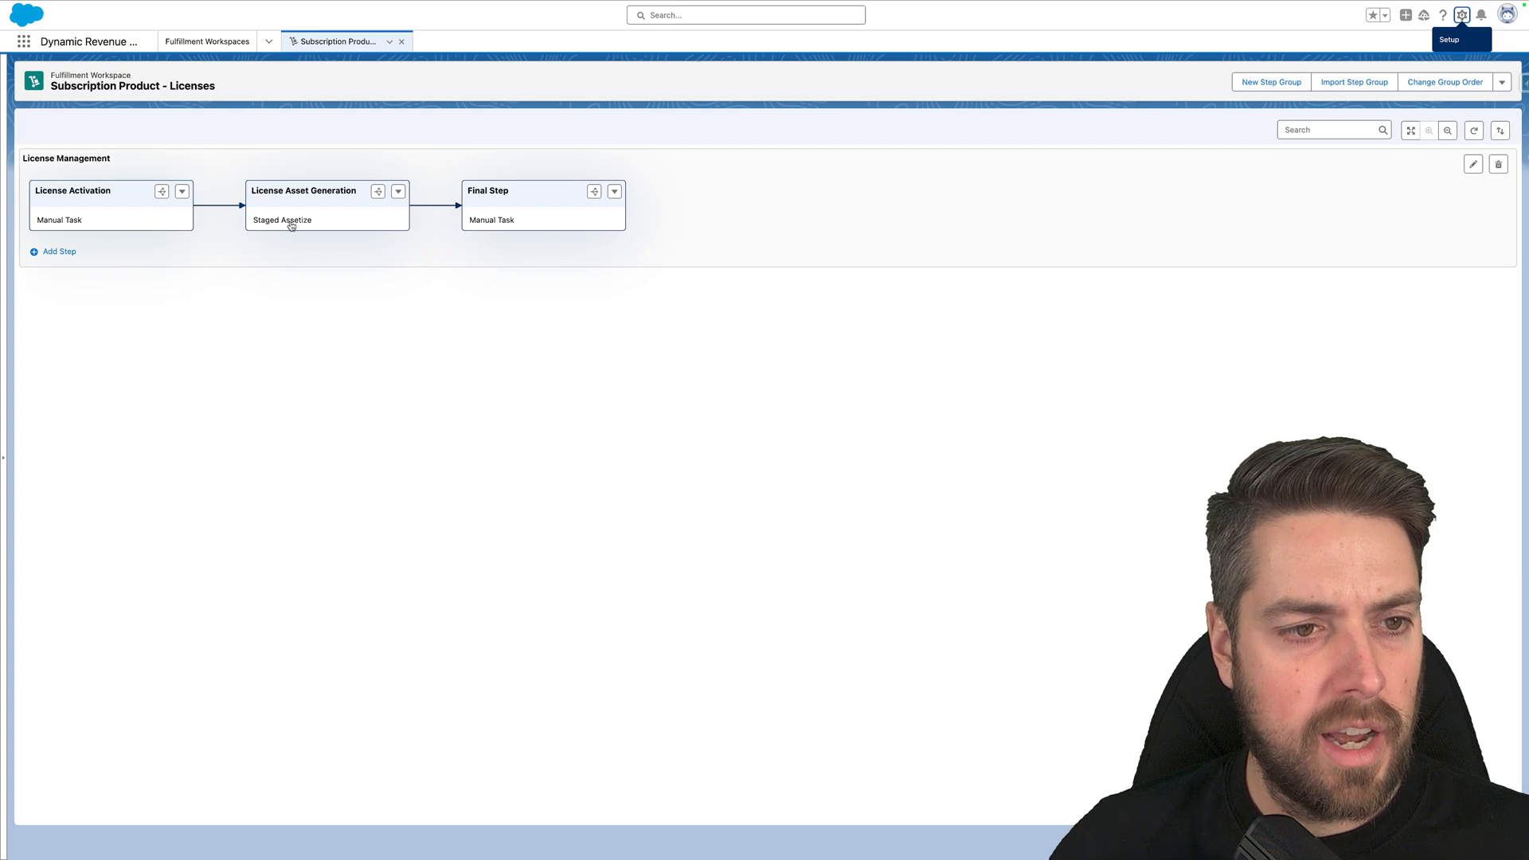
# Bring up the Edit License Asset Generation form showing its Staged Assetize step type
pyautogui.click(304, 191)
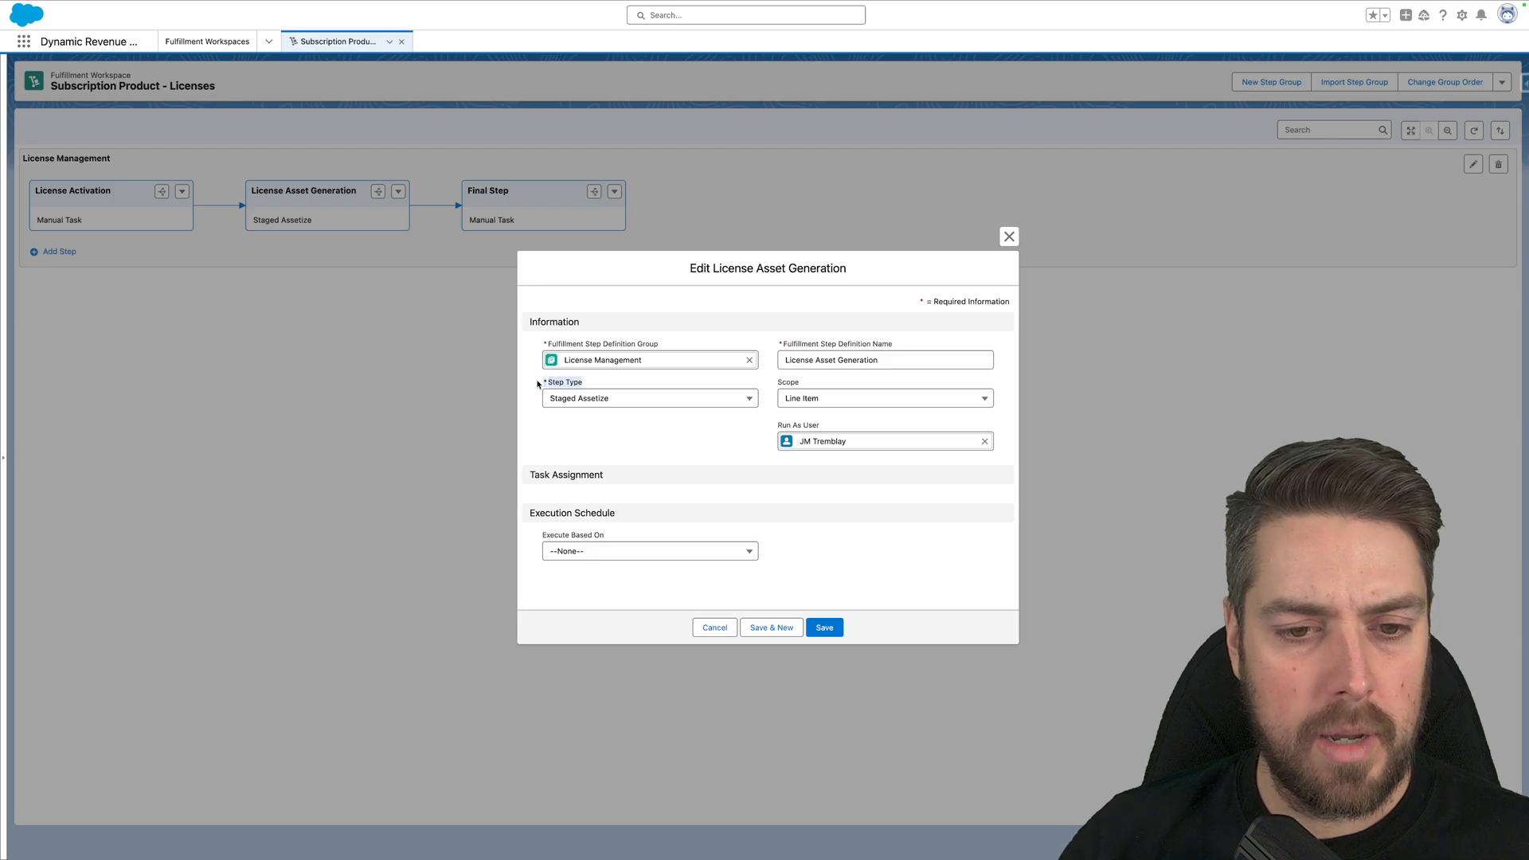
pyautogui.click(650, 398)
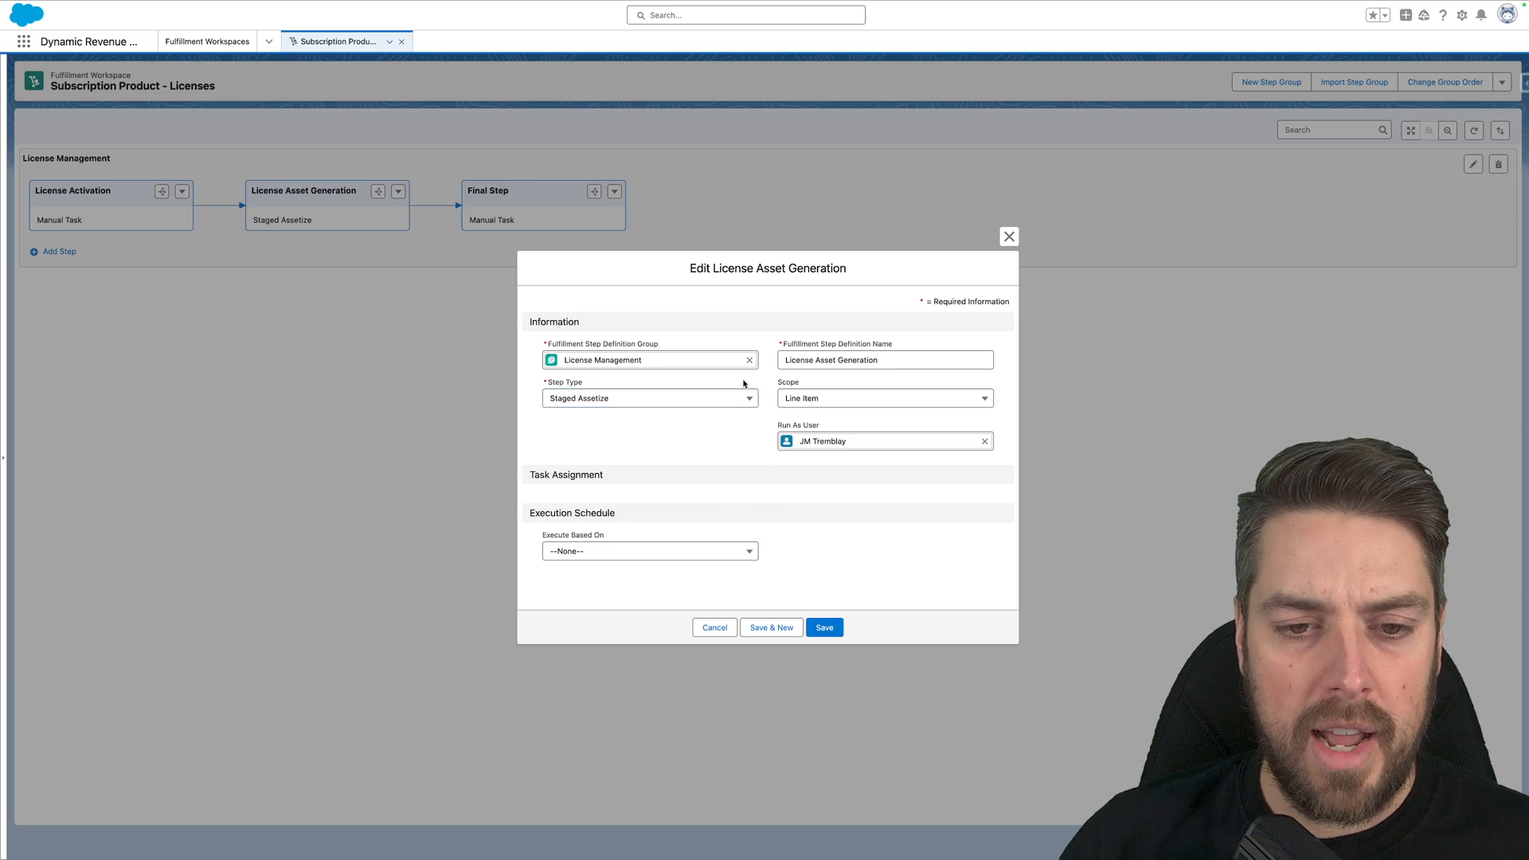
pyautogui.moveTo(722, 434)
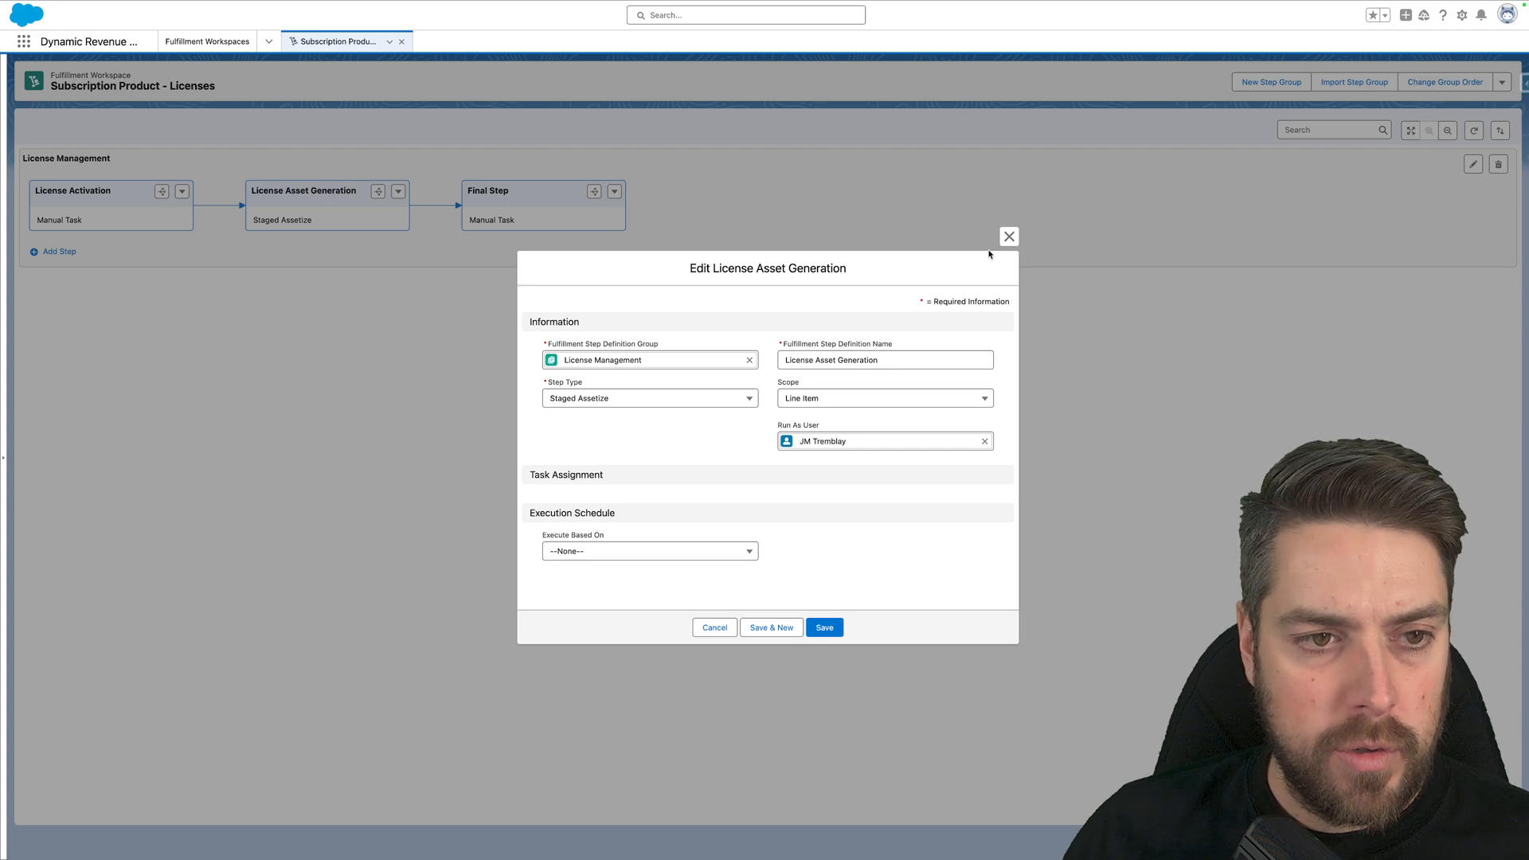
pyautogui.moveTo(973, 253)
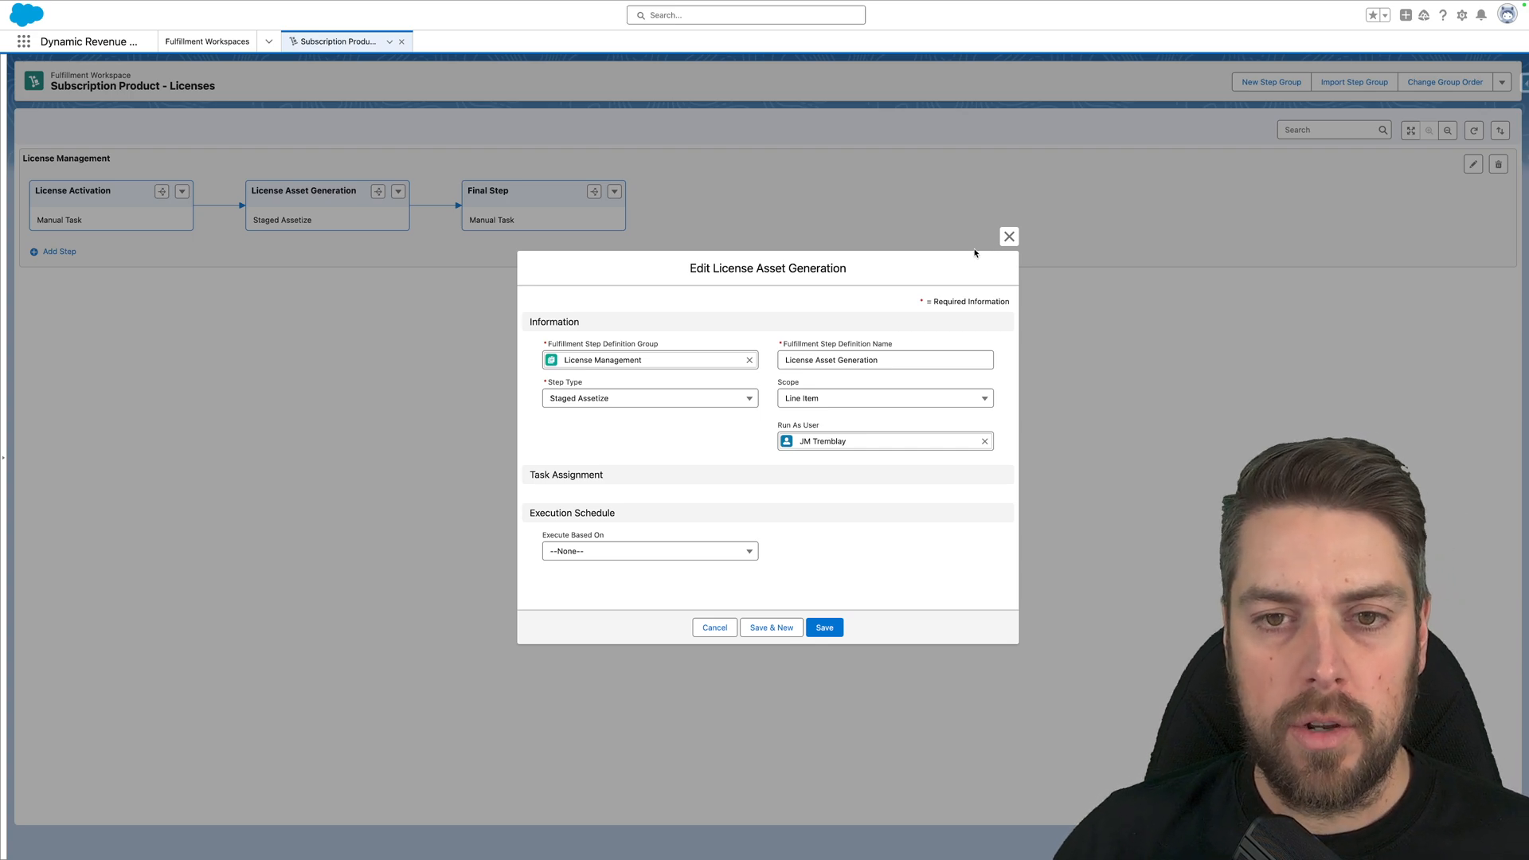
pyautogui.moveTo(718, 430)
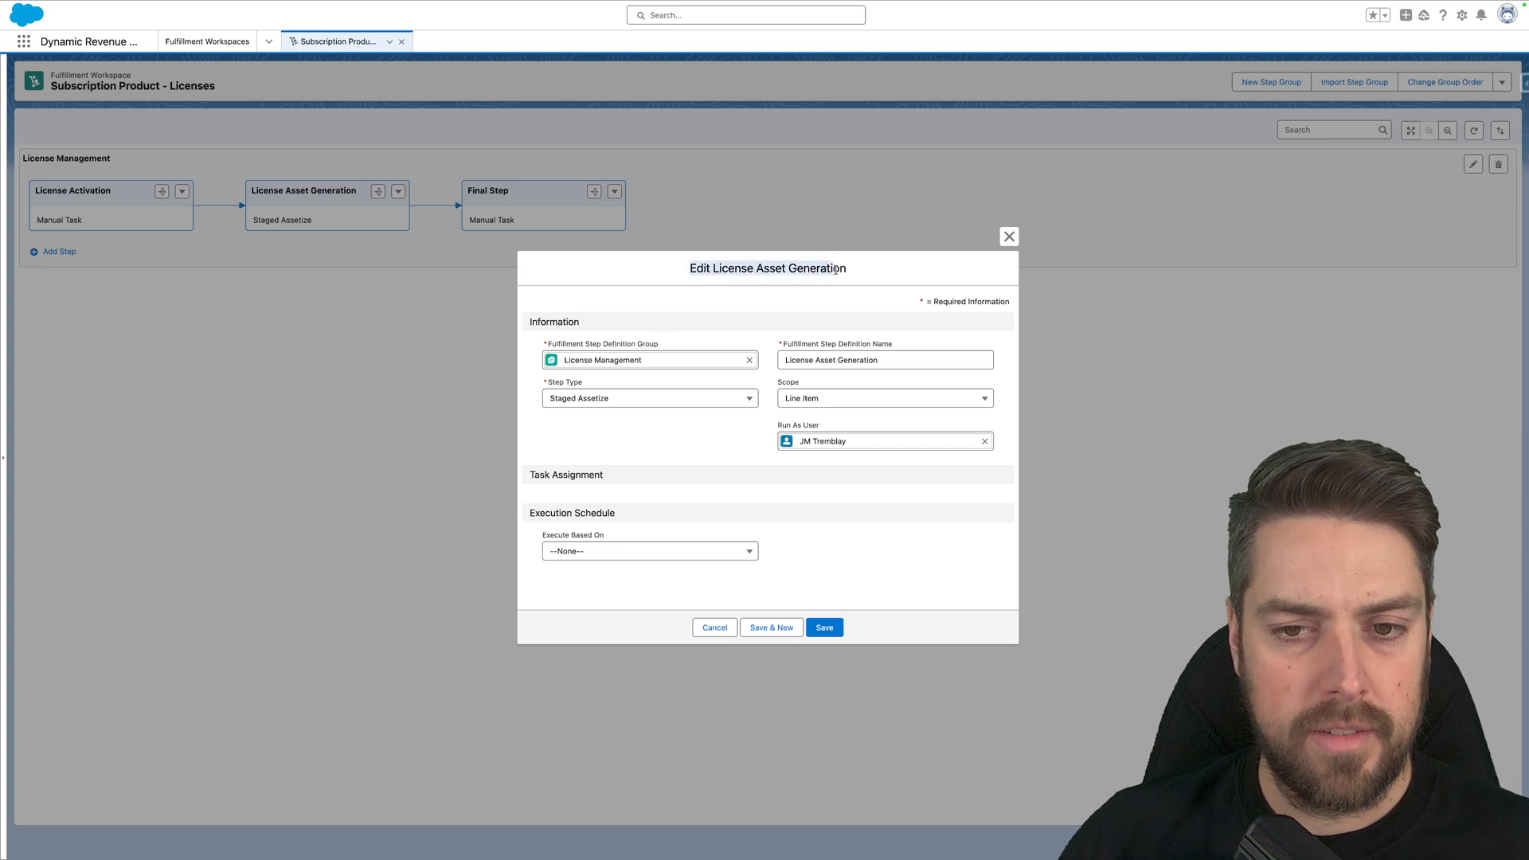
pyautogui.moveTo(678, 421)
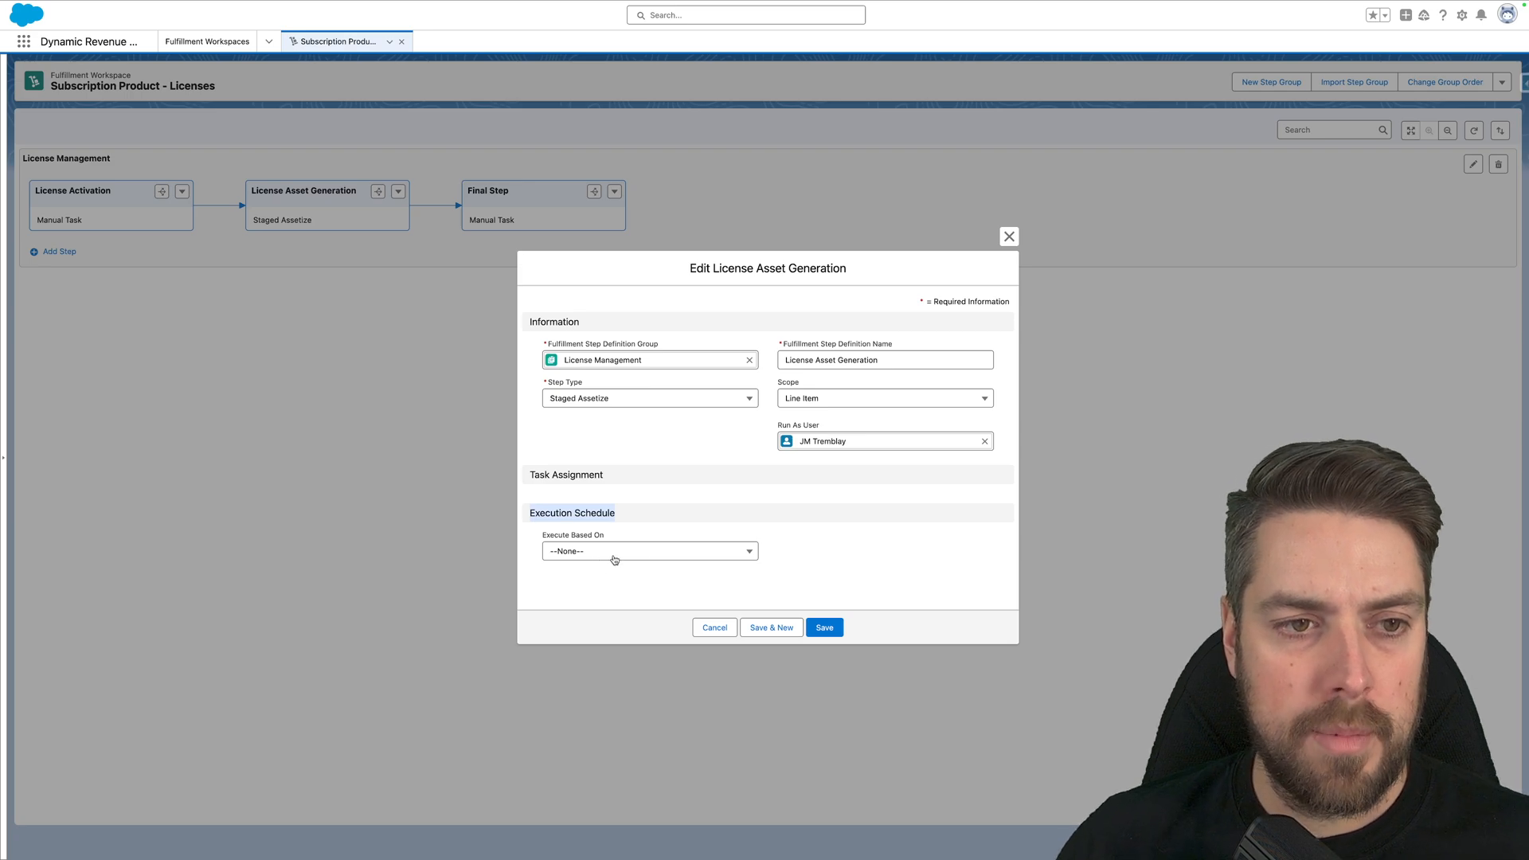
pyautogui.moveTo(592, 559)
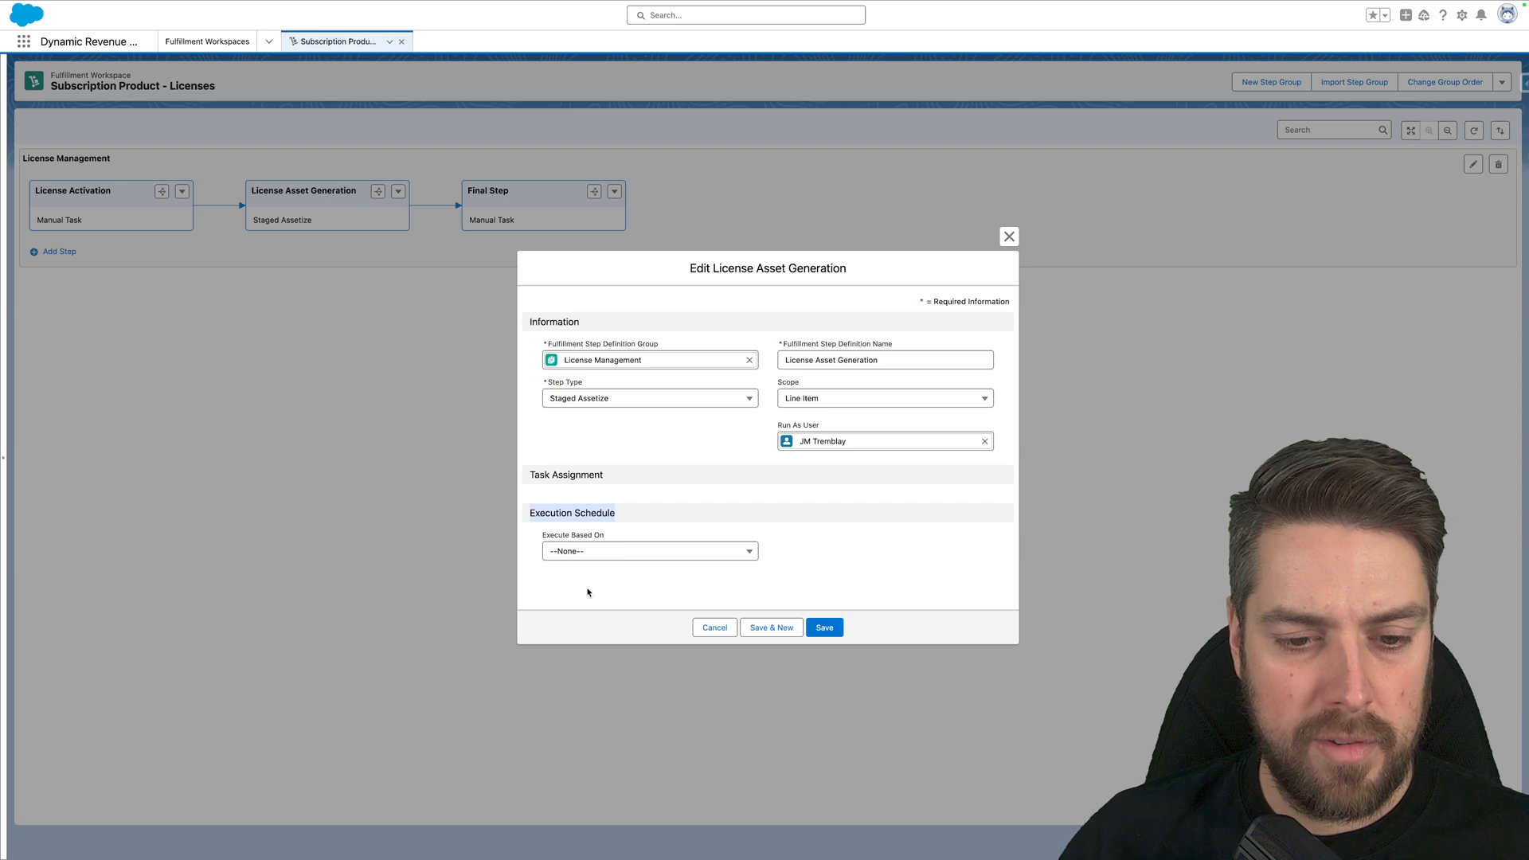
# Set Execute Based On to Previous Steps' Execution Date with a 5 Hours delay
pyautogui.click(648, 550)
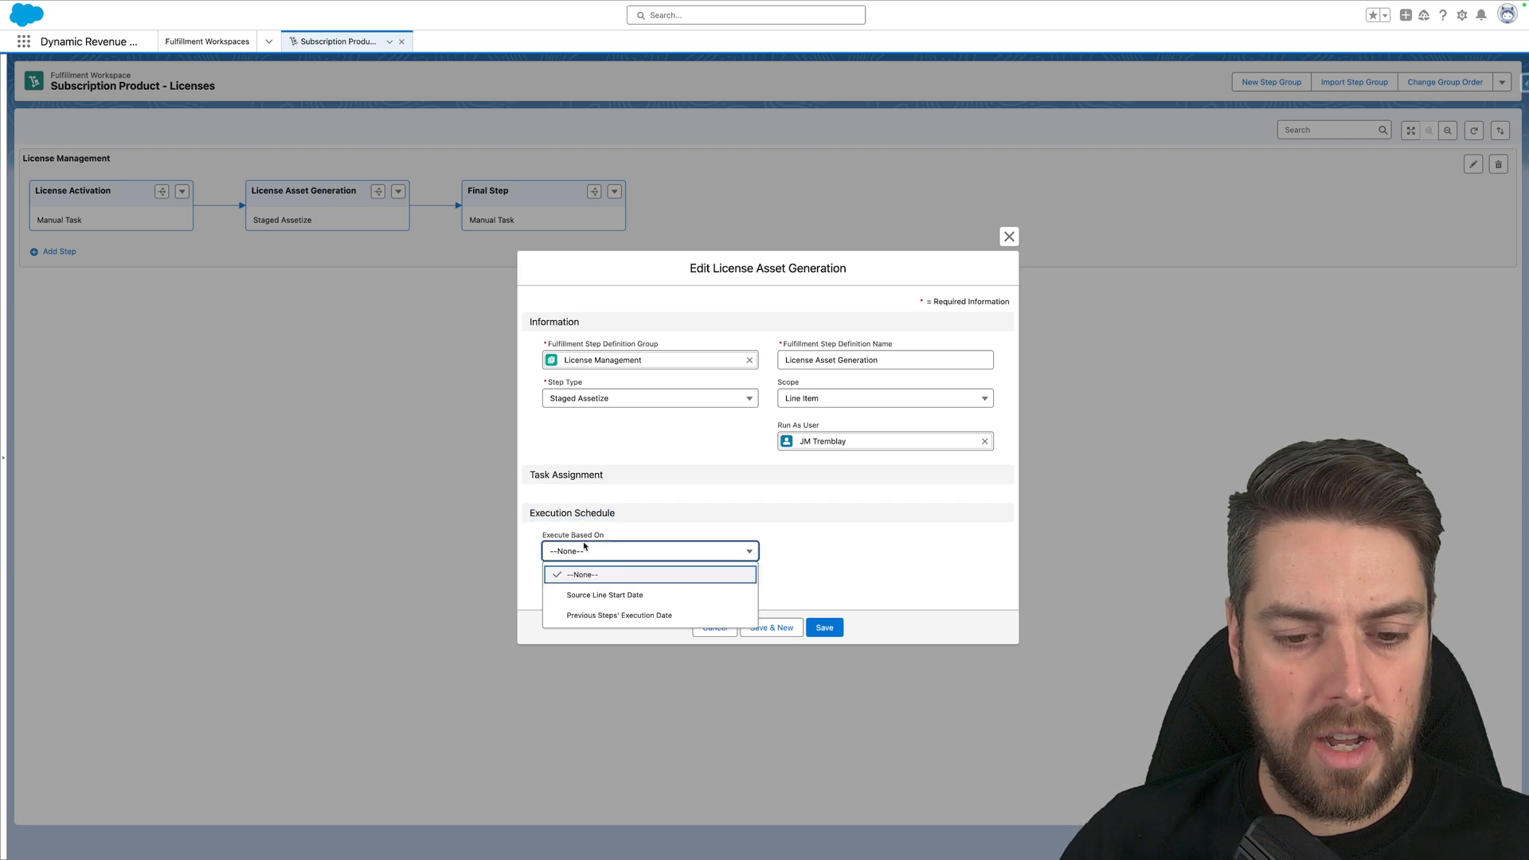
pyautogui.click(604, 595)
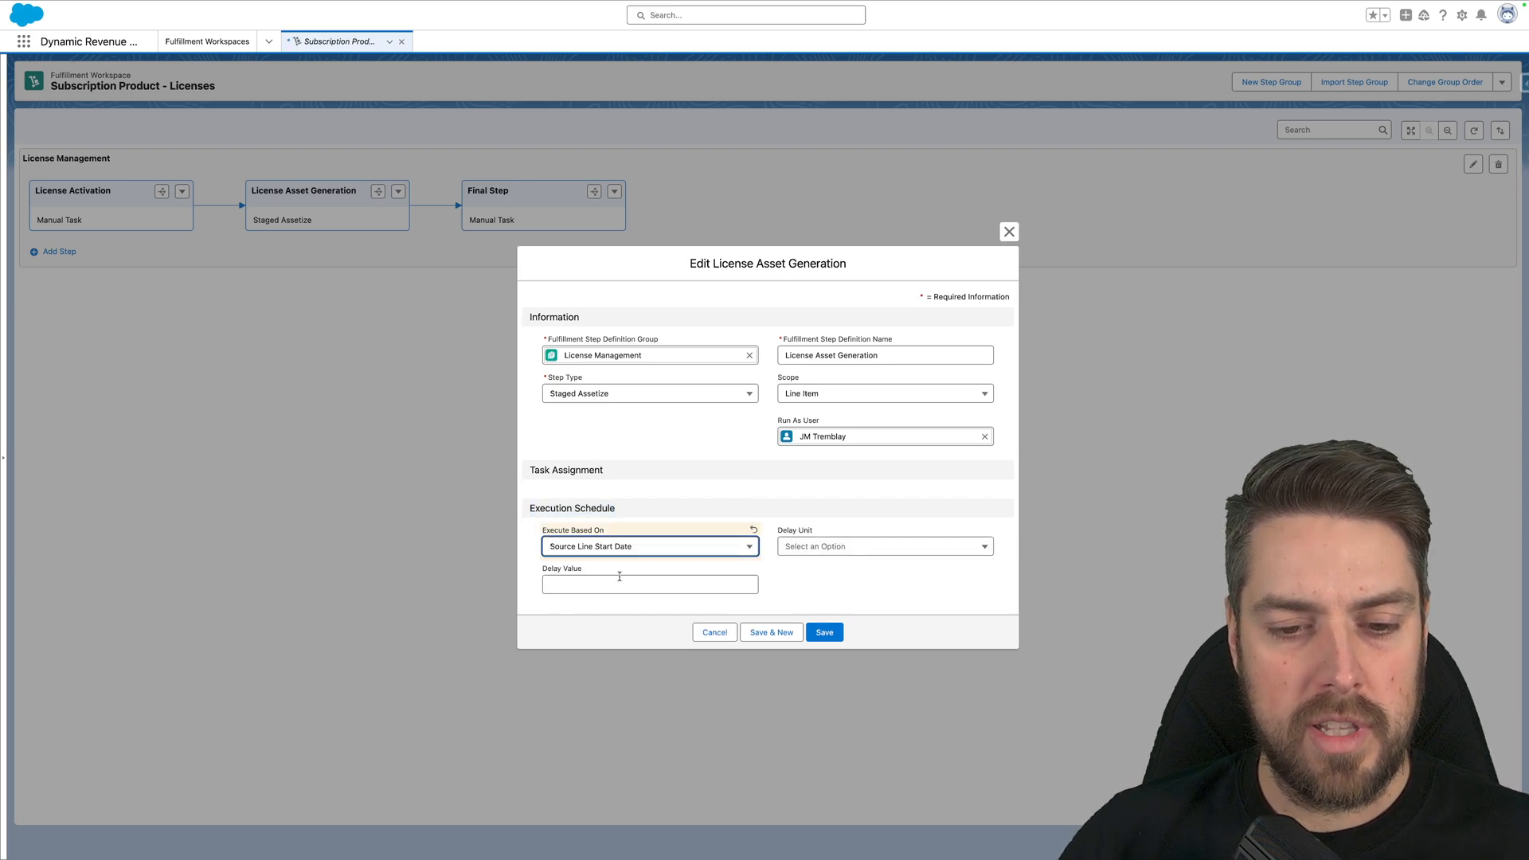
pyautogui.click(882, 545)
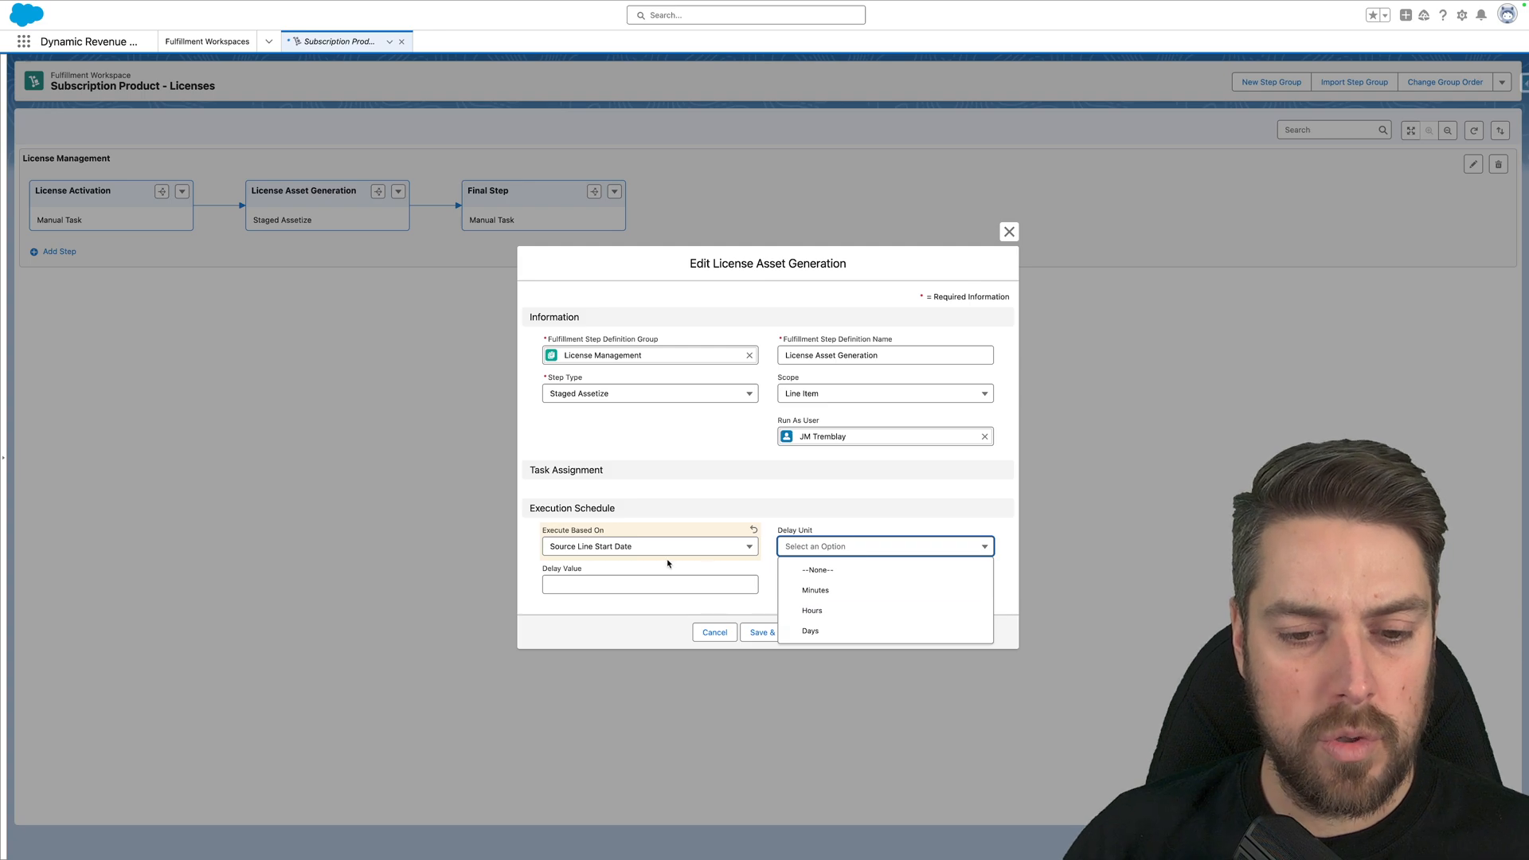
pyautogui.click(811, 611)
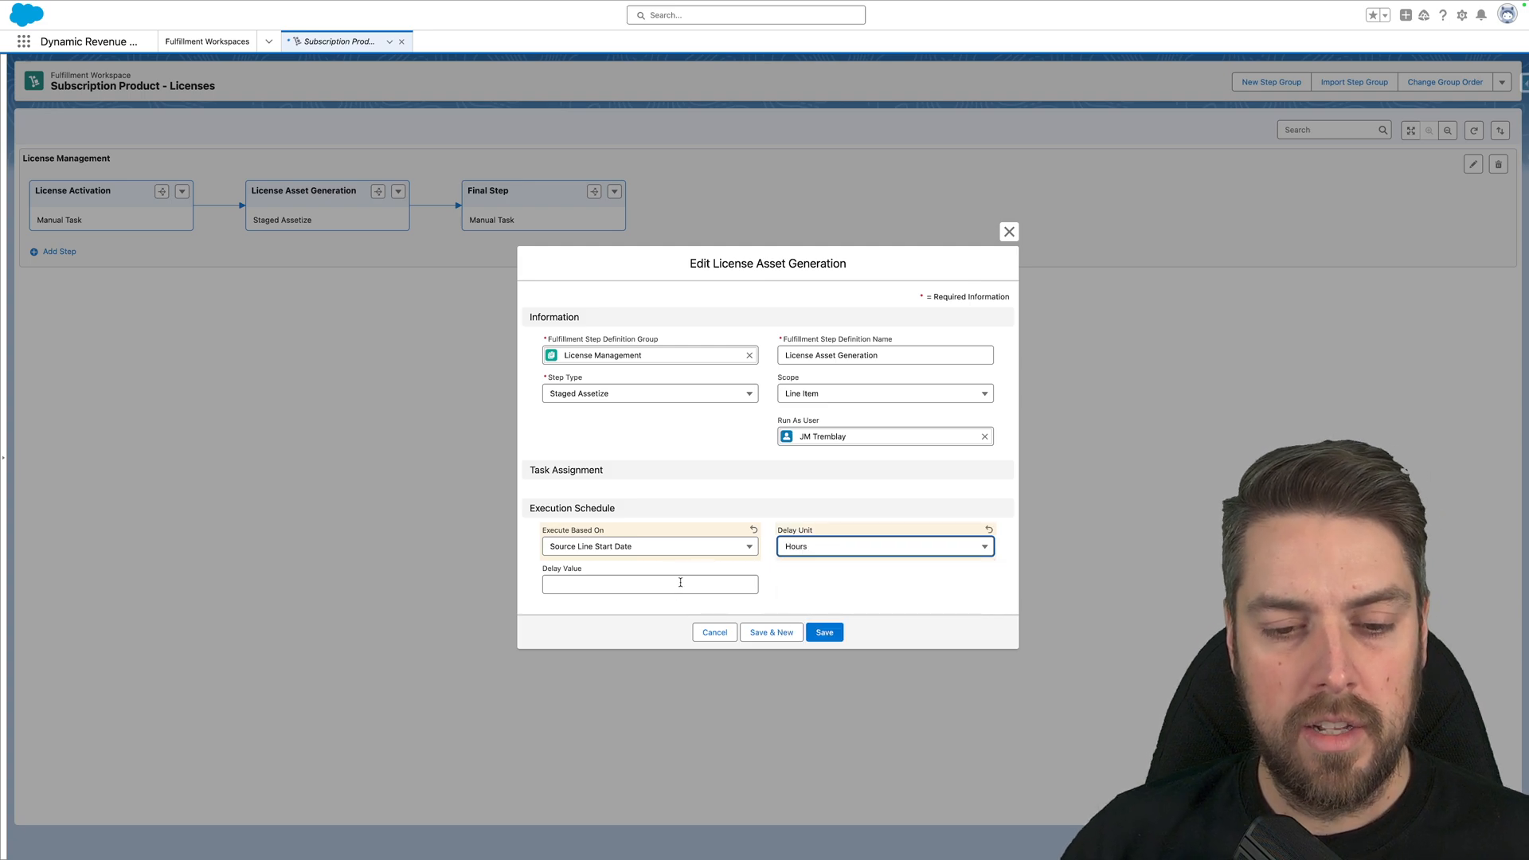
pyautogui.write('5')
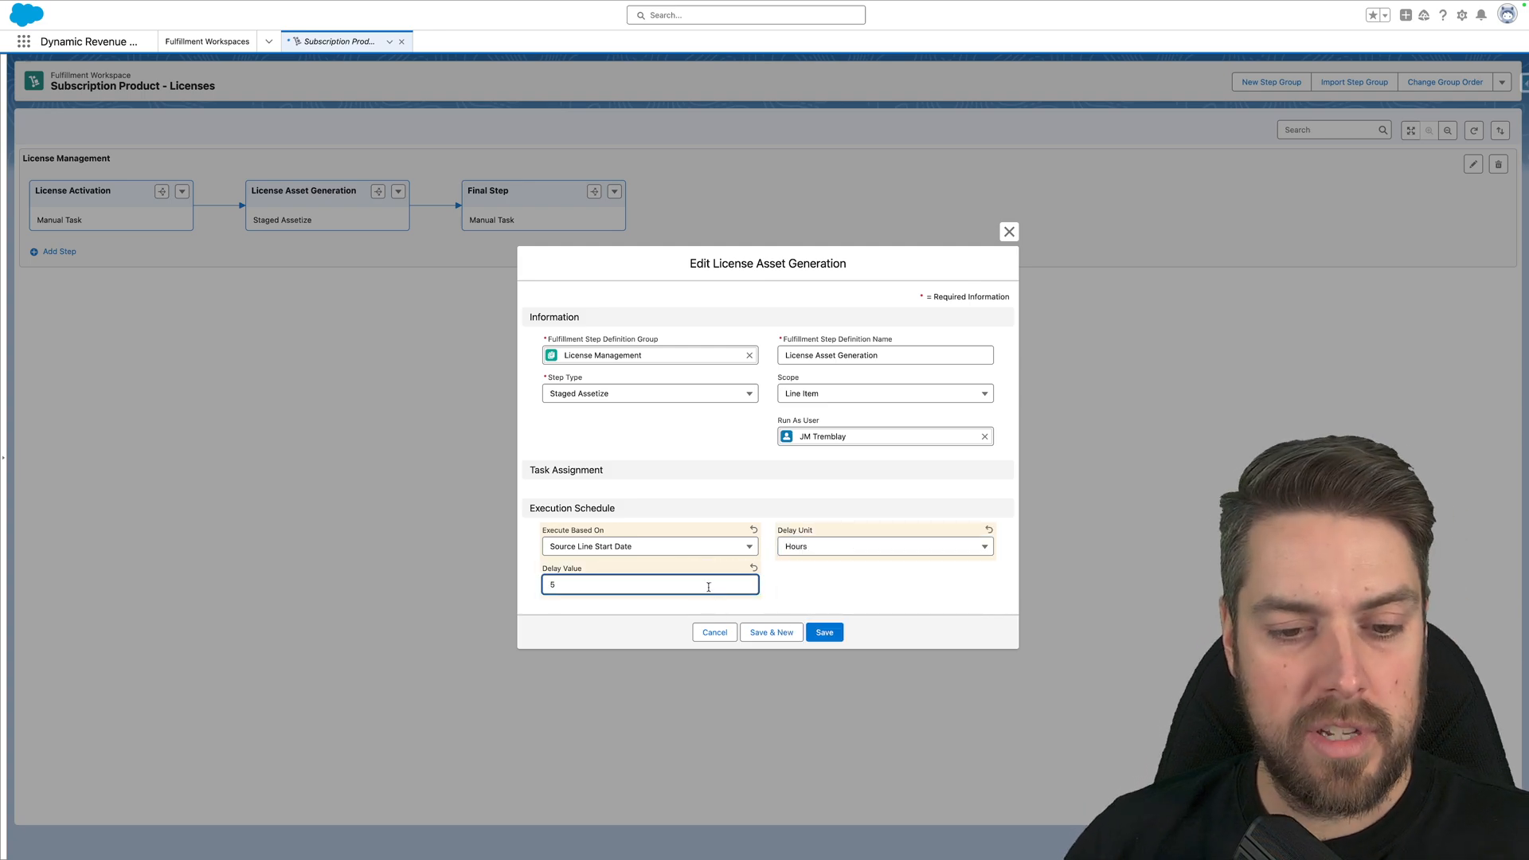
pyautogui.click(648, 546)
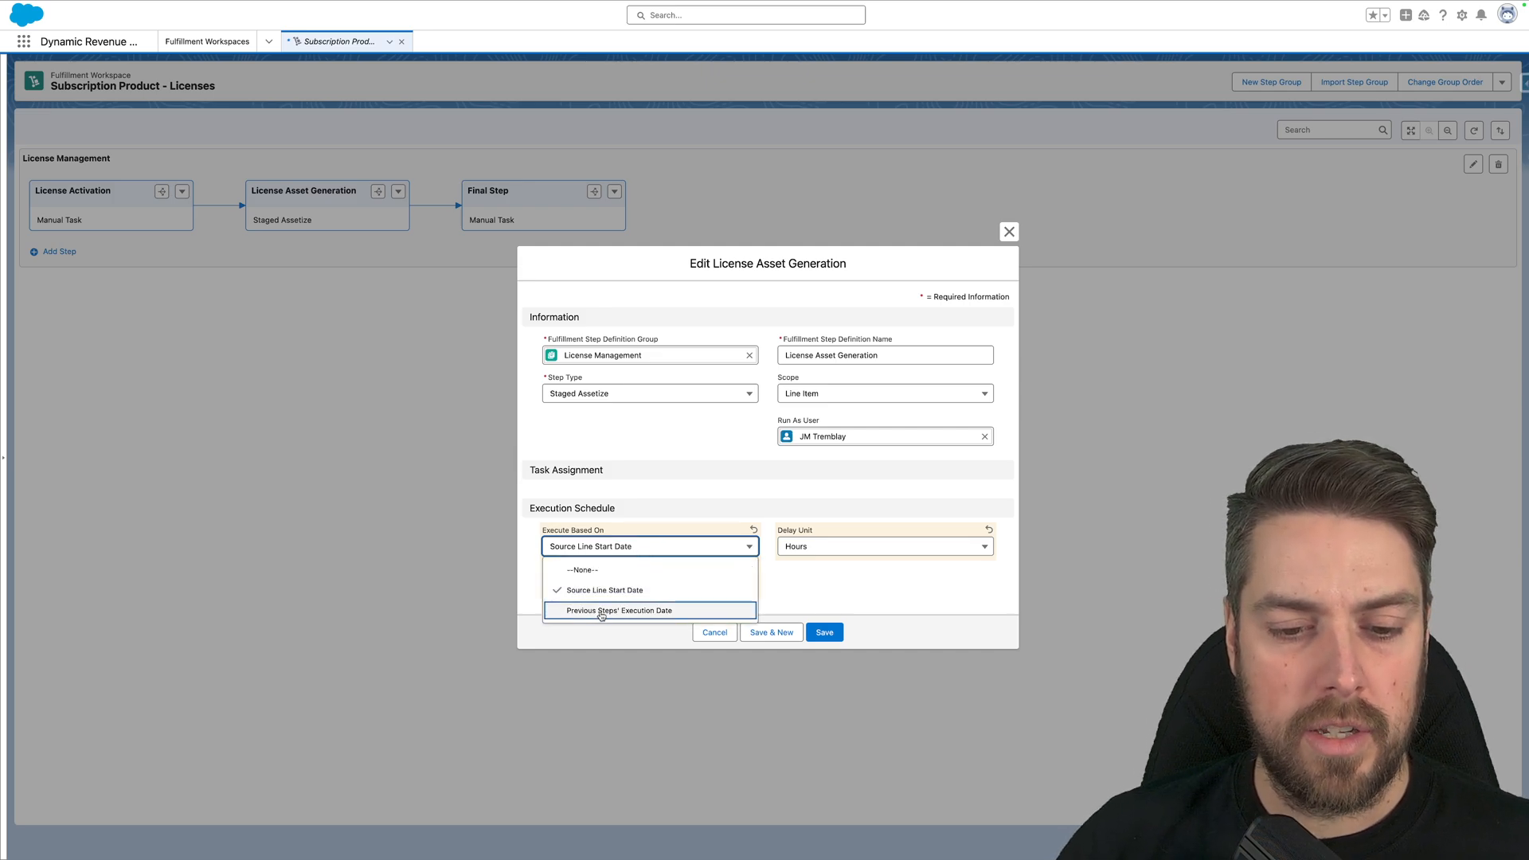
pyautogui.click(618, 611)
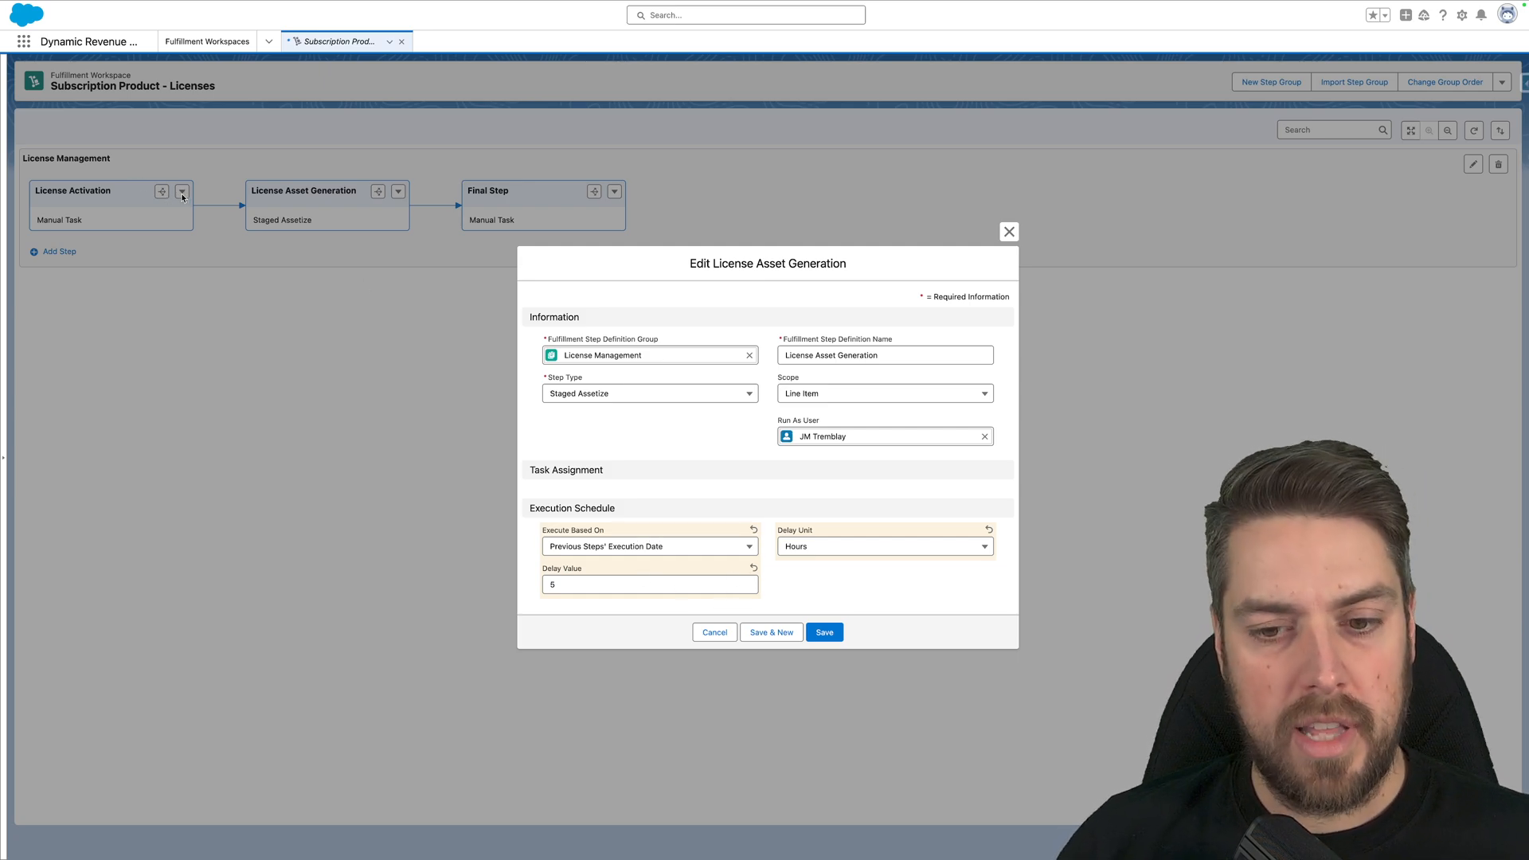
pyautogui.moveTo(321, 229)
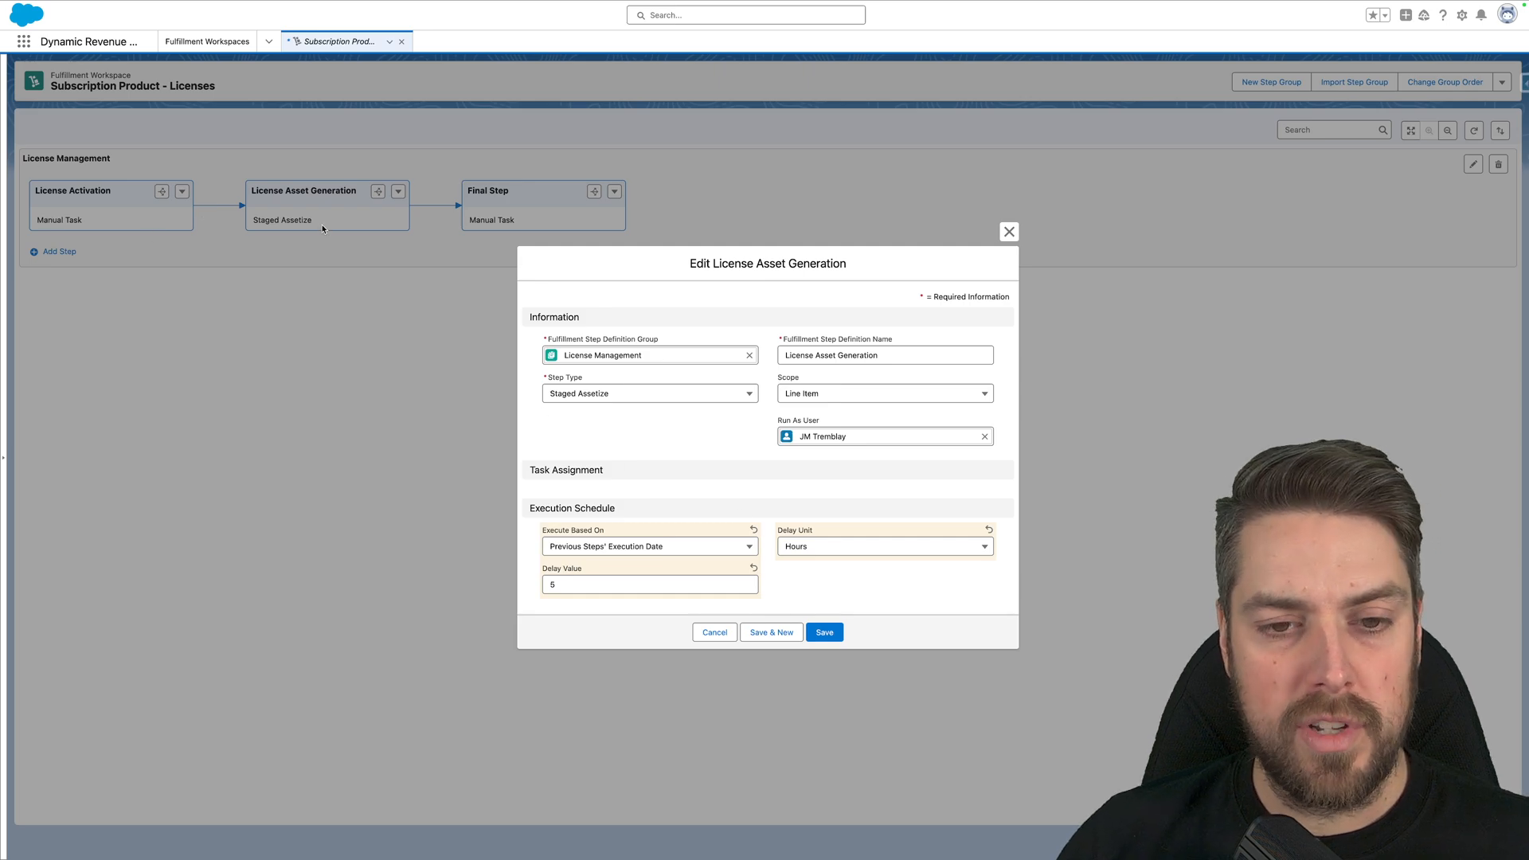
pyautogui.moveTo(808, 469)
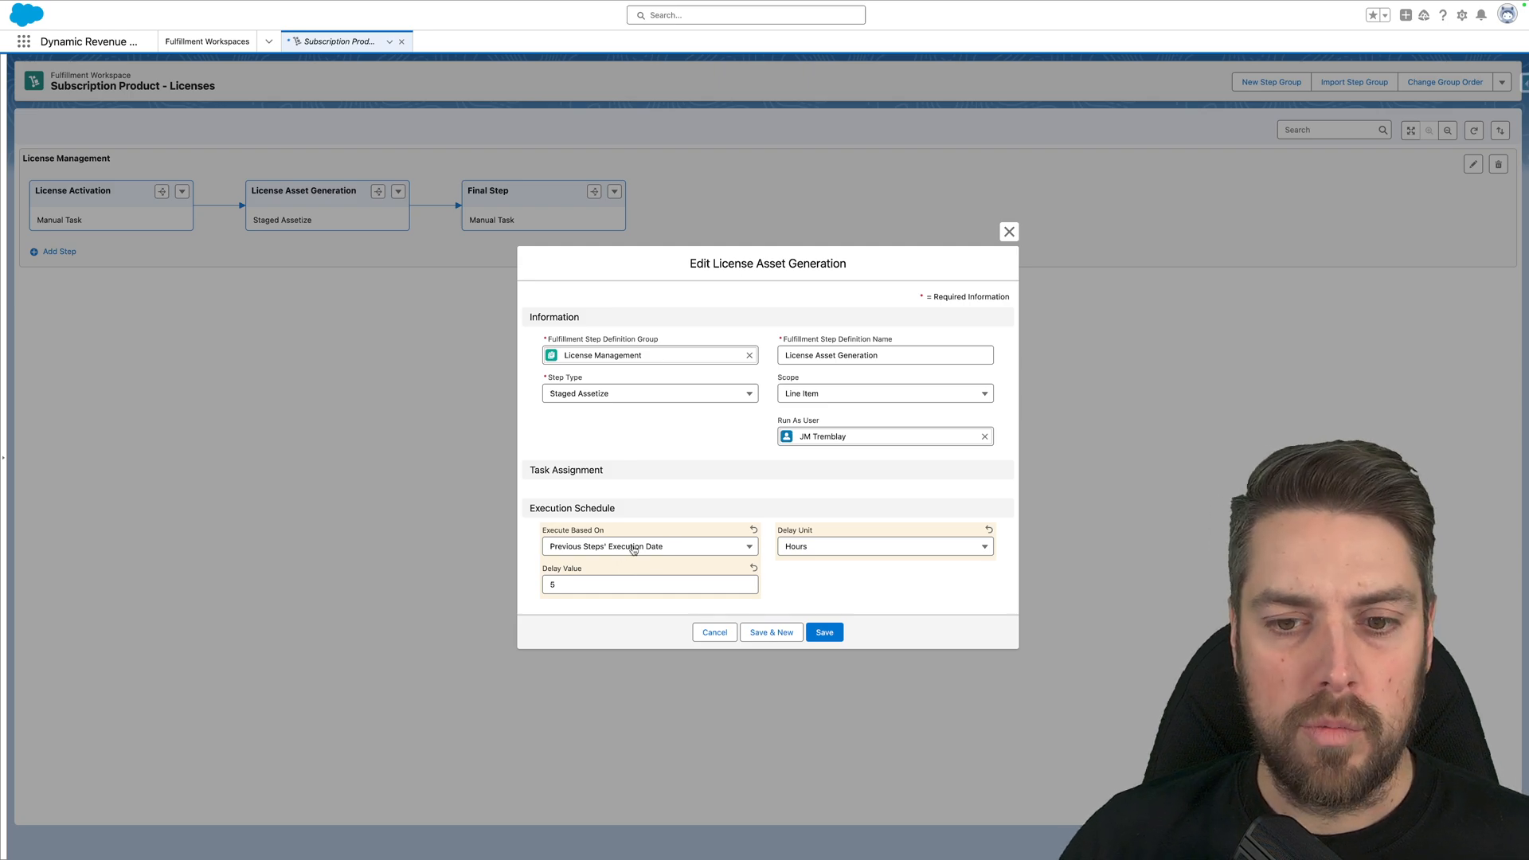
pyautogui.moveTo(636, 479)
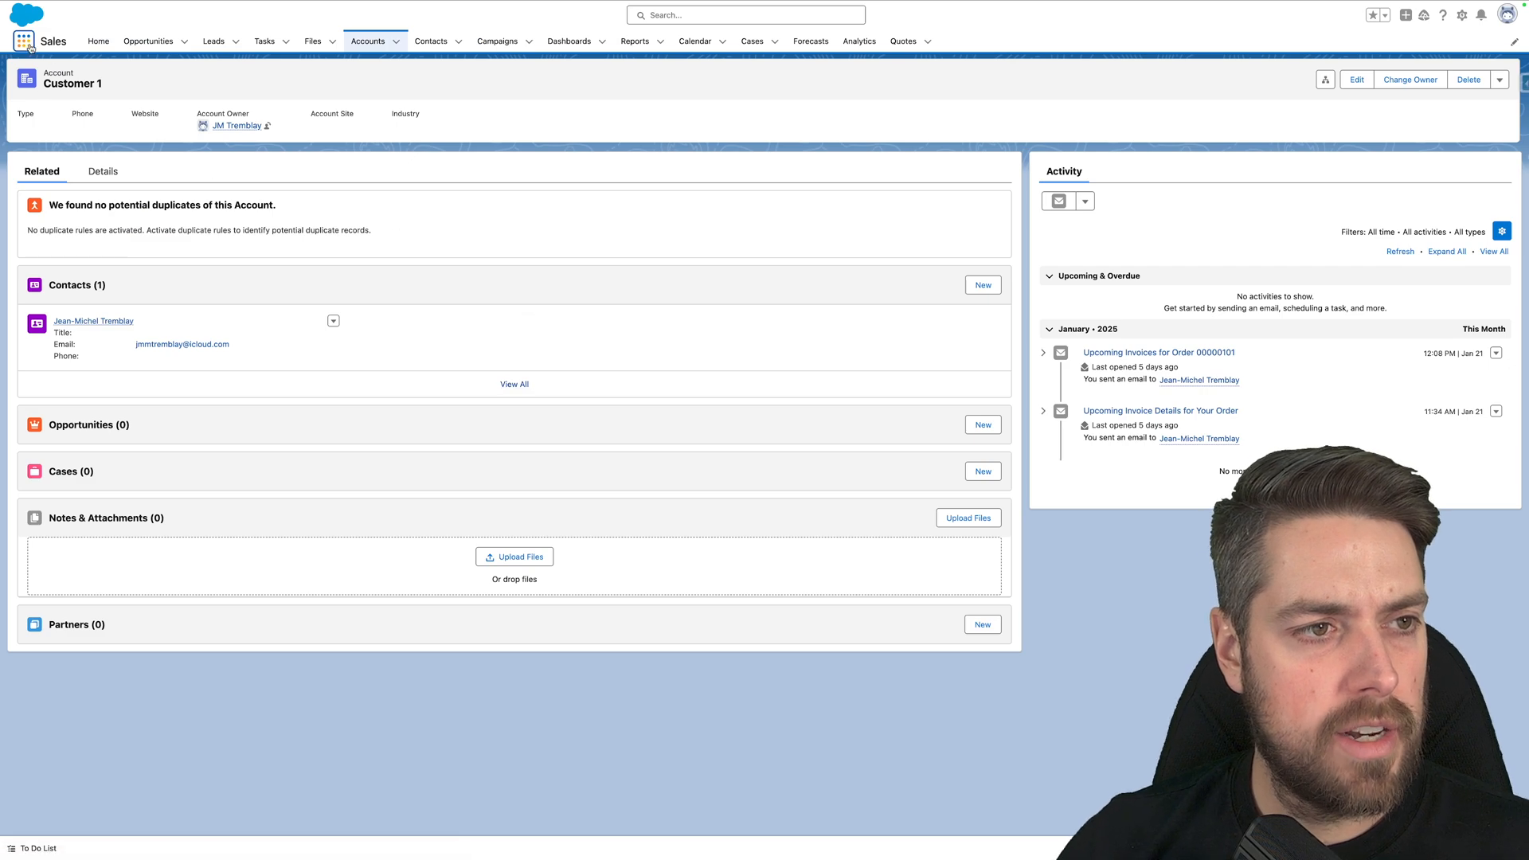
# Find Billing Batch Schedulers via 'sched' and start a New Invoice Scheduler
pyautogui.write('sched')
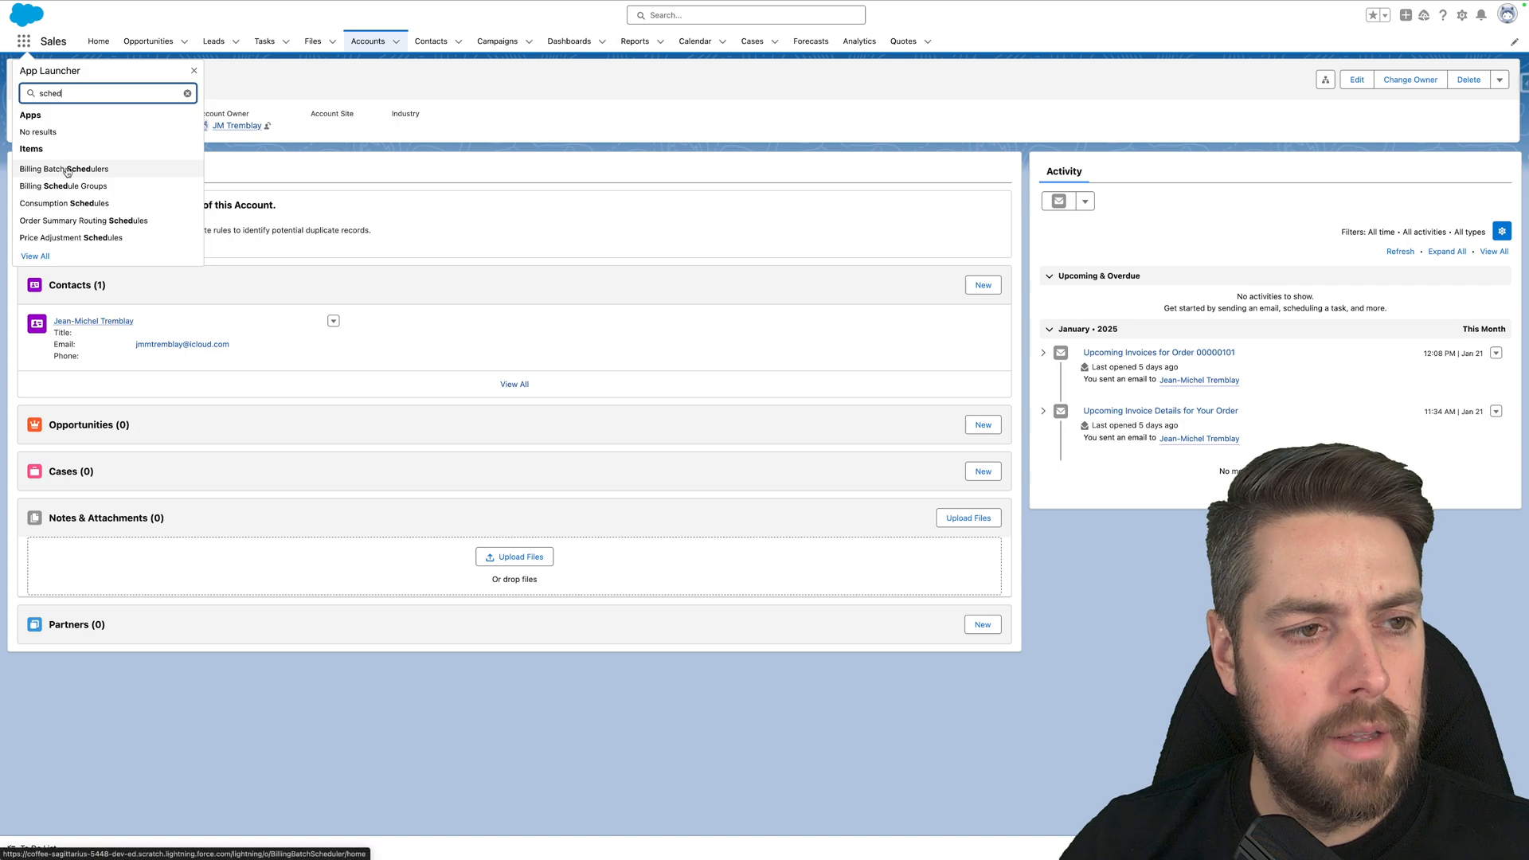
pyautogui.click(66, 168)
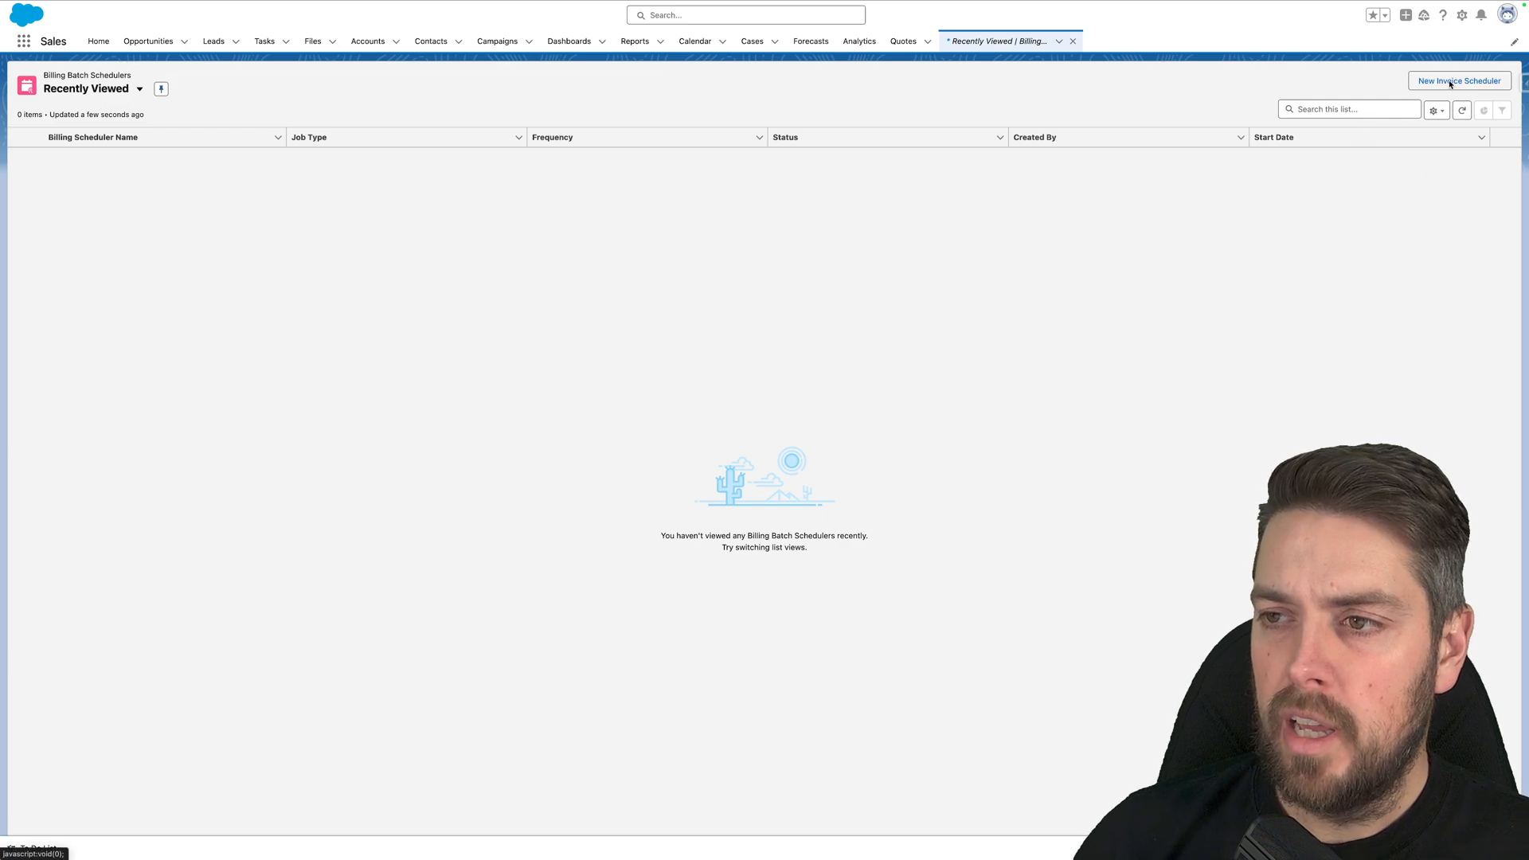
pyautogui.click(1459, 80)
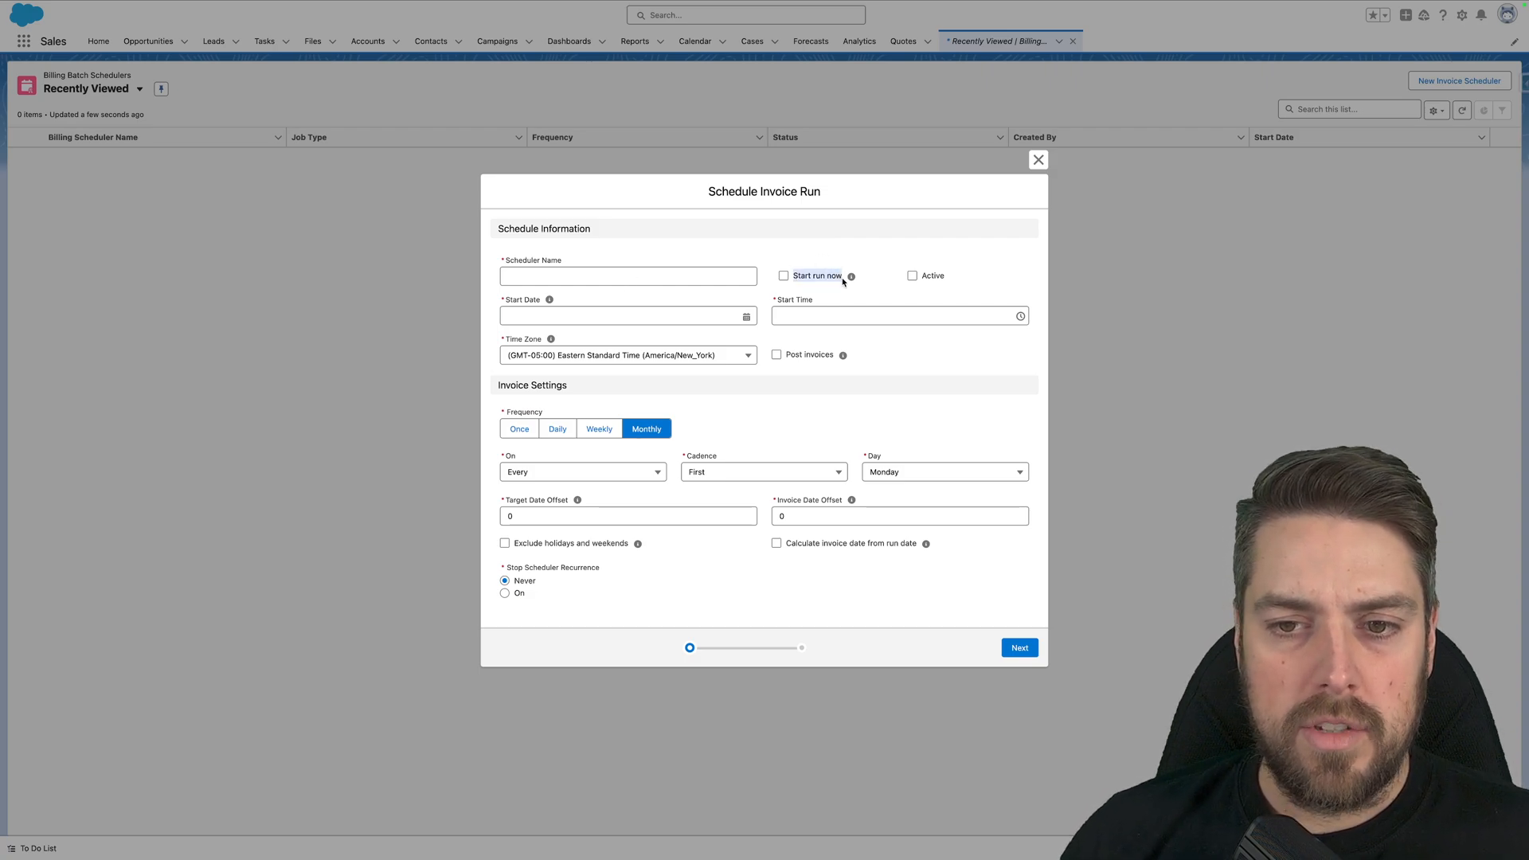
# Name the run 'Test Invo', view the additional options, and close without scheduling
pyautogui.click(628, 275)
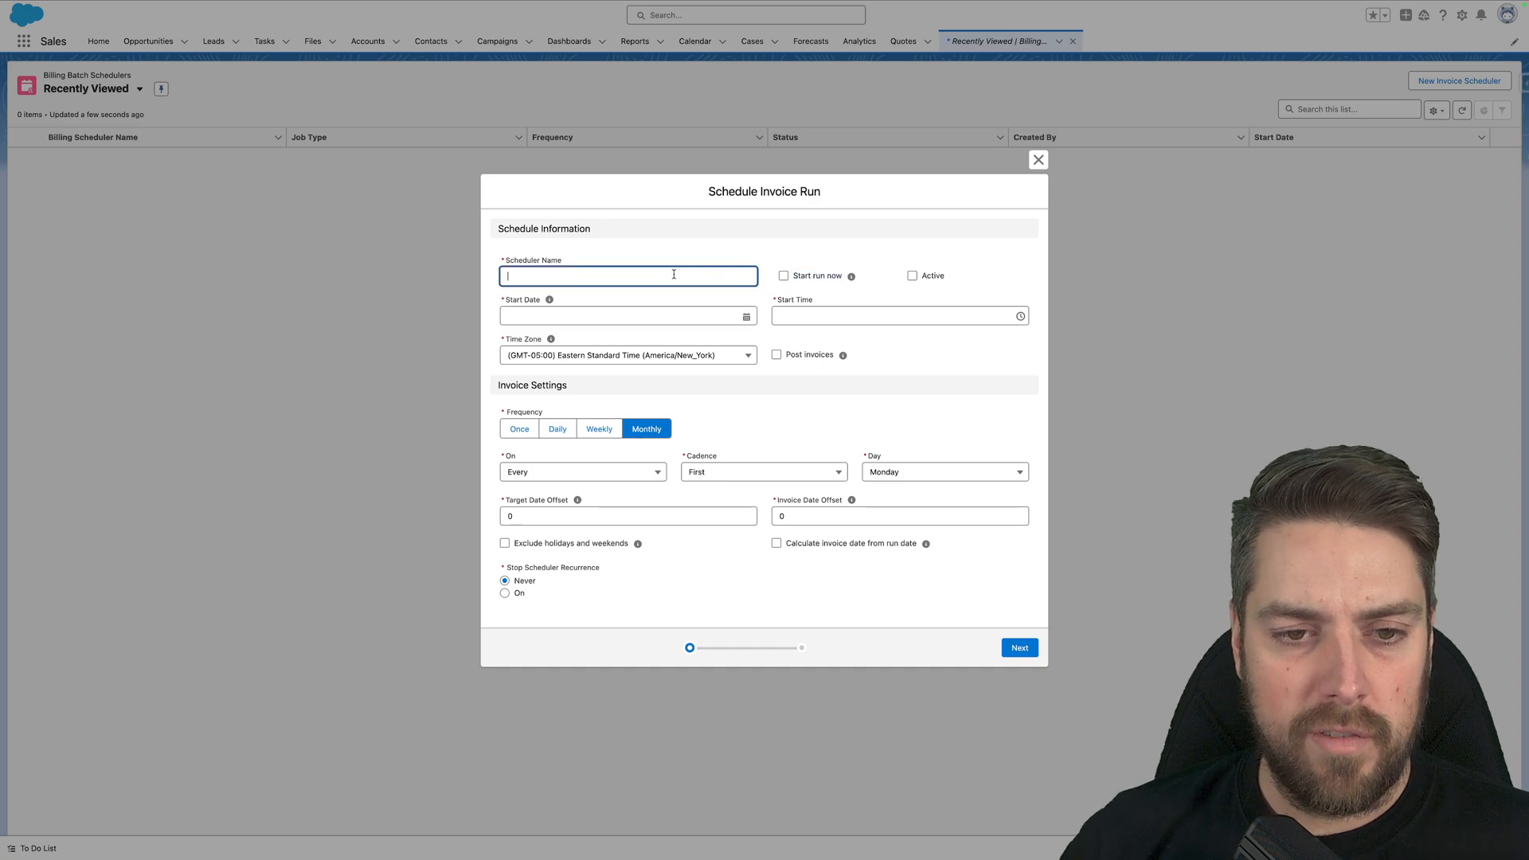
pyautogui.write('Test Invoices')
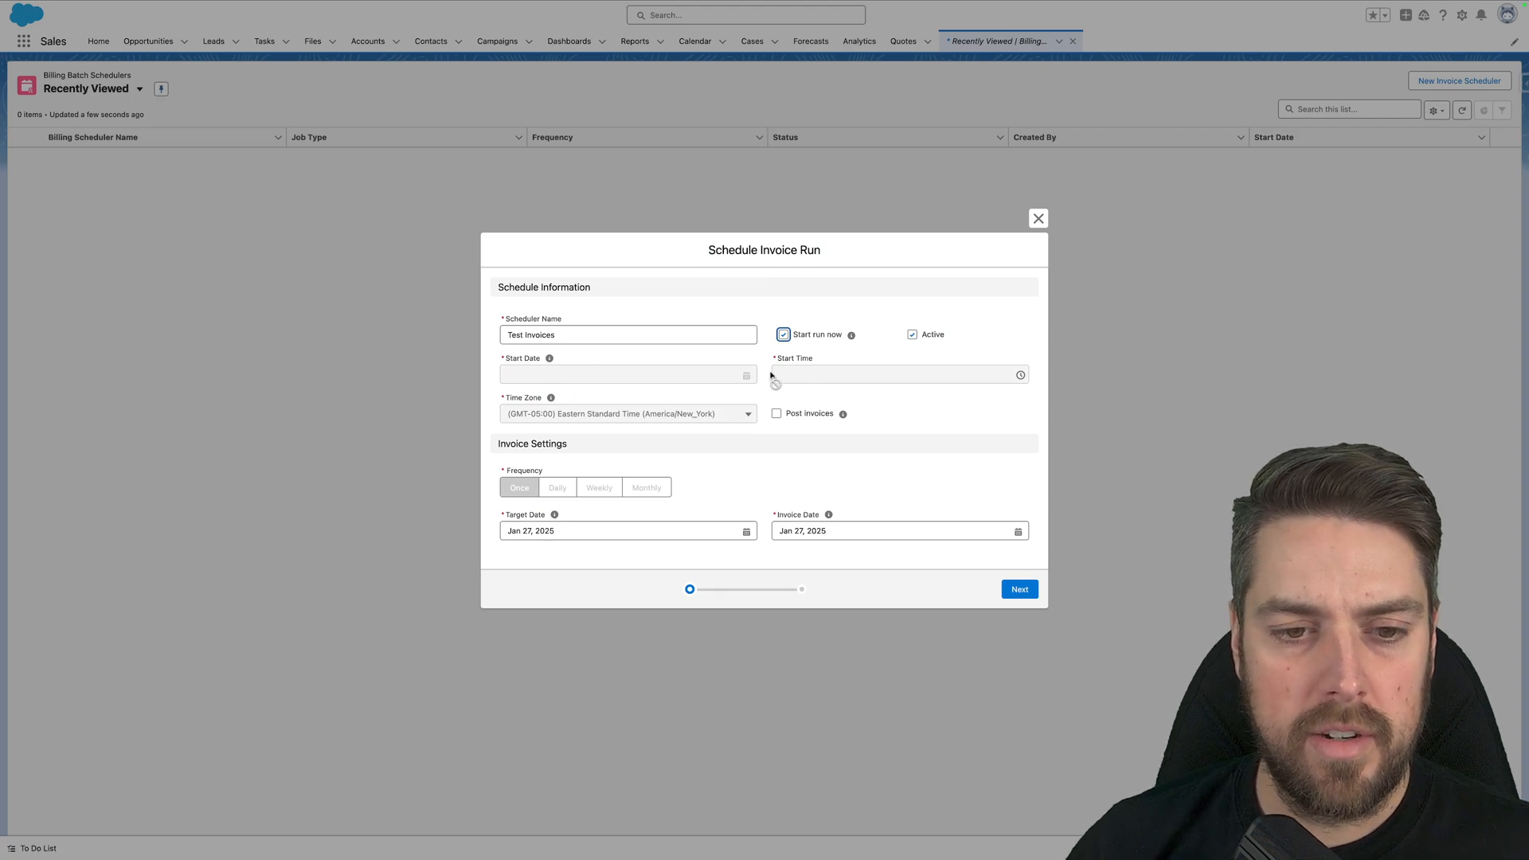
pyautogui.moveTo(632, 500)
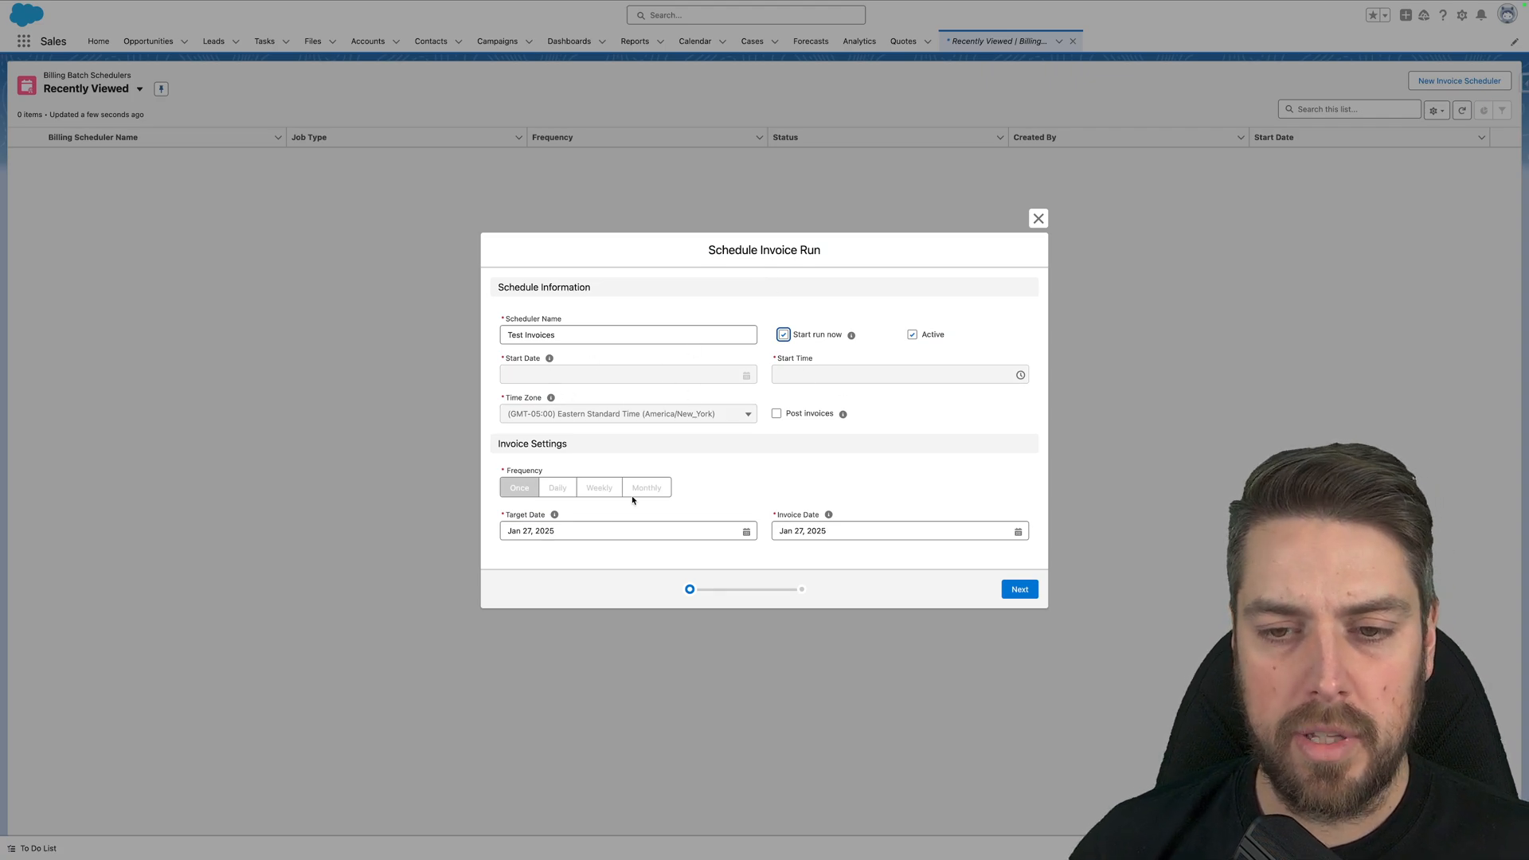
pyautogui.moveTo(736, 403)
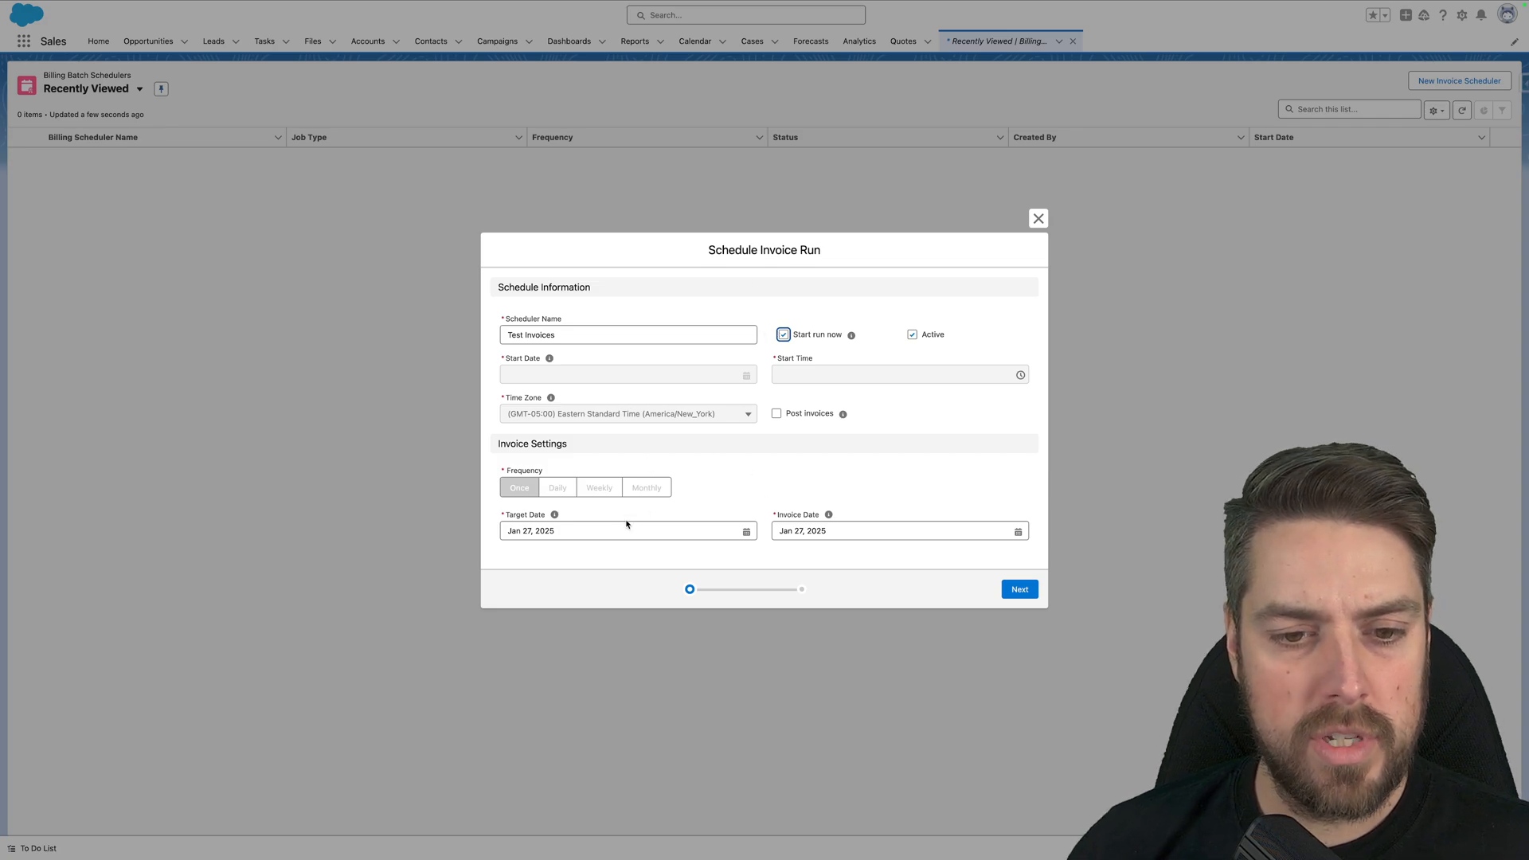
pyautogui.moveTo(726, 553)
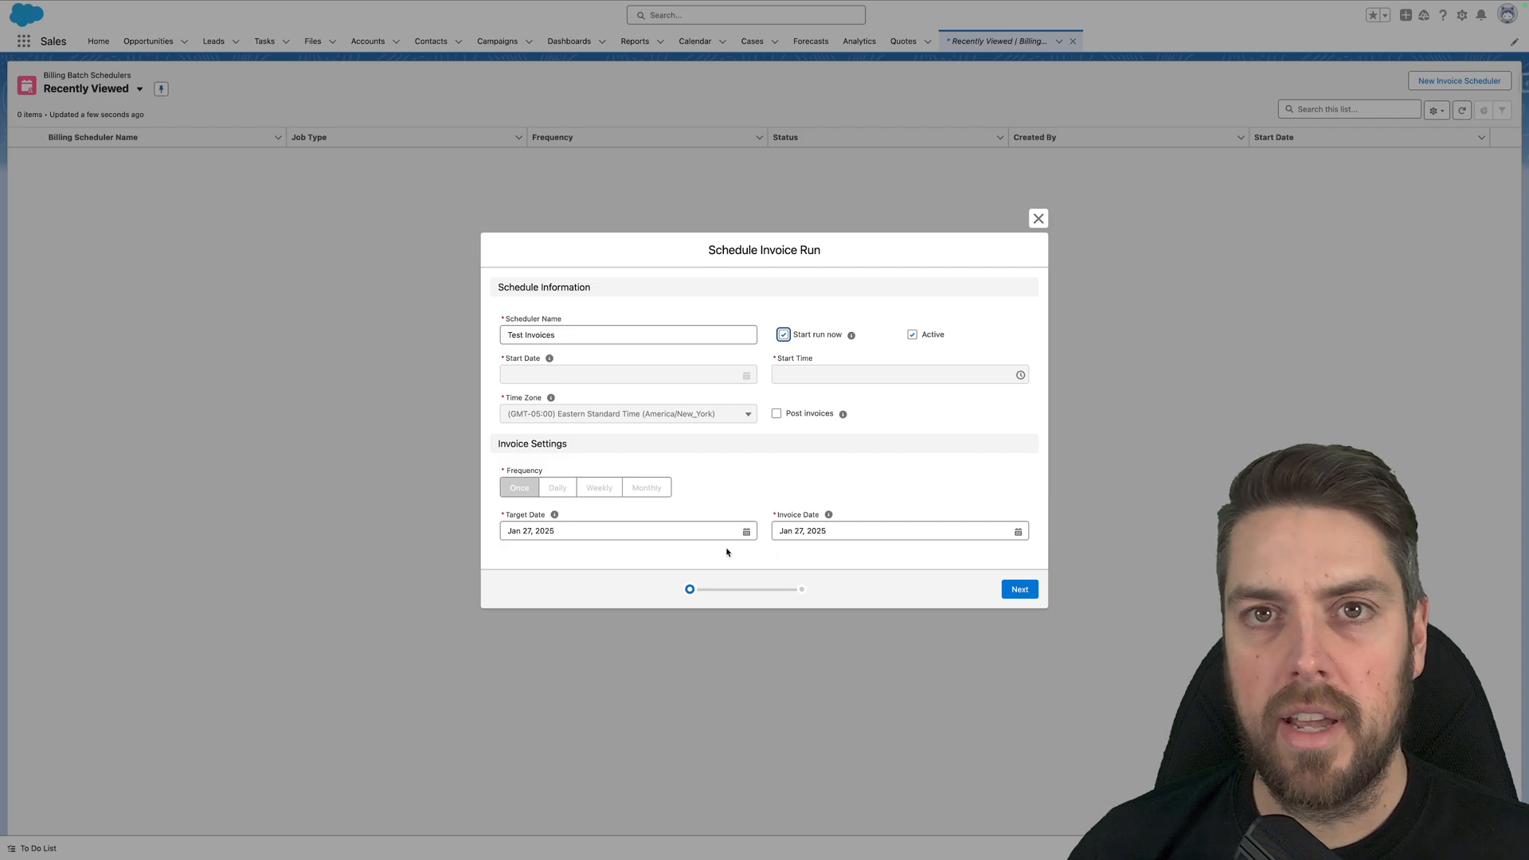
pyautogui.click(1018, 590)
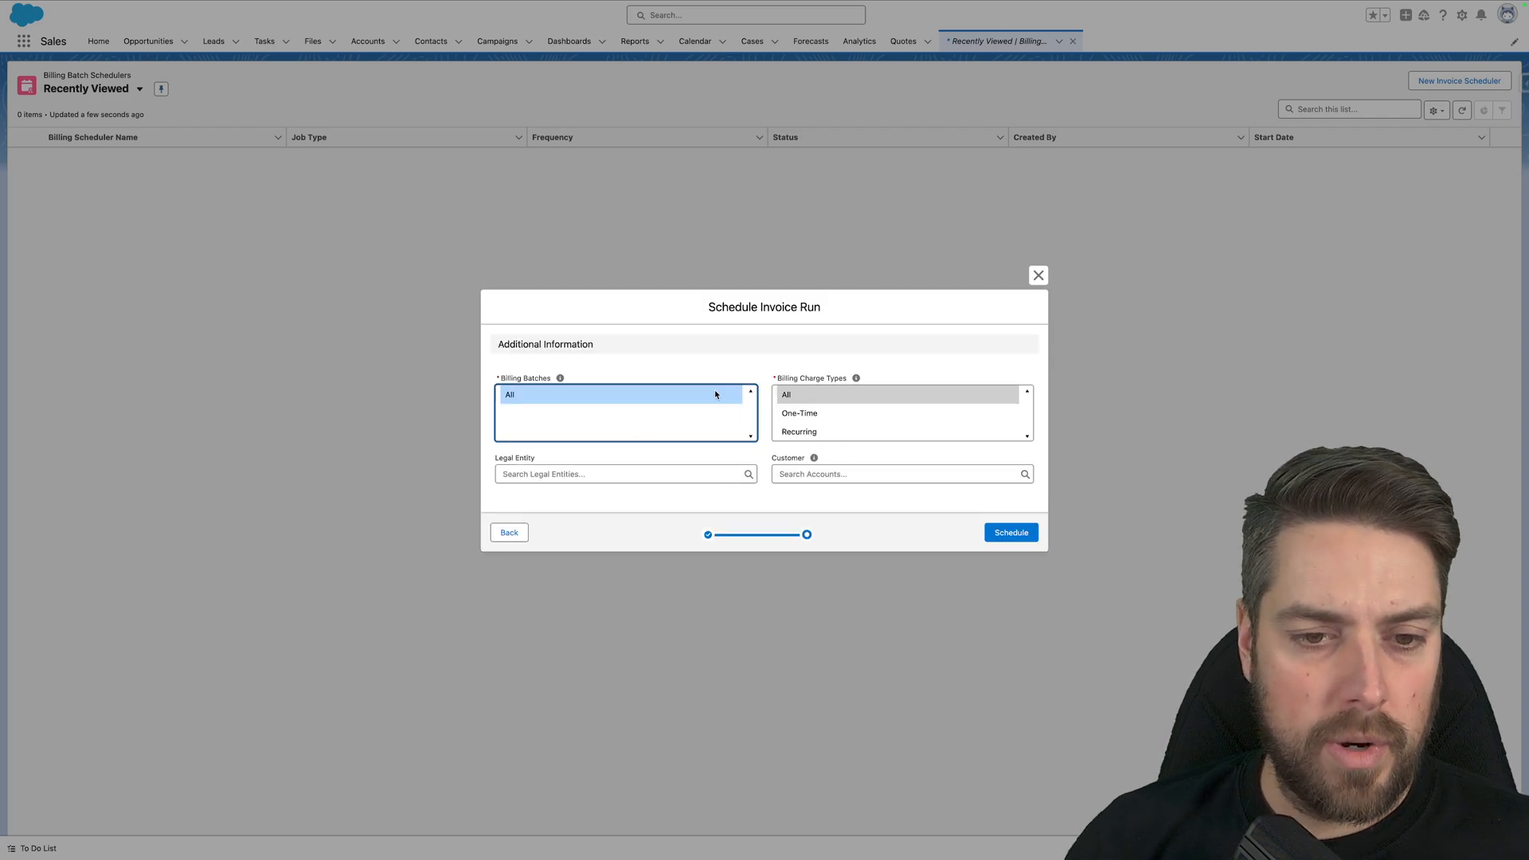
pyautogui.moveTo(691, 468)
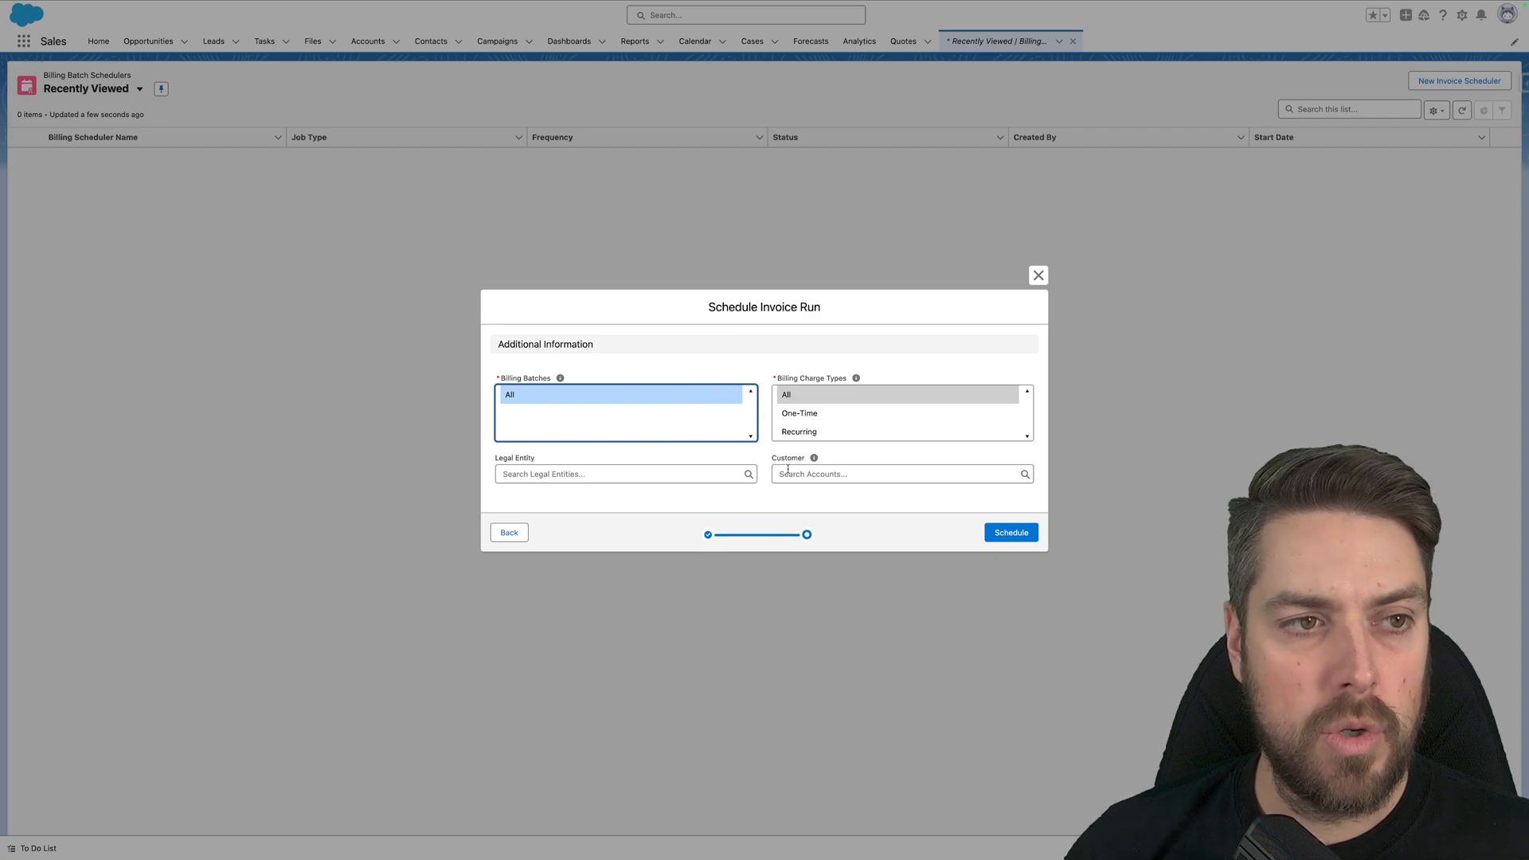
pyautogui.moveTo(731, 440)
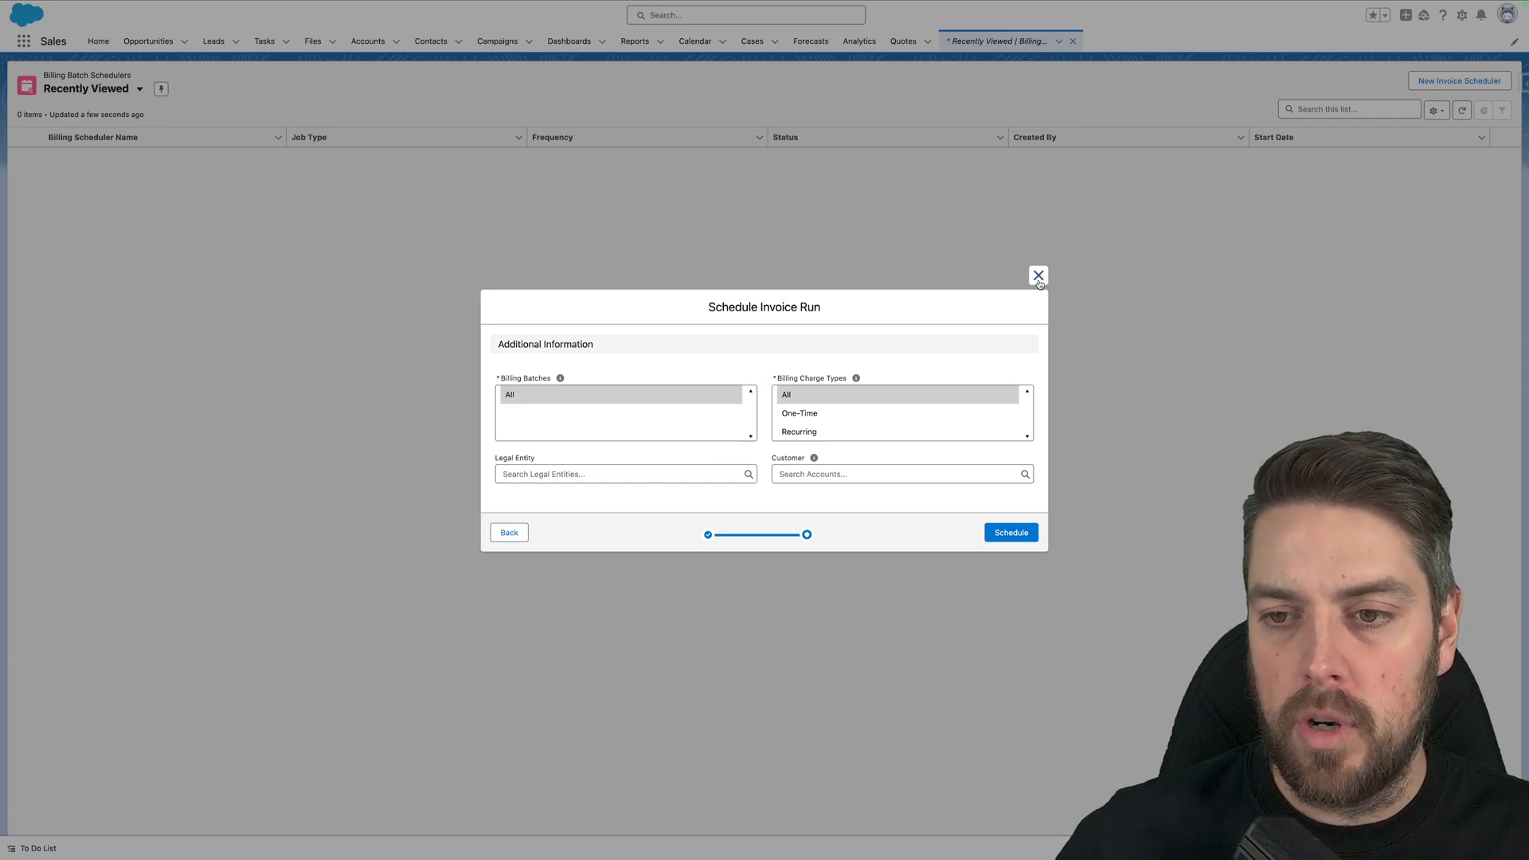
pyautogui.click(1037, 277)
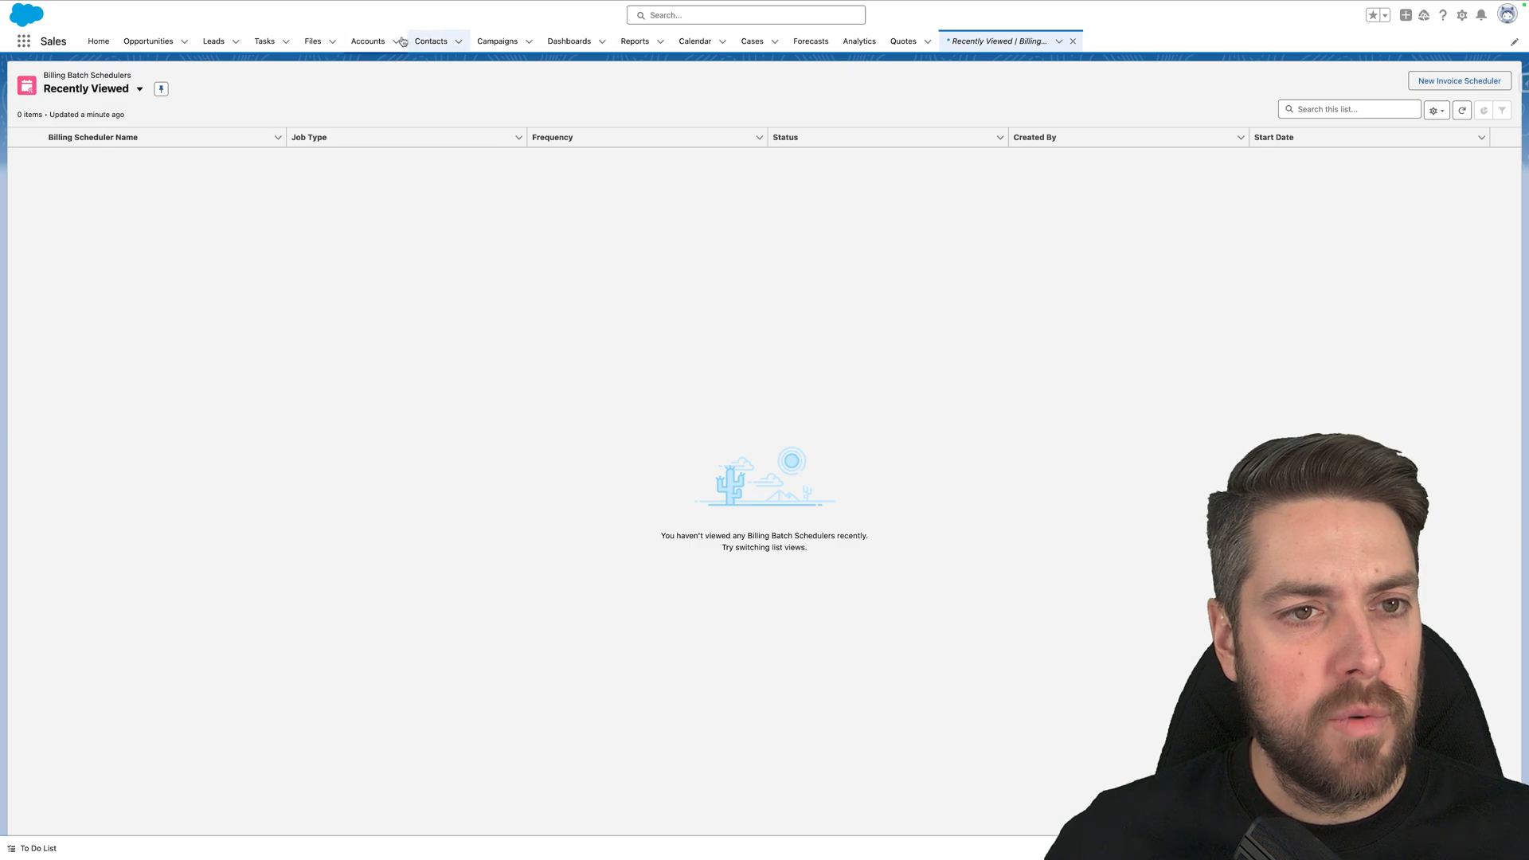
# Go to the Customer 1 account and start Suspend Billing from its actions
pyautogui.click(368, 40)
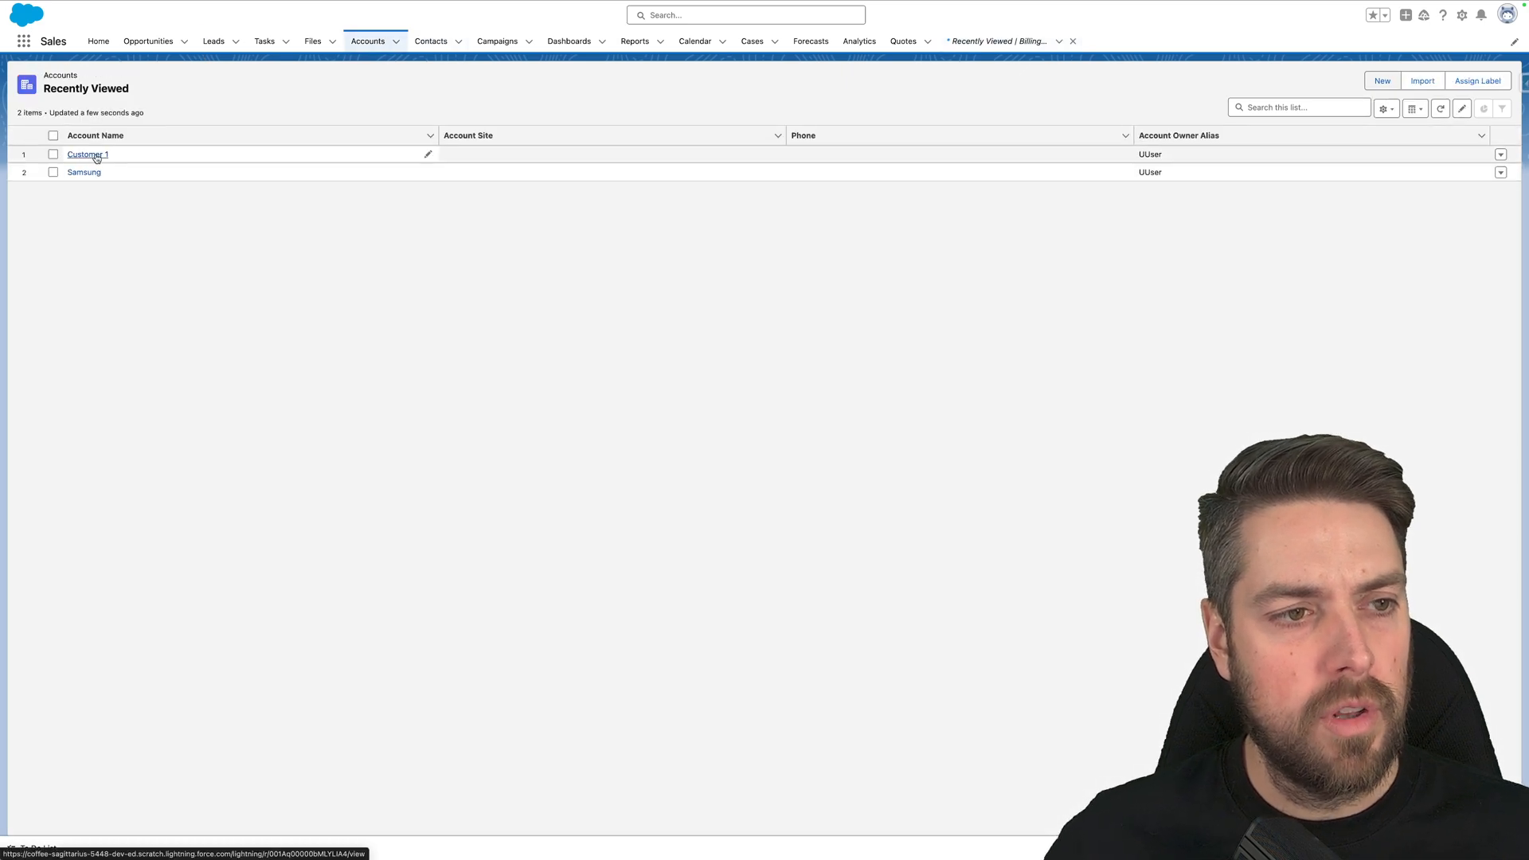
pyautogui.click(86, 153)
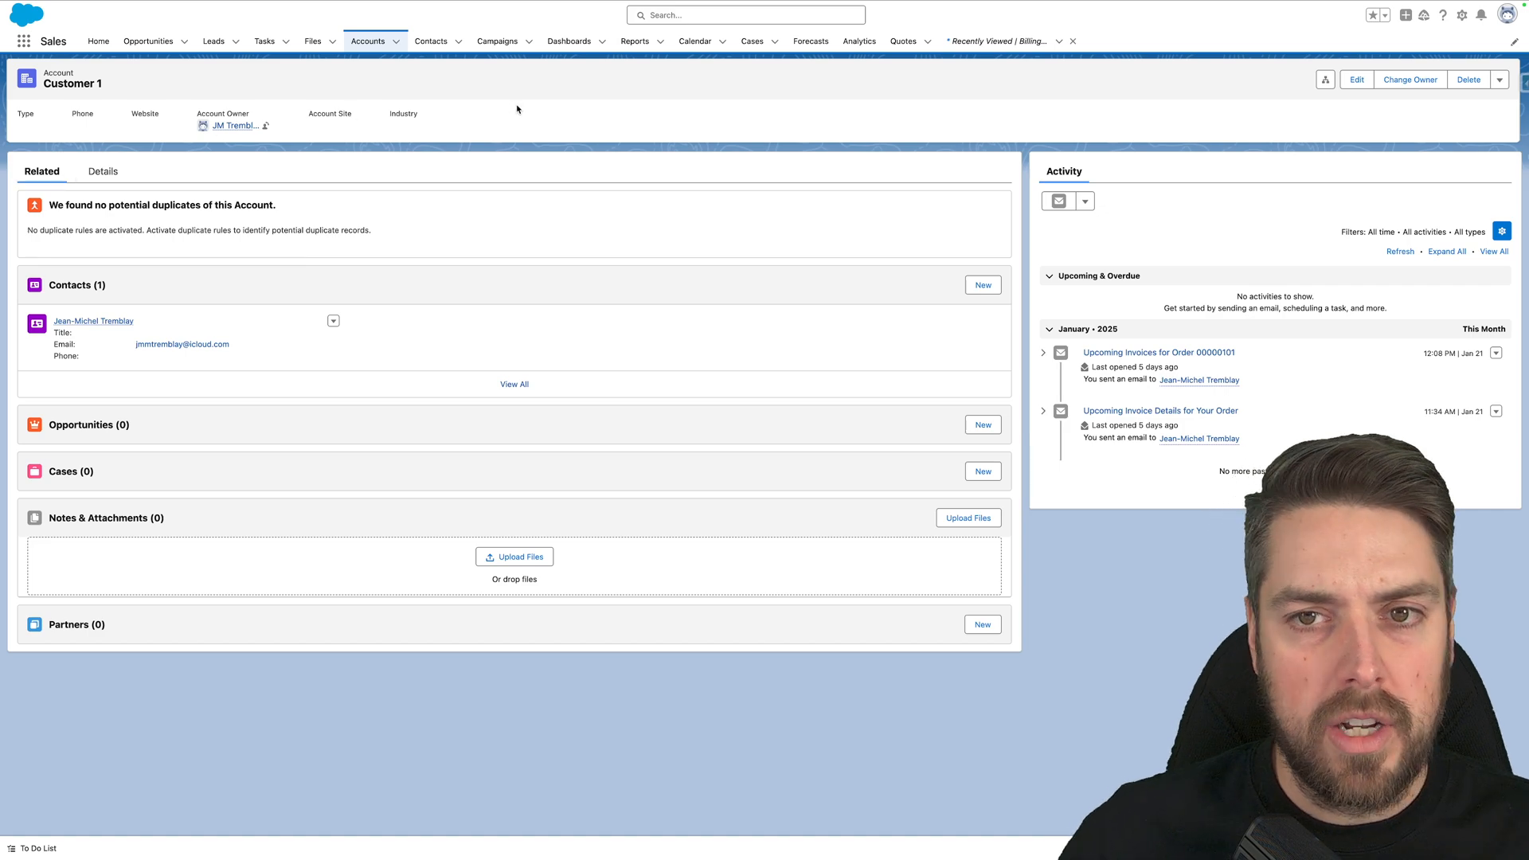
pyautogui.click(22, 40)
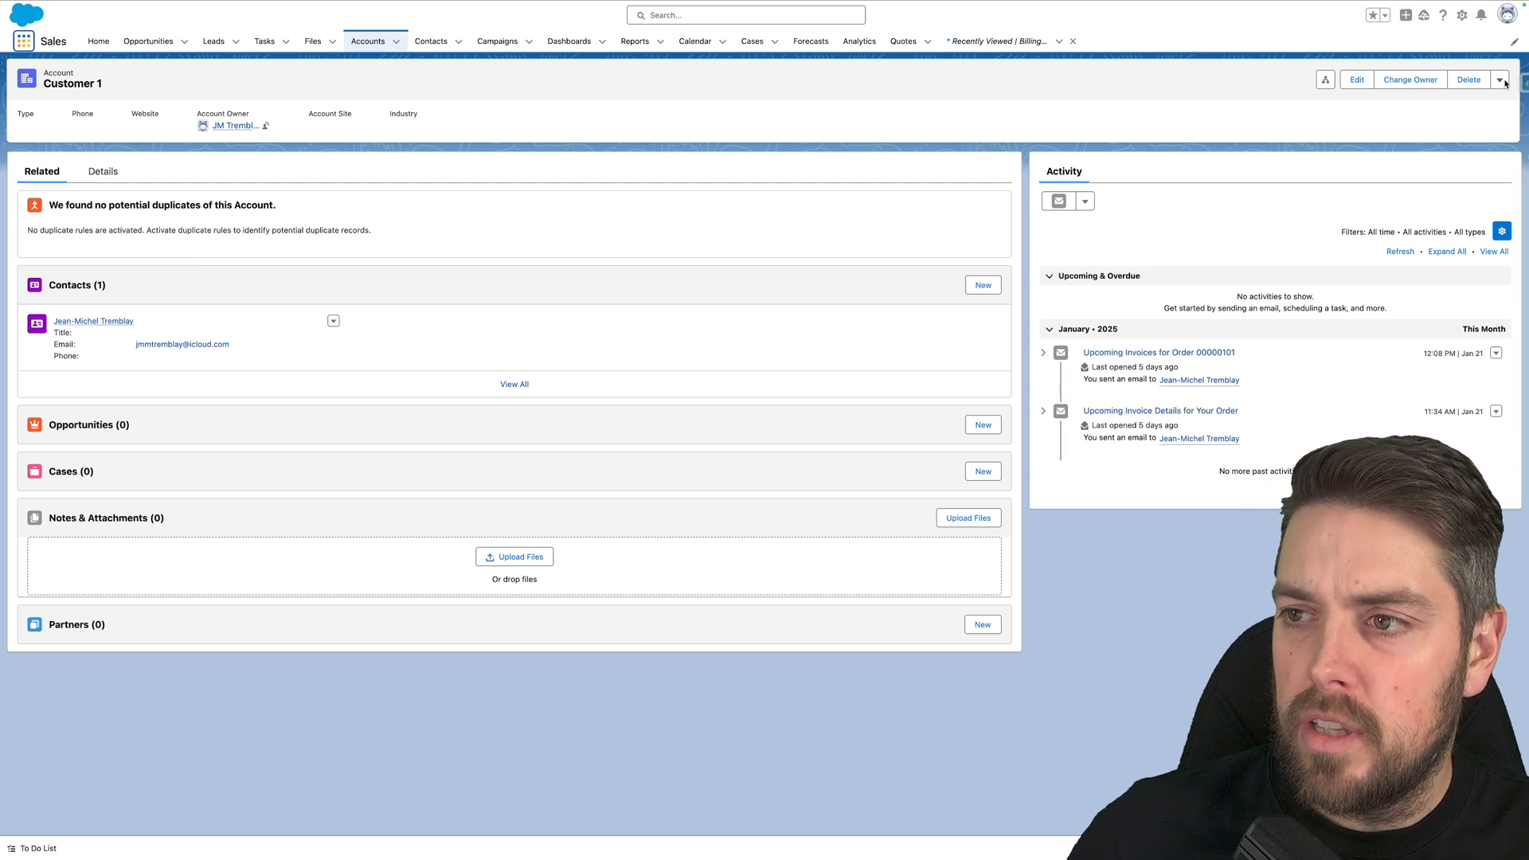
pyautogui.click(1500, 79)
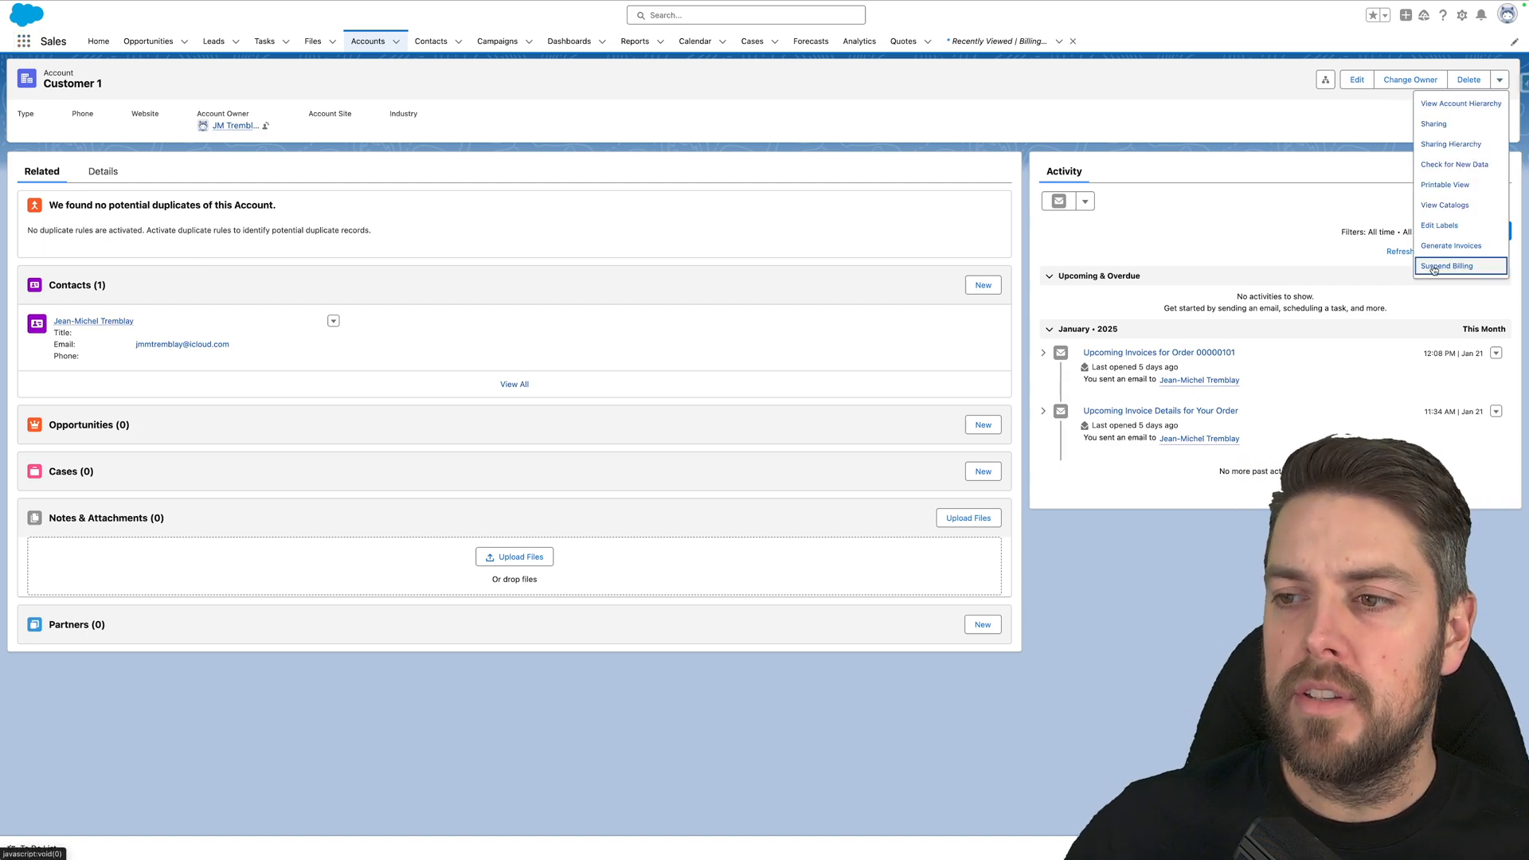
pyautogui.click(1448, 266)
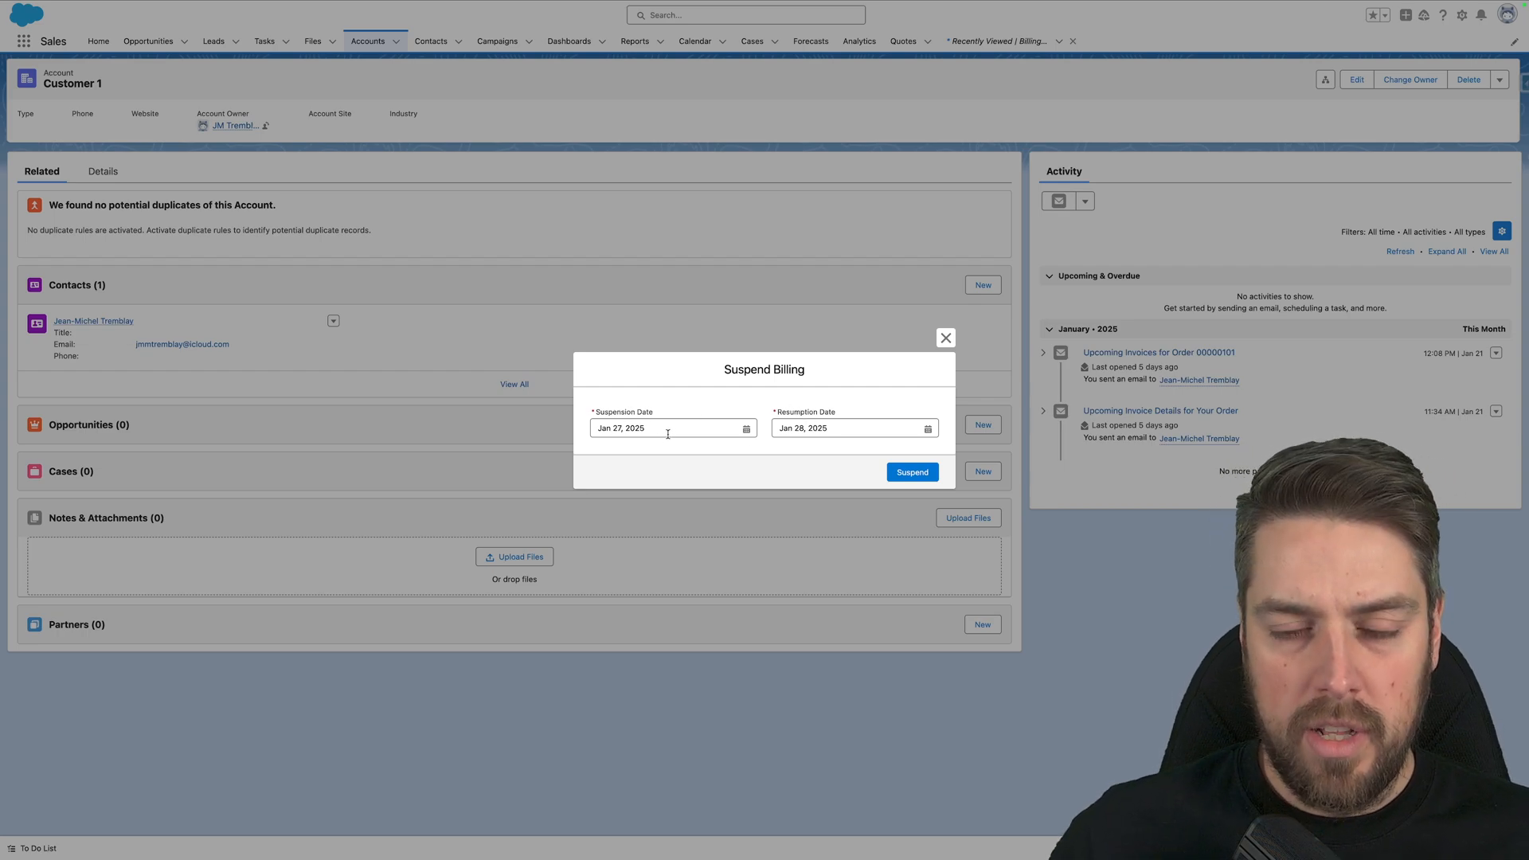
# Set the billing resumption date to February 28, 2025
pyautogui.click(665, 429)
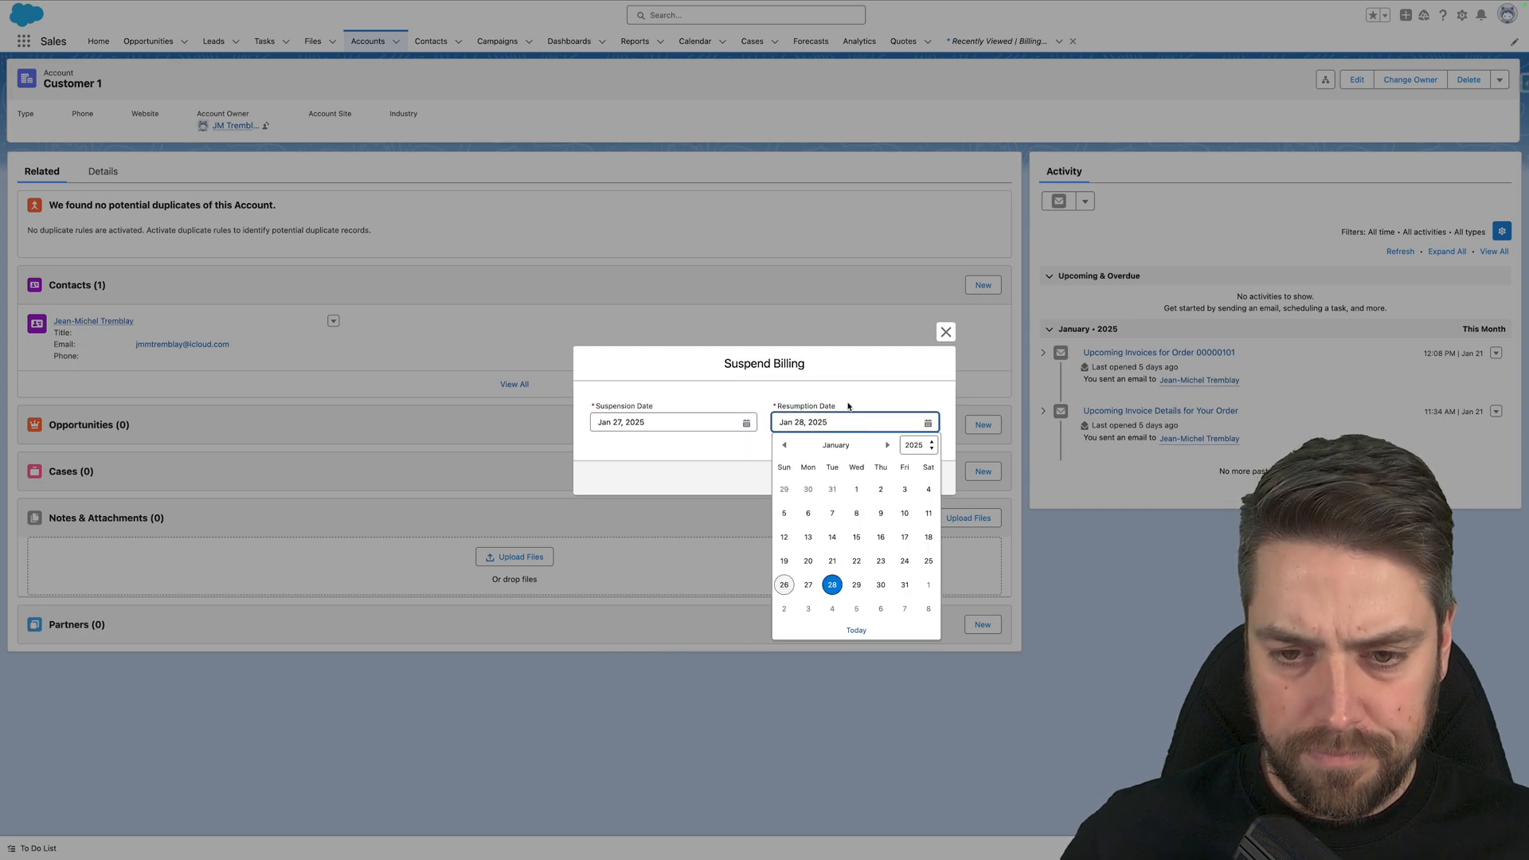
pyautogui.click(887, 444)
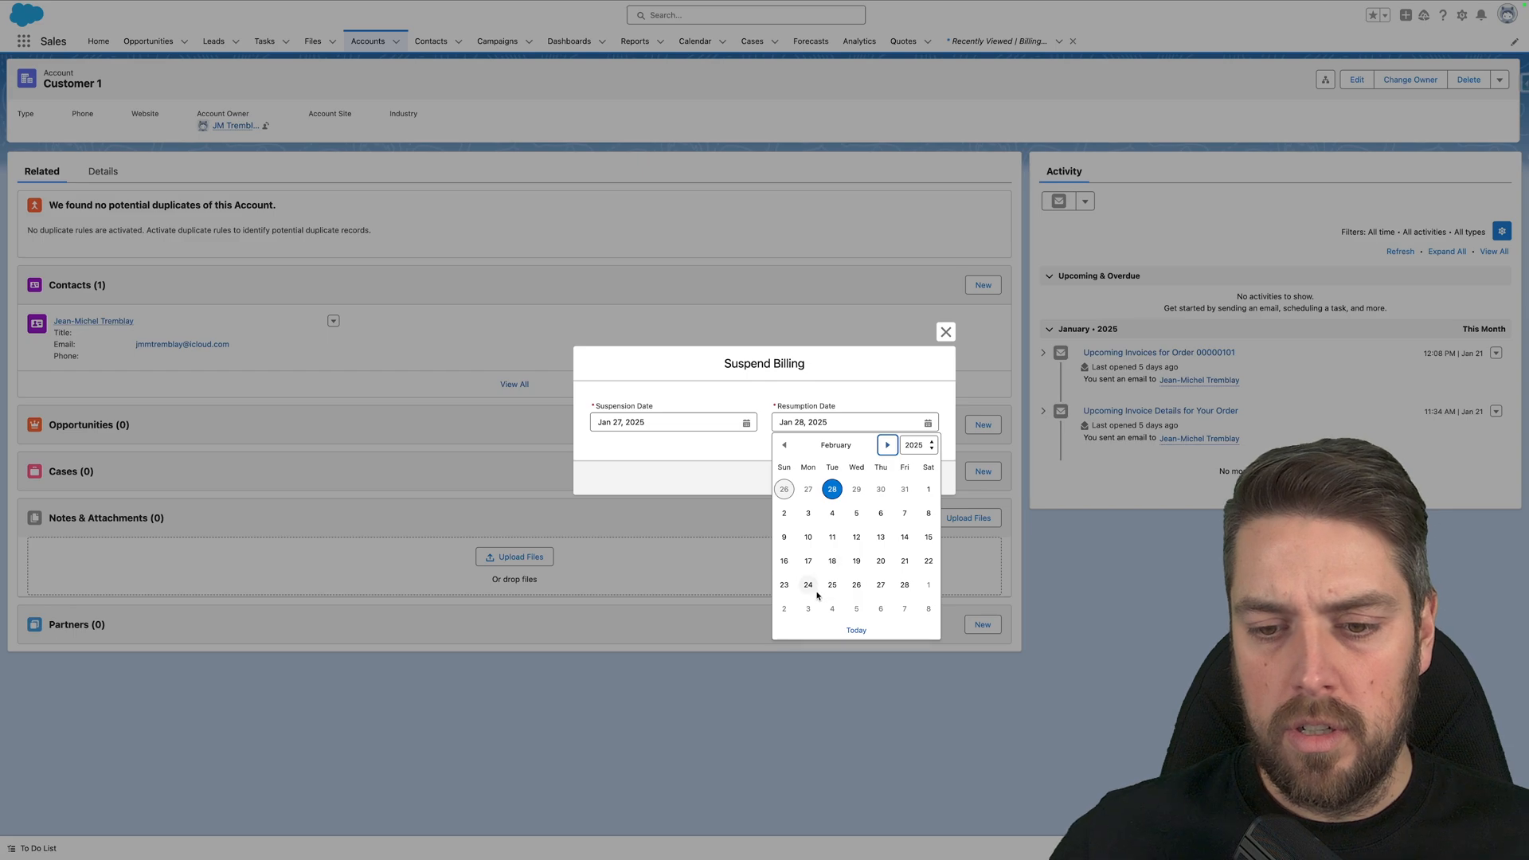
pyautogui.click(904, 584)
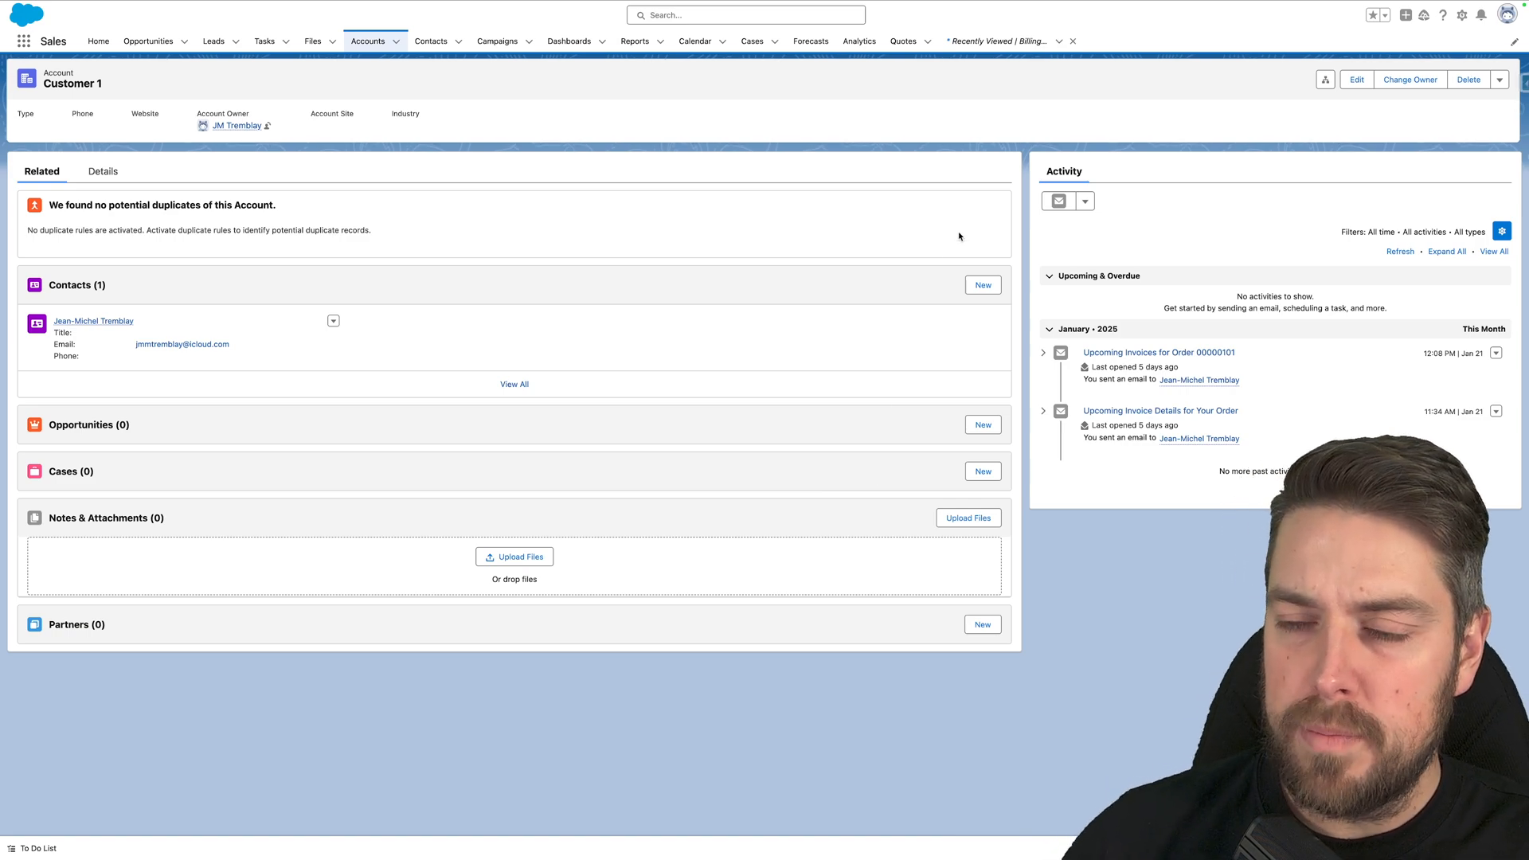
pyautogui.moveTo(1337, 128)
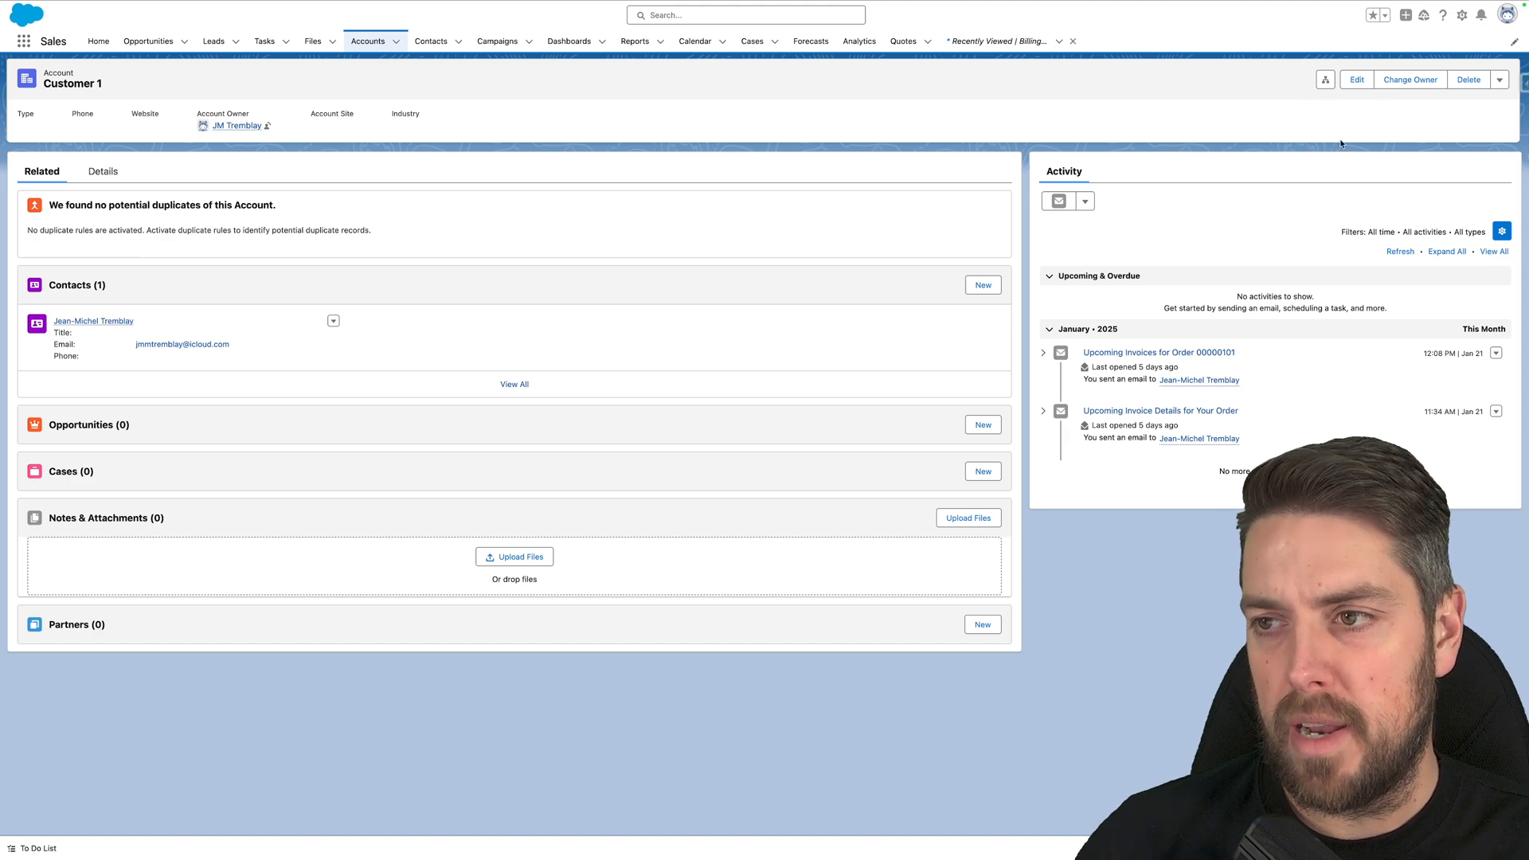
pyautogui.click(1501, 79)
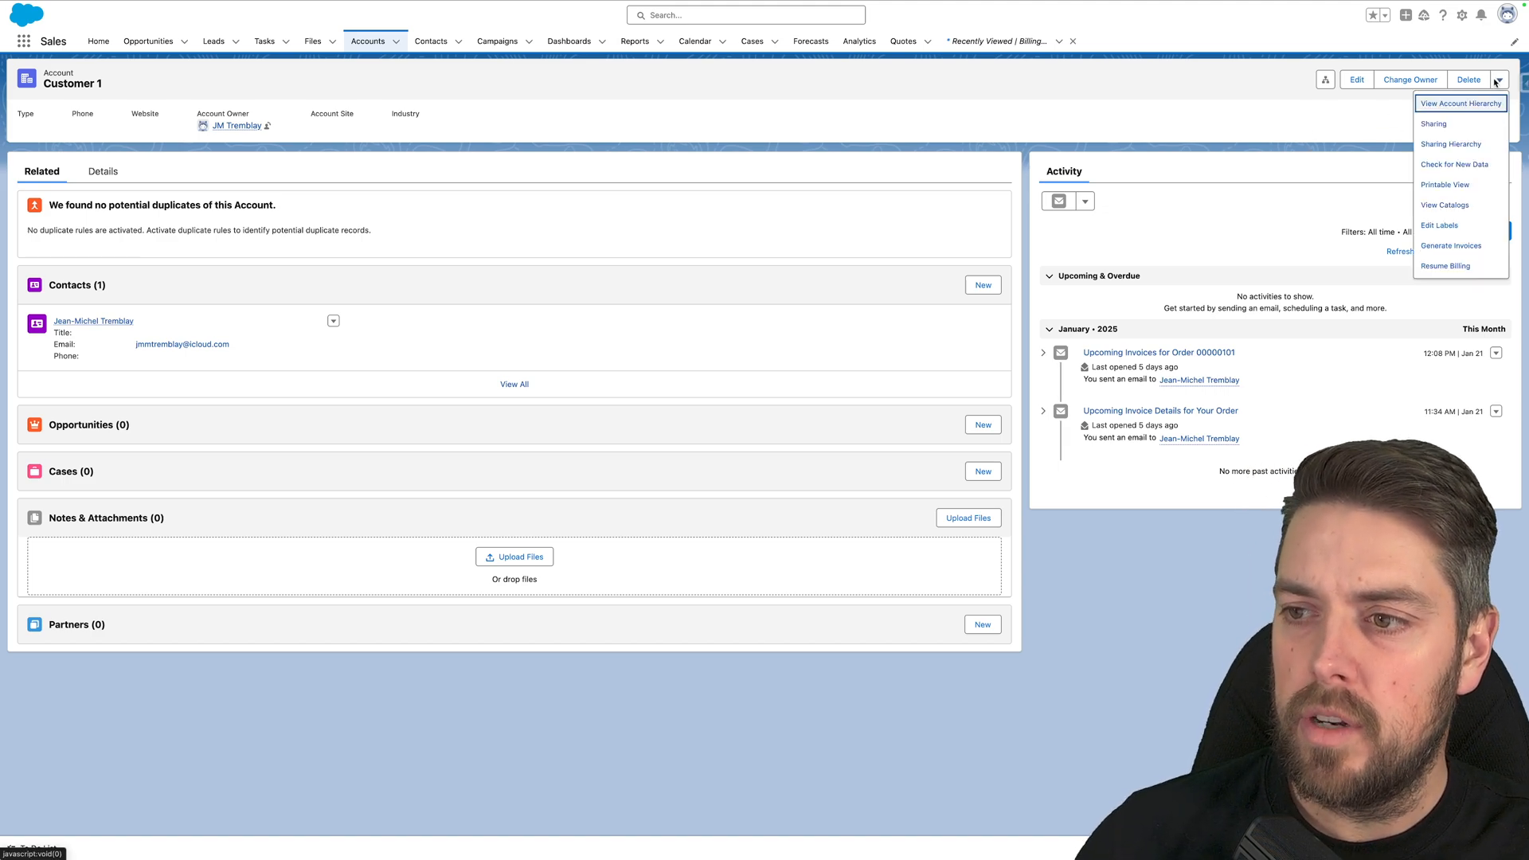
pyautogui.moveTo(1446, 265)
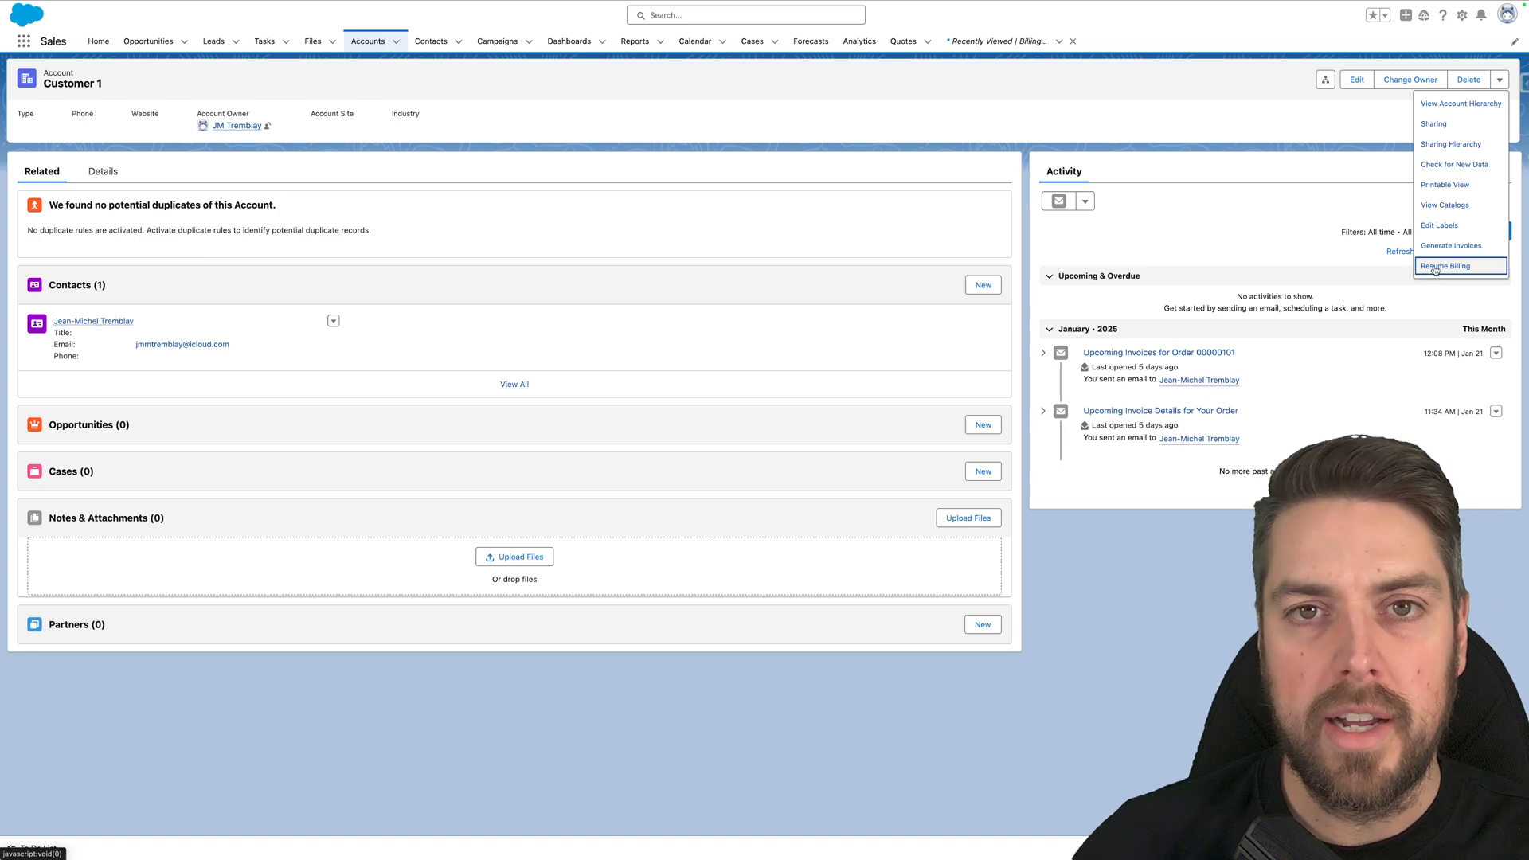
pyautogui.click(1447, 266)
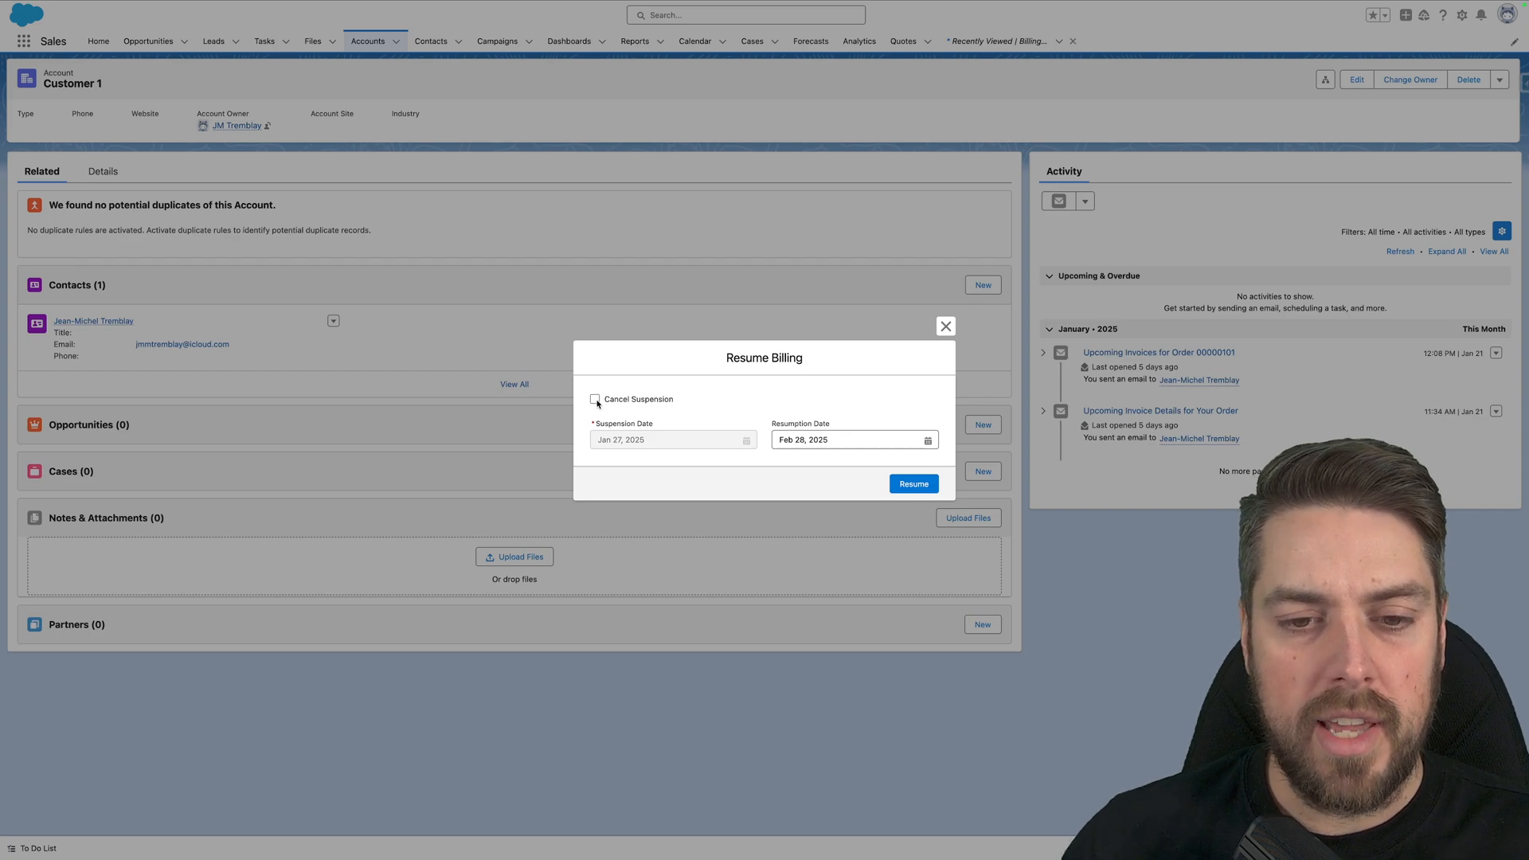
pyautogui.click(851, 434)
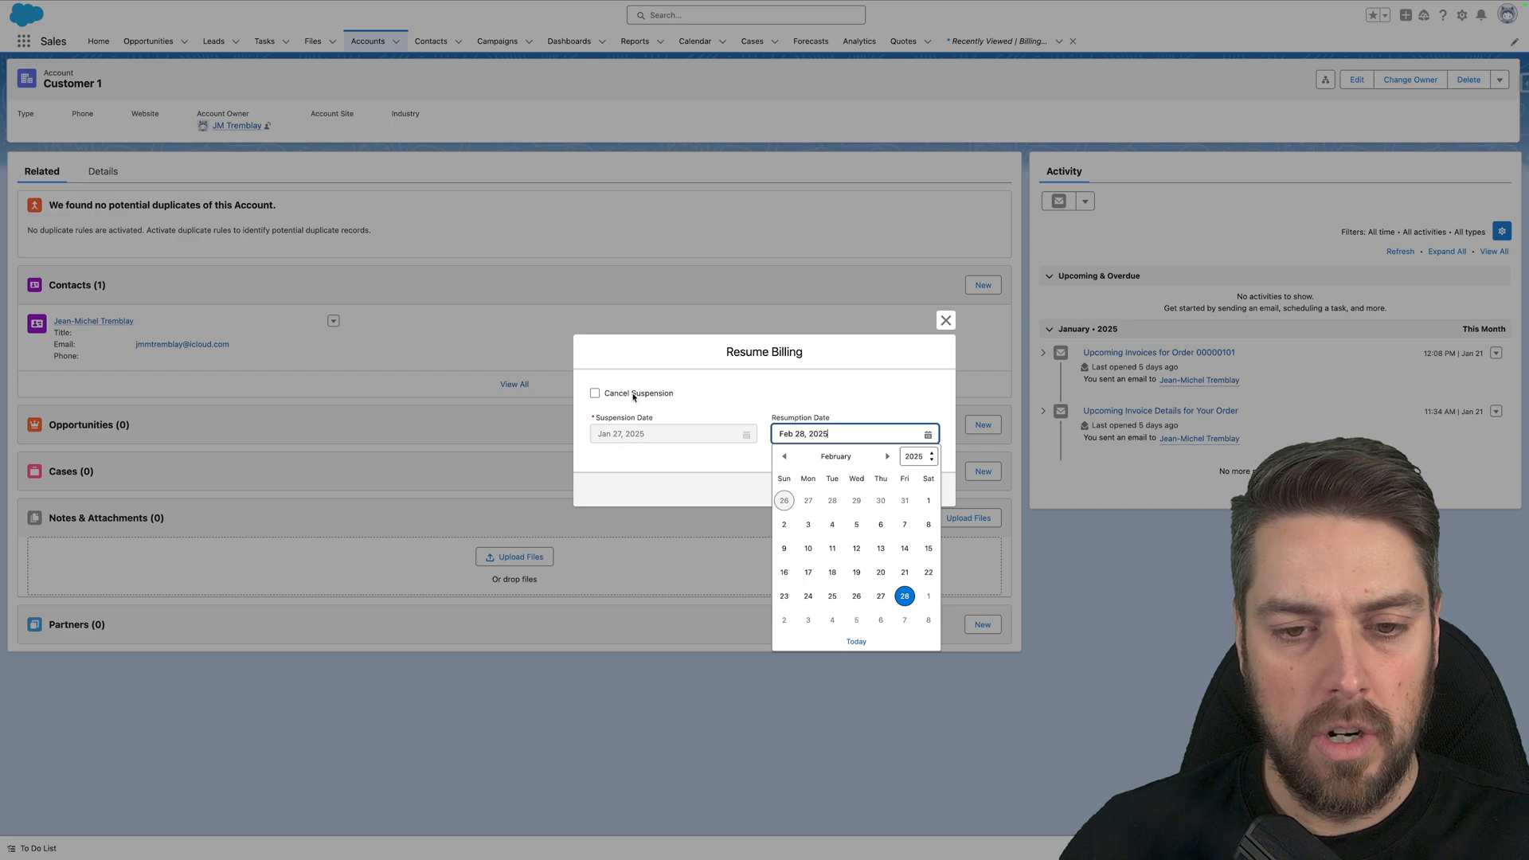
pyautogui.click(595, 392)
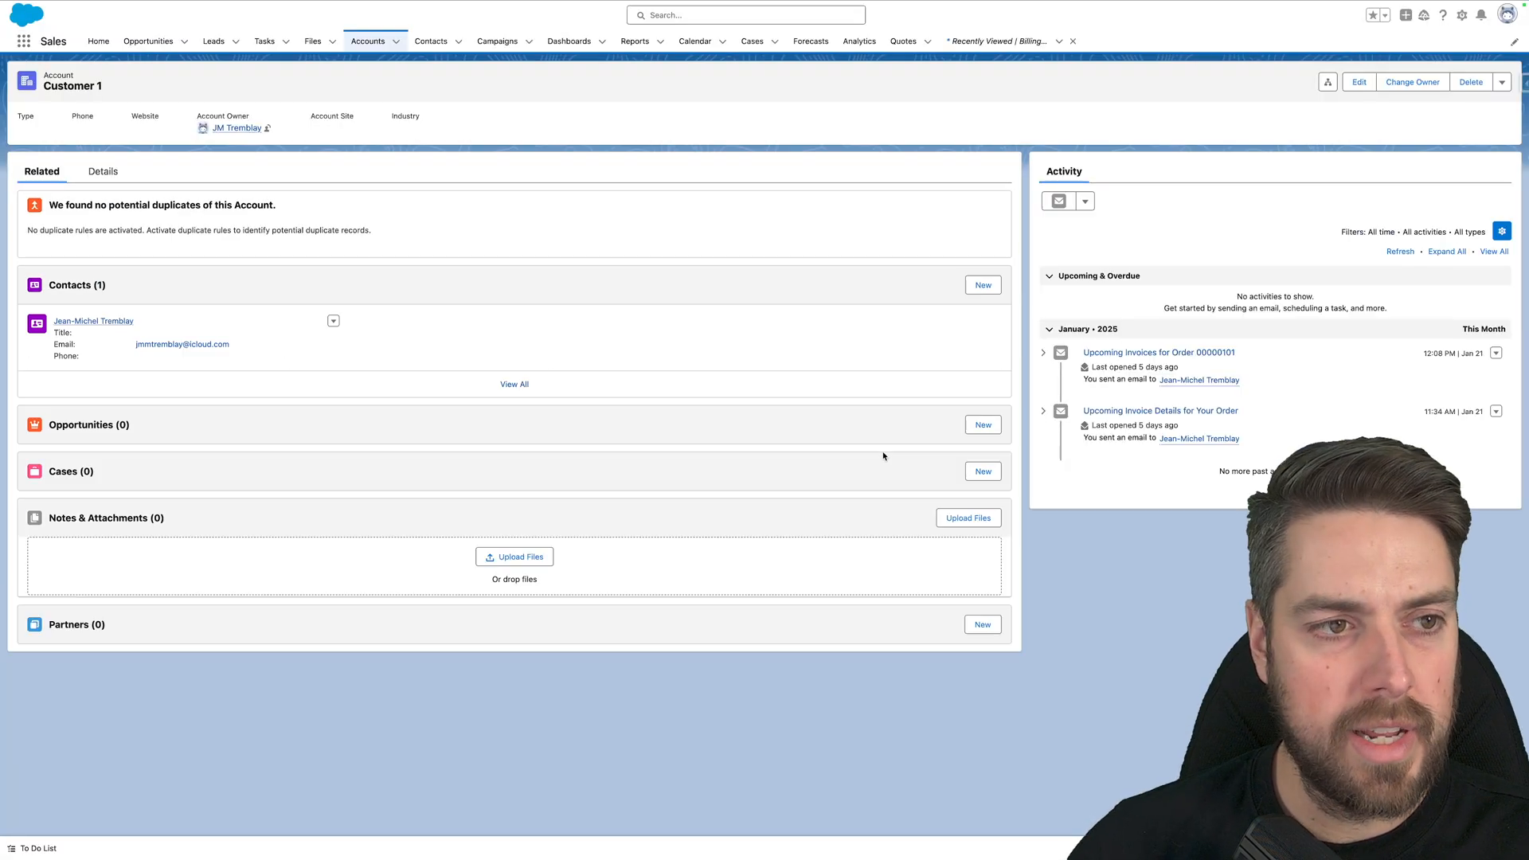
pyautogui.moveTo(829, 330)
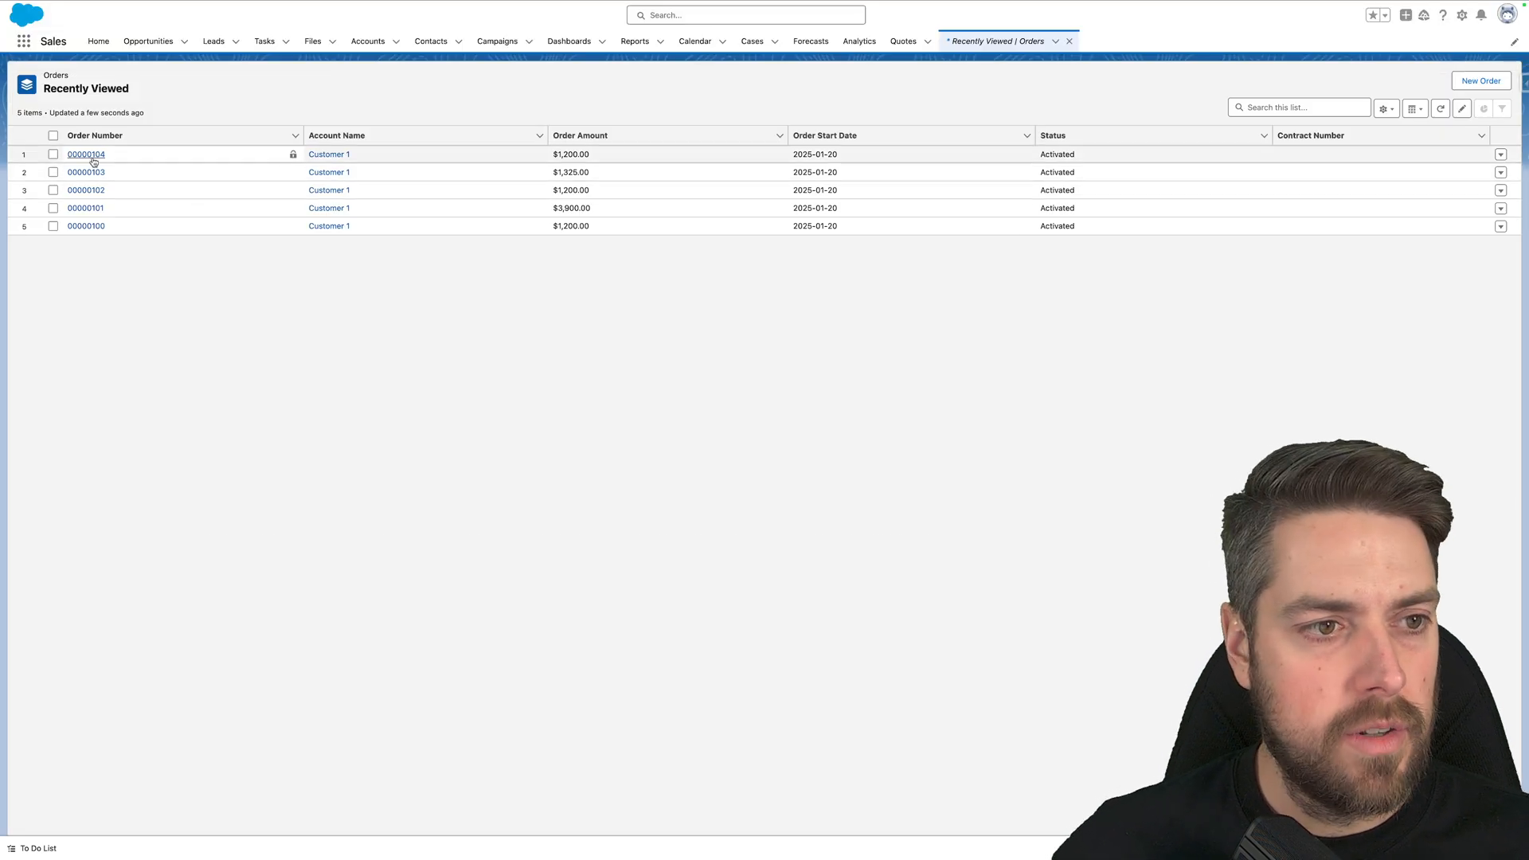
# Preview order 00000104's invoices for Jan 27, 2025, showing the CA$1,200.00 yearly subscription invoice
pyautogui.click(85, 154)
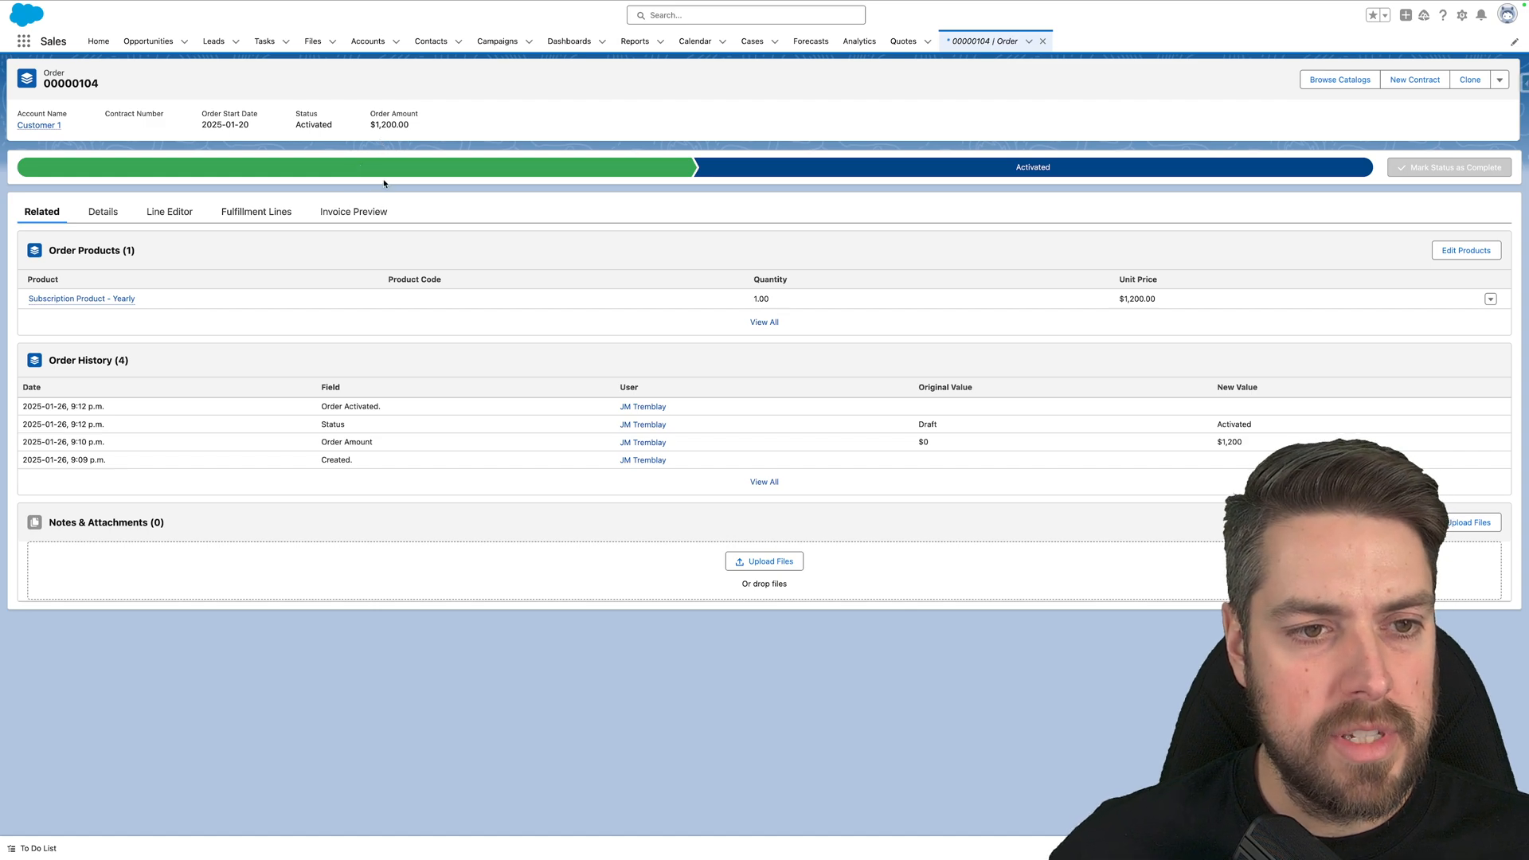
pyautogui.click(353, 212)
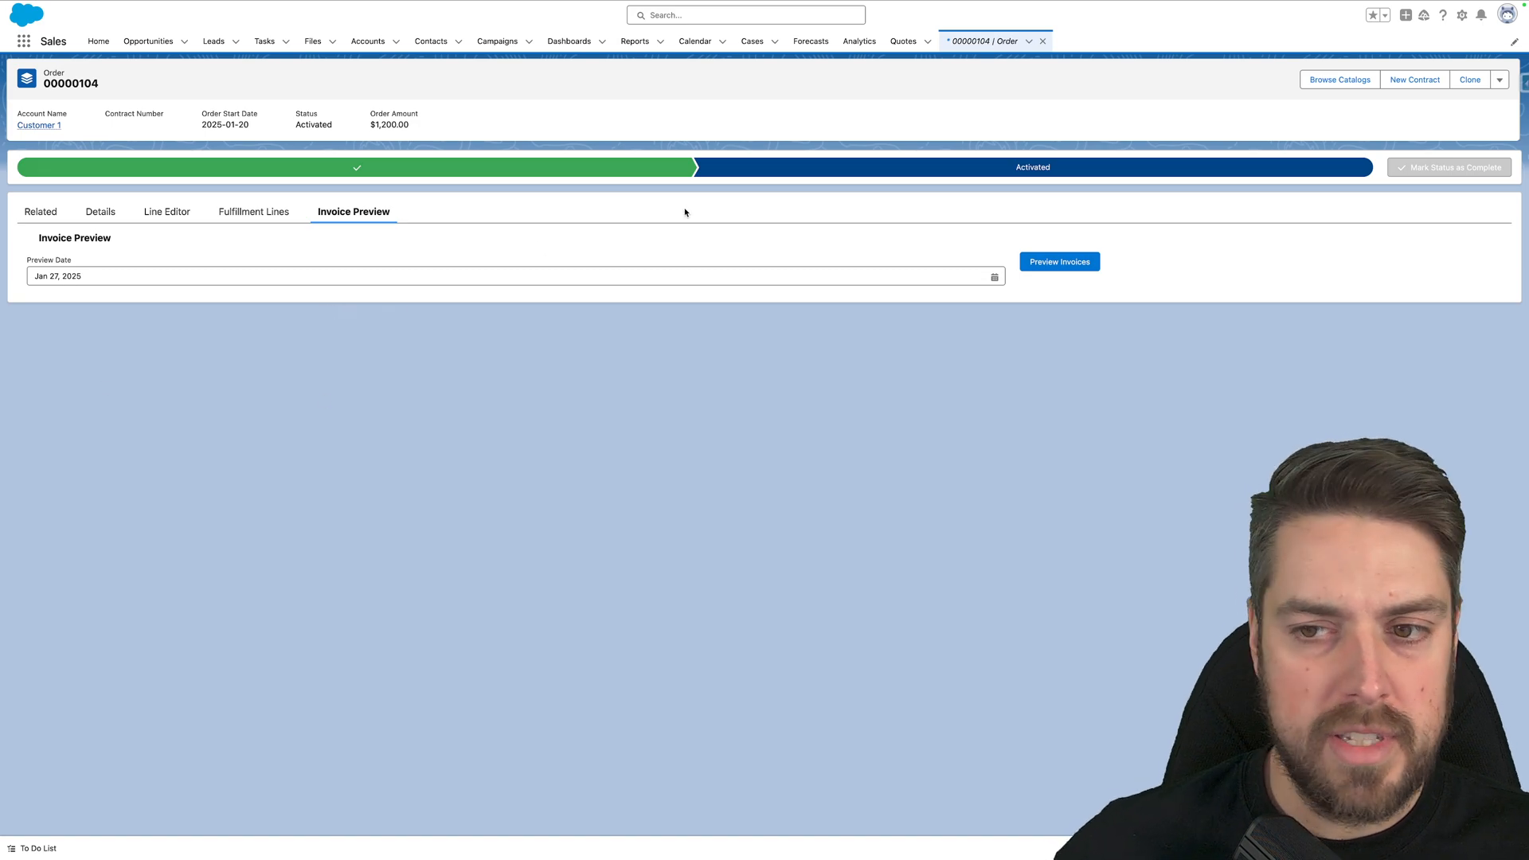
pyautogui.moveTo(1011, 248)
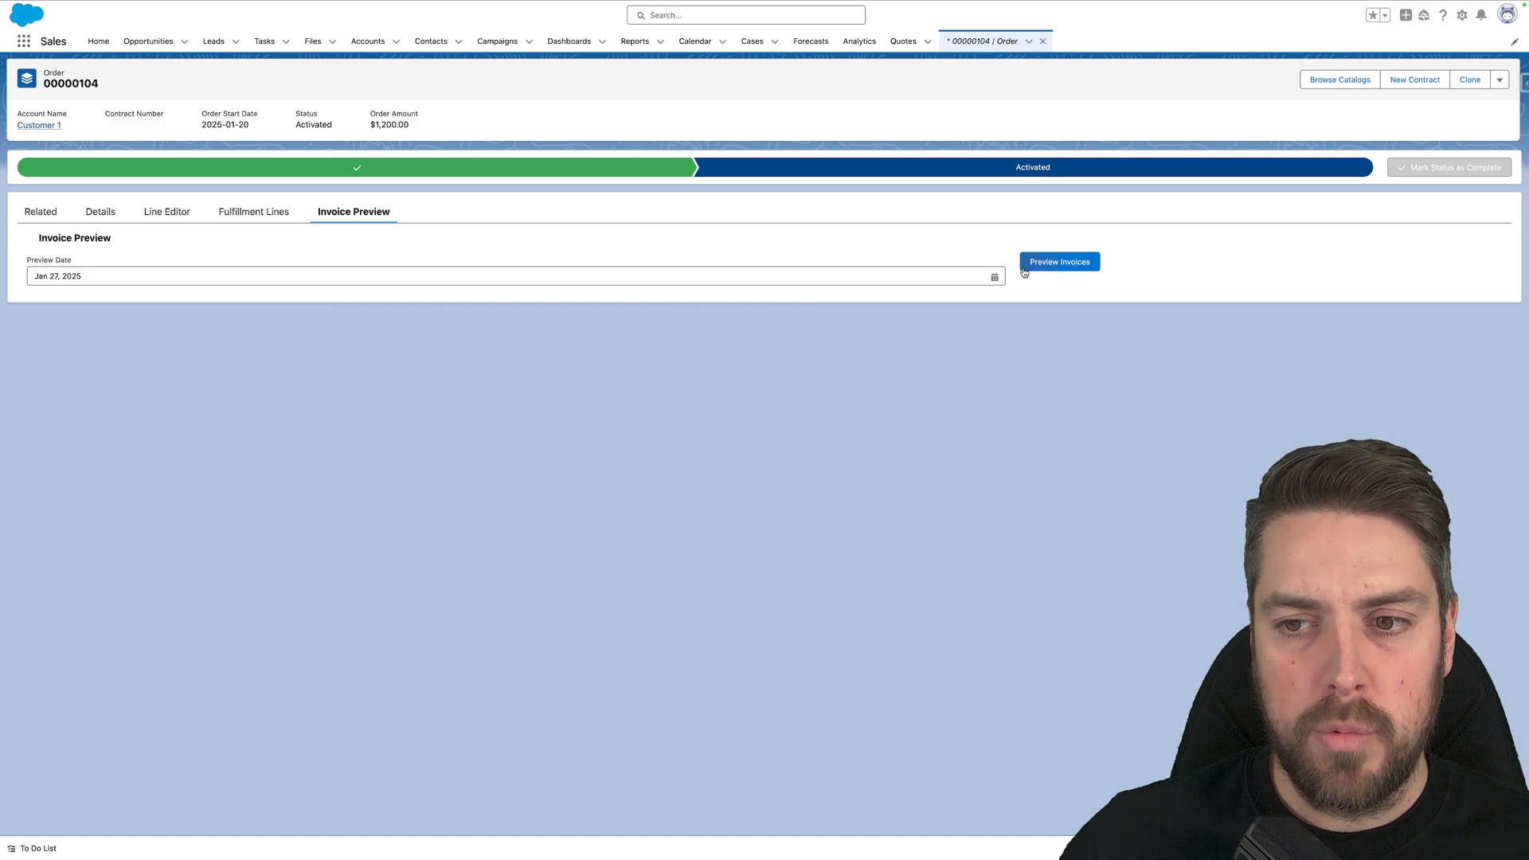
pyautogui.moveTo(976, 296)
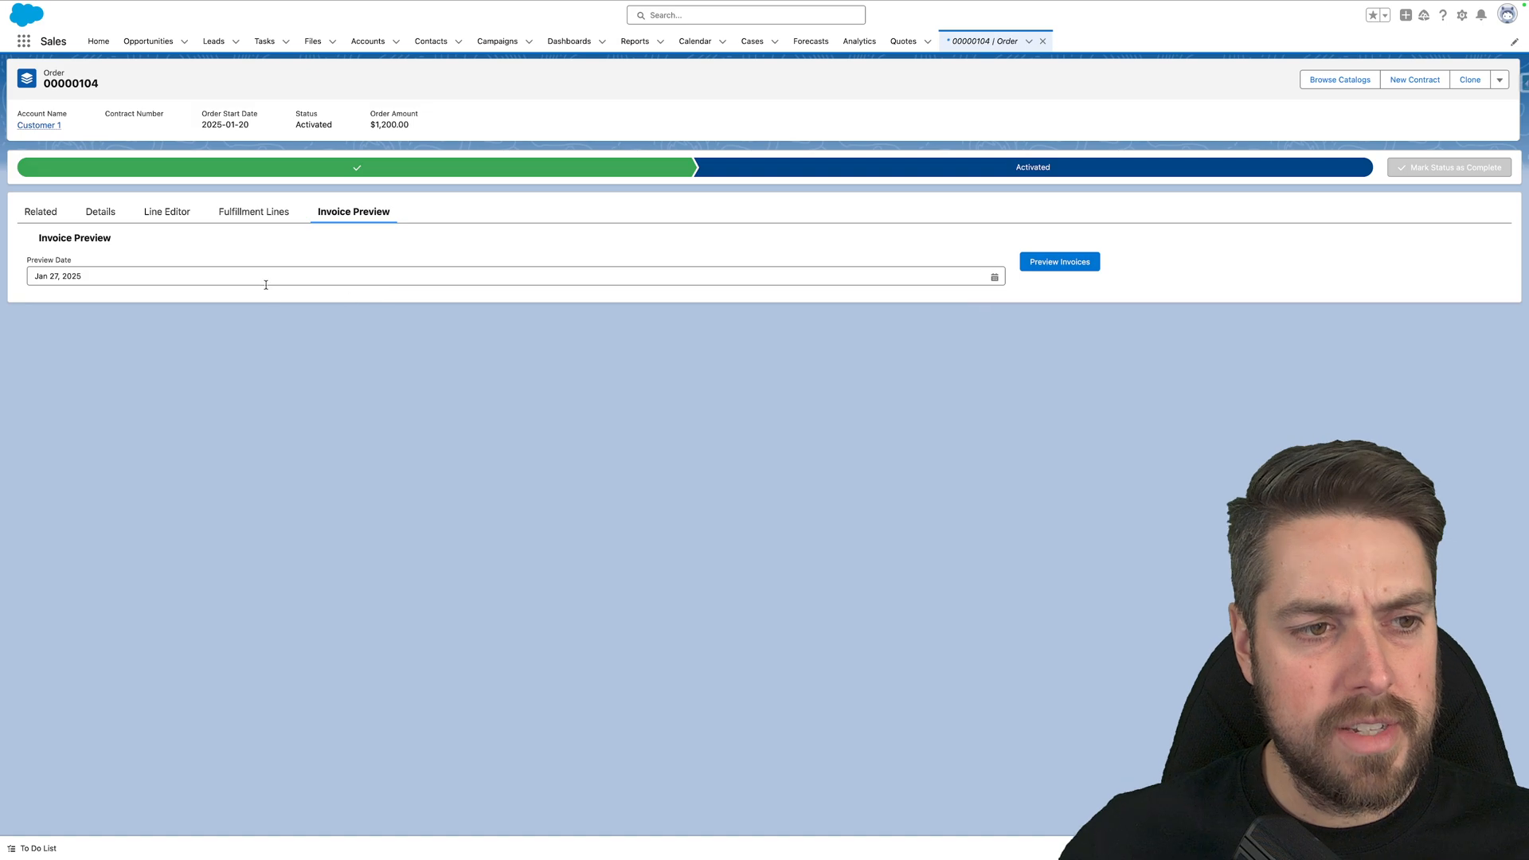
pyautogui.moveTo(524, 310)
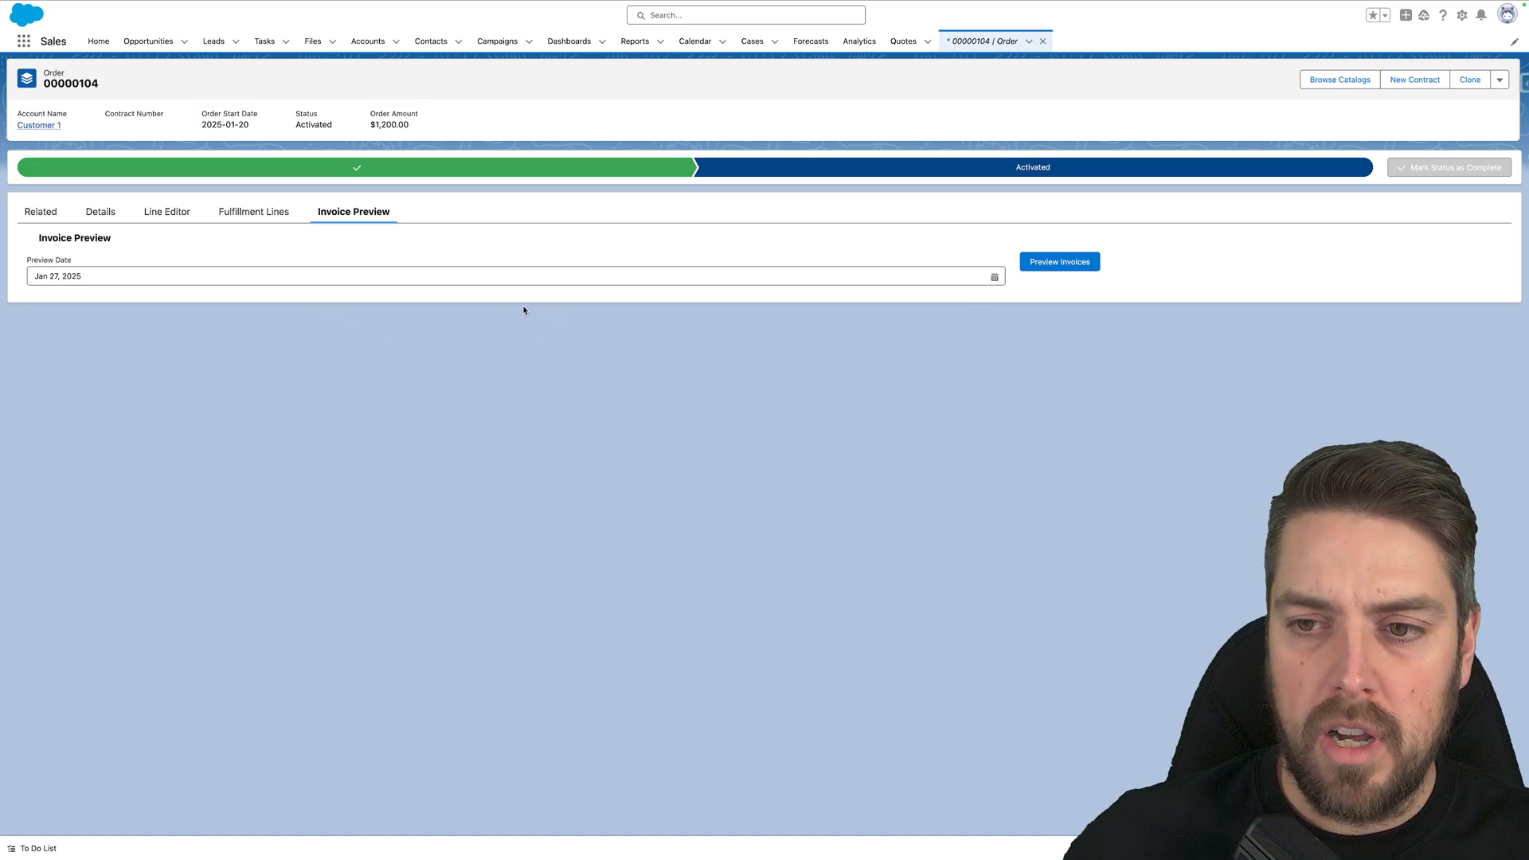
pyautogui.click(514, 276)
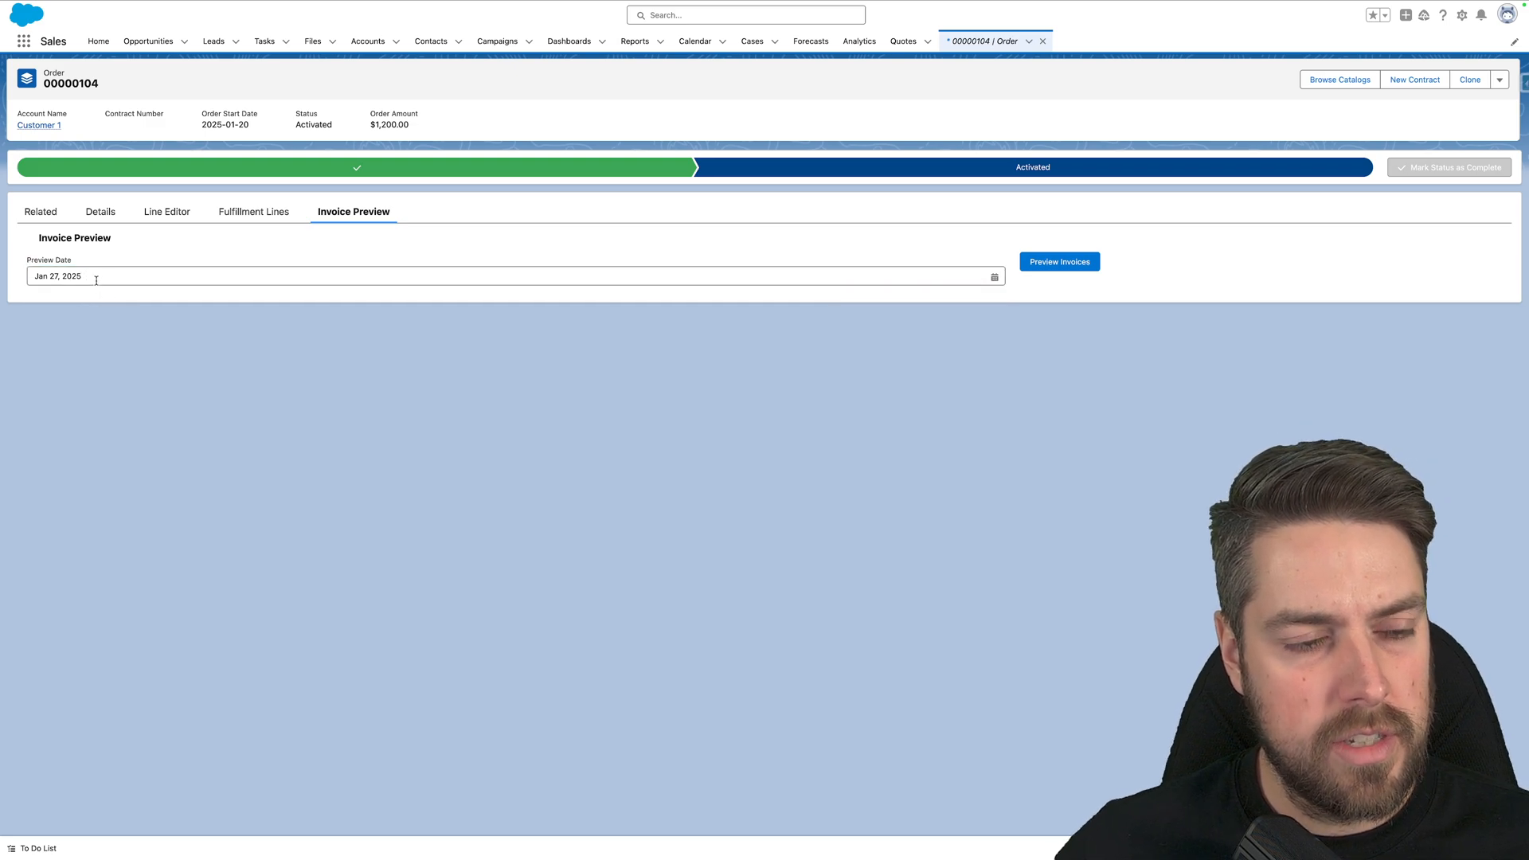
pyautogui.click(1058, 262)
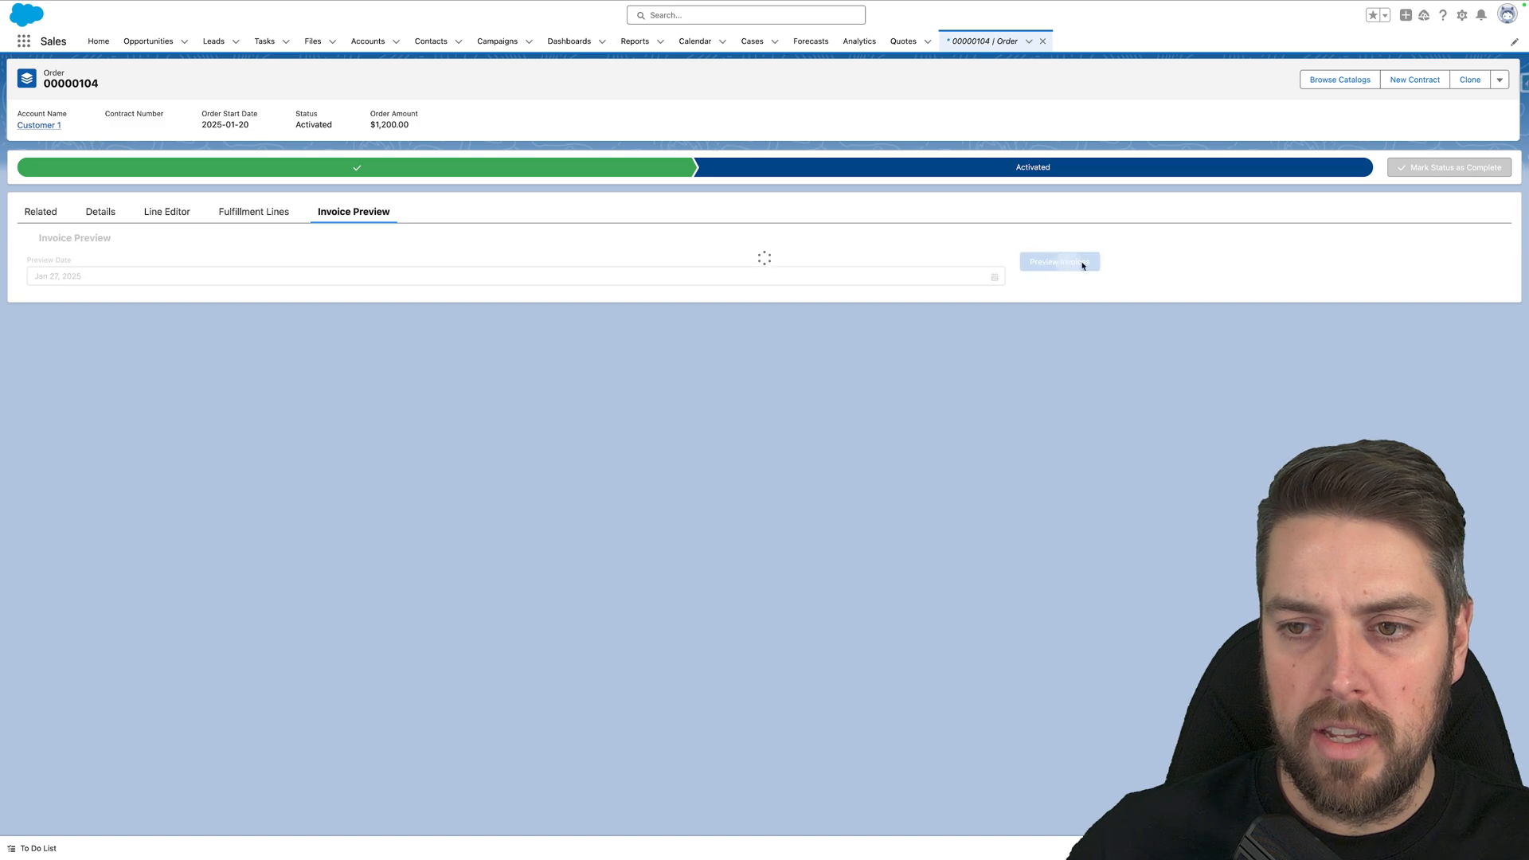
pyautogui.click(1059, 261)
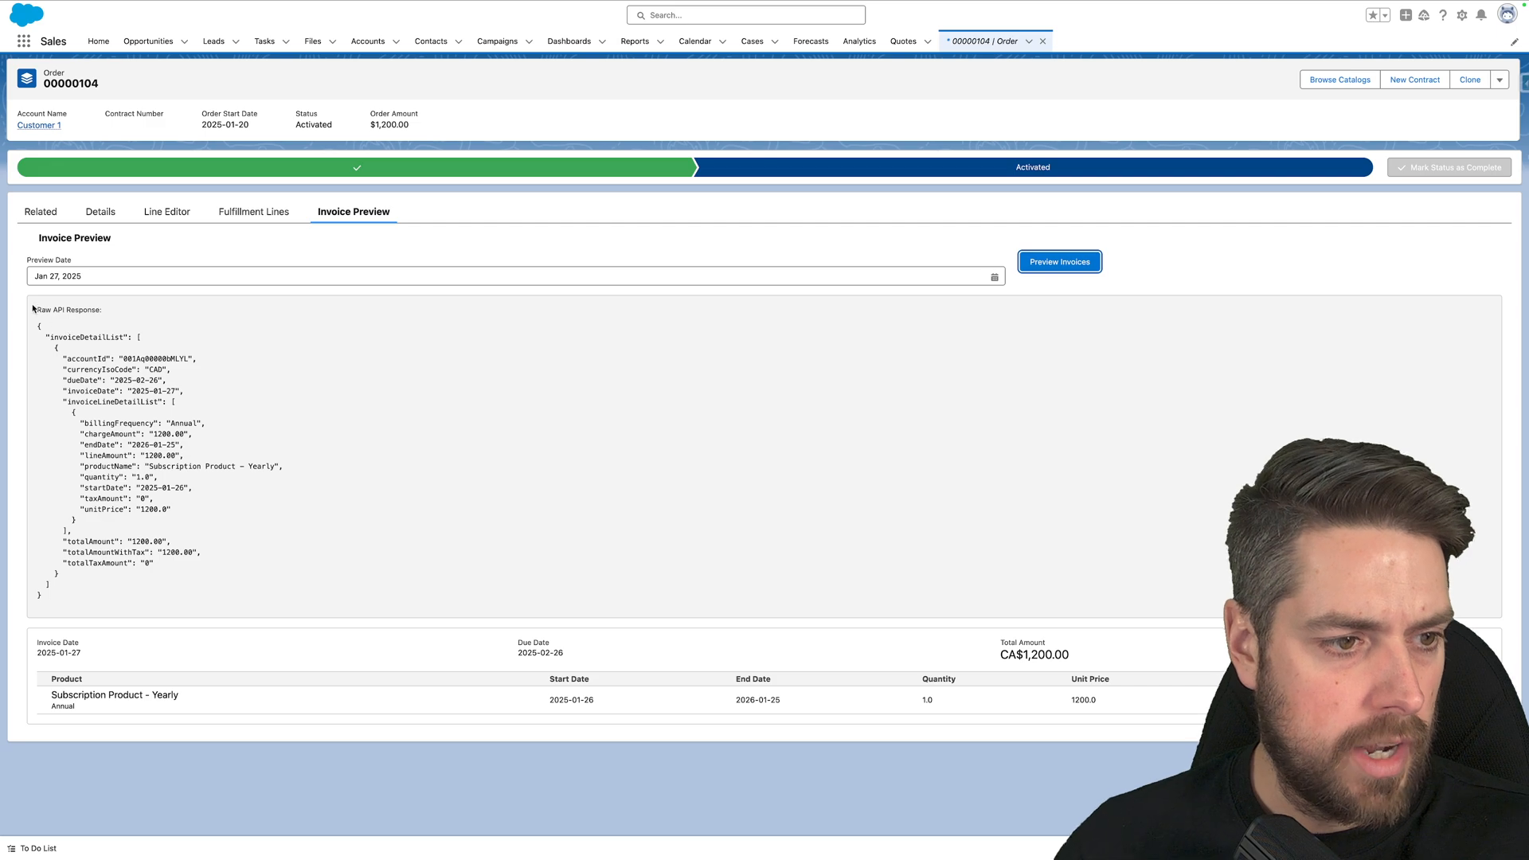
pyautogui.moveTo(42, 330)
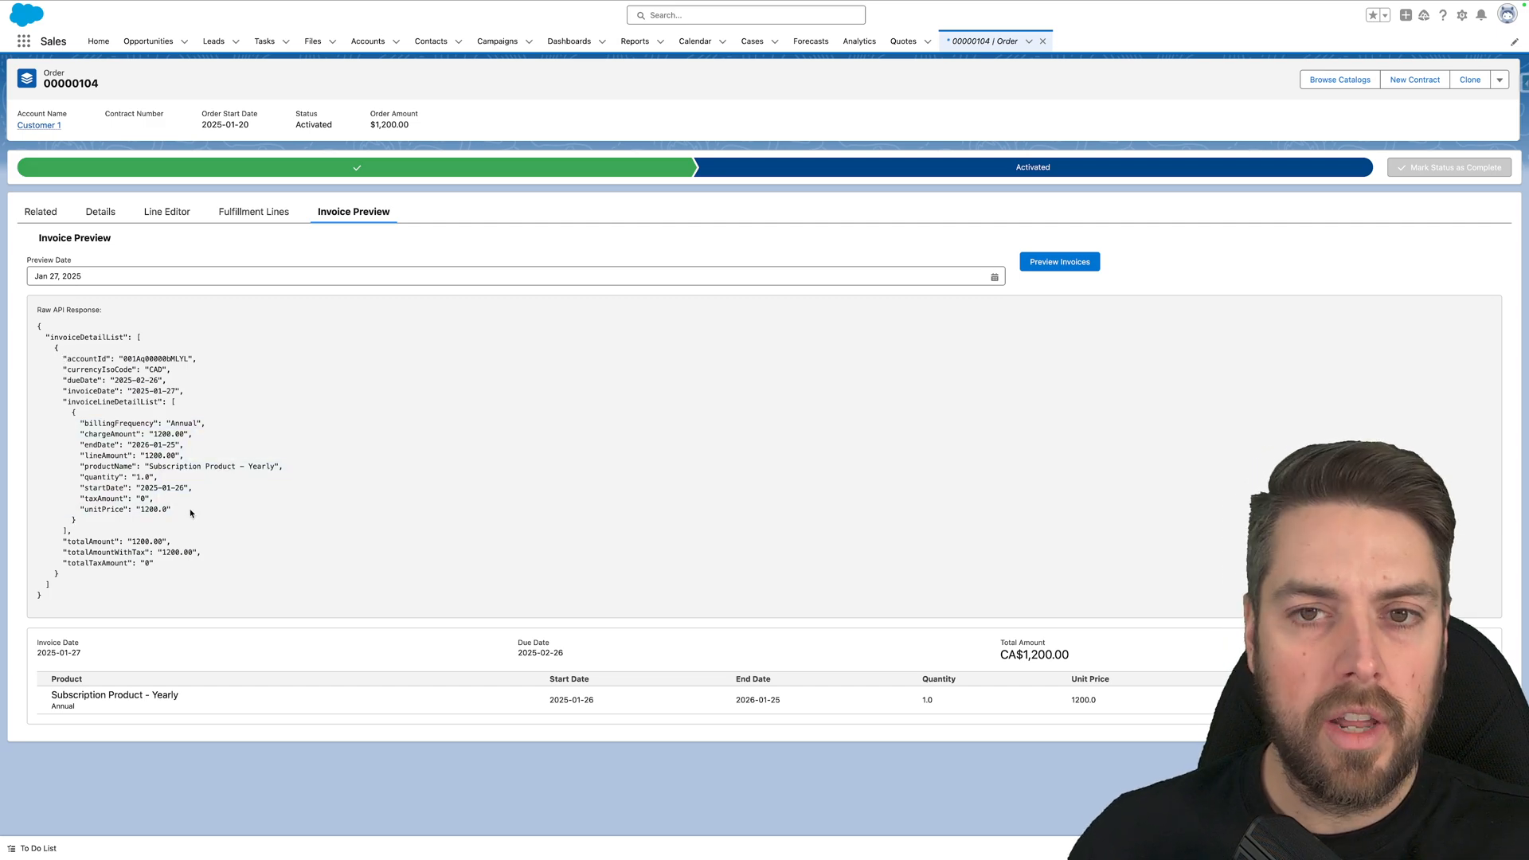
pyautogui.moveTo(227, 518)
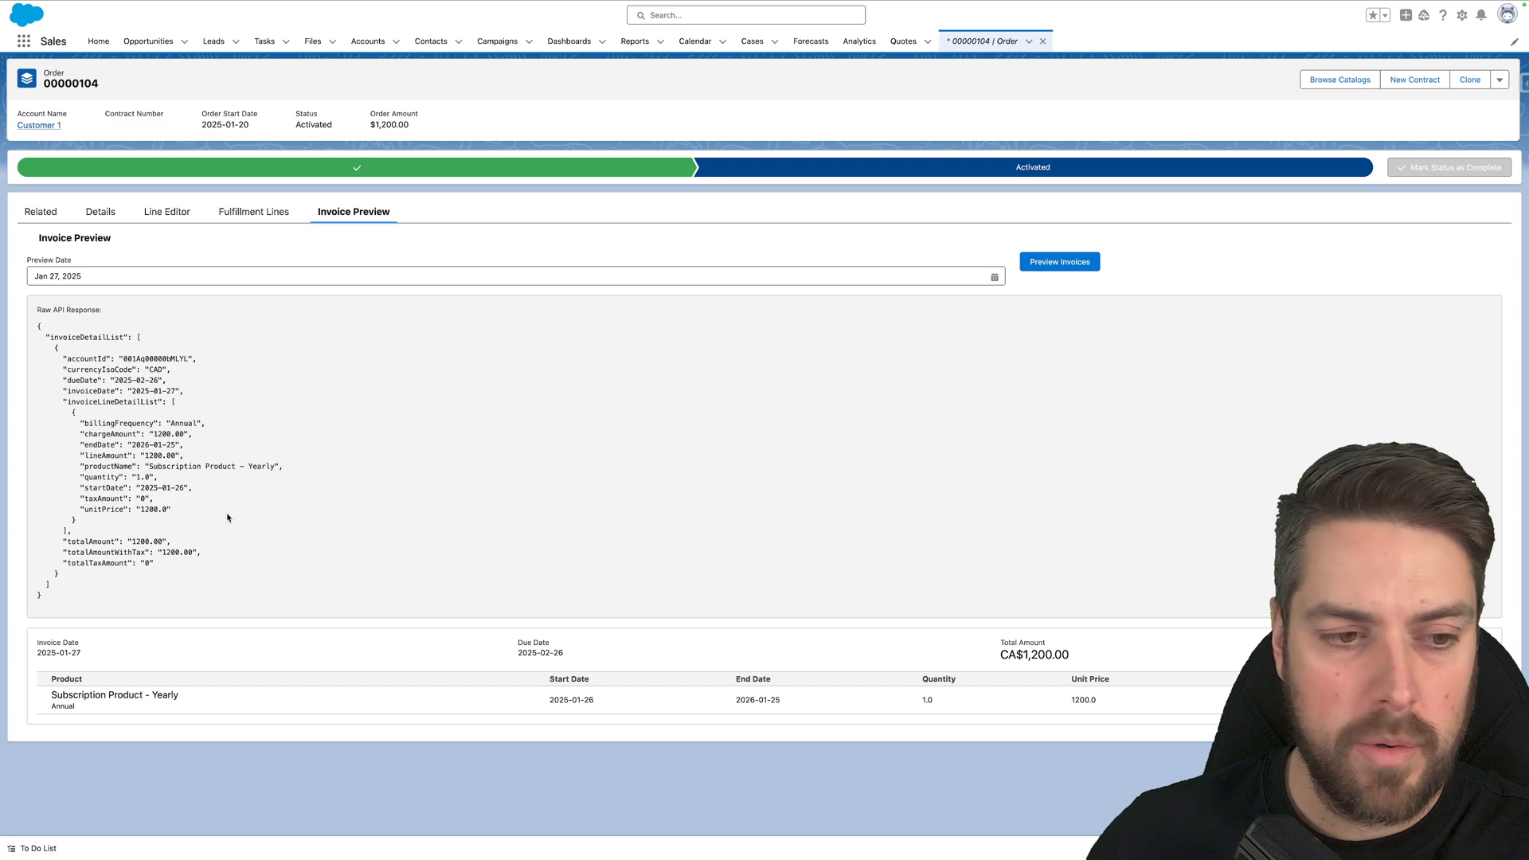
pyautogui.moveTo(200, 664)
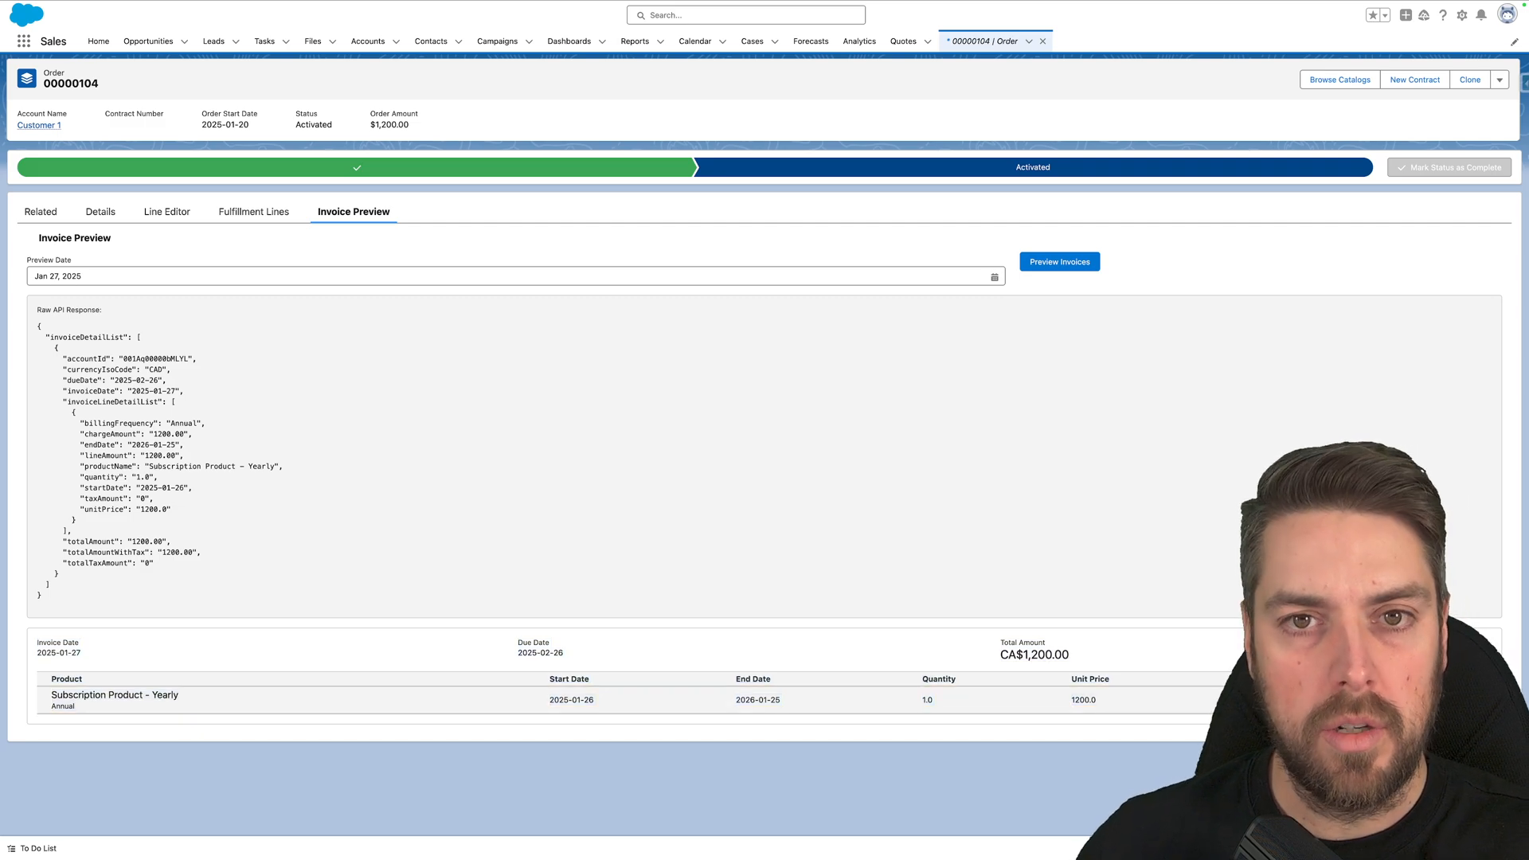
pyautogui.moveTo(739, 534)
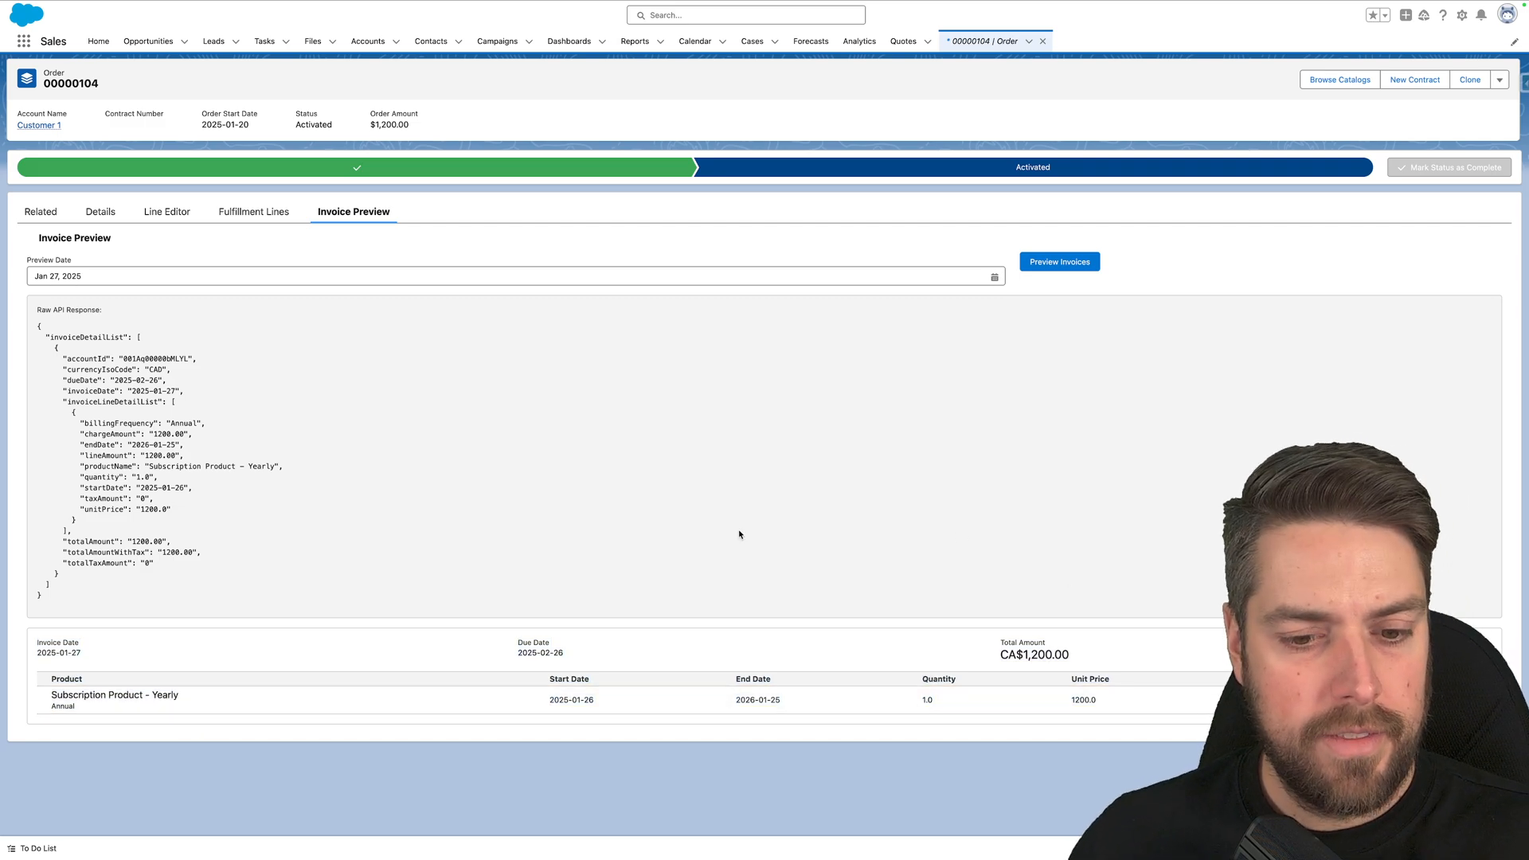
pyautogui.moveTo(716, 295)
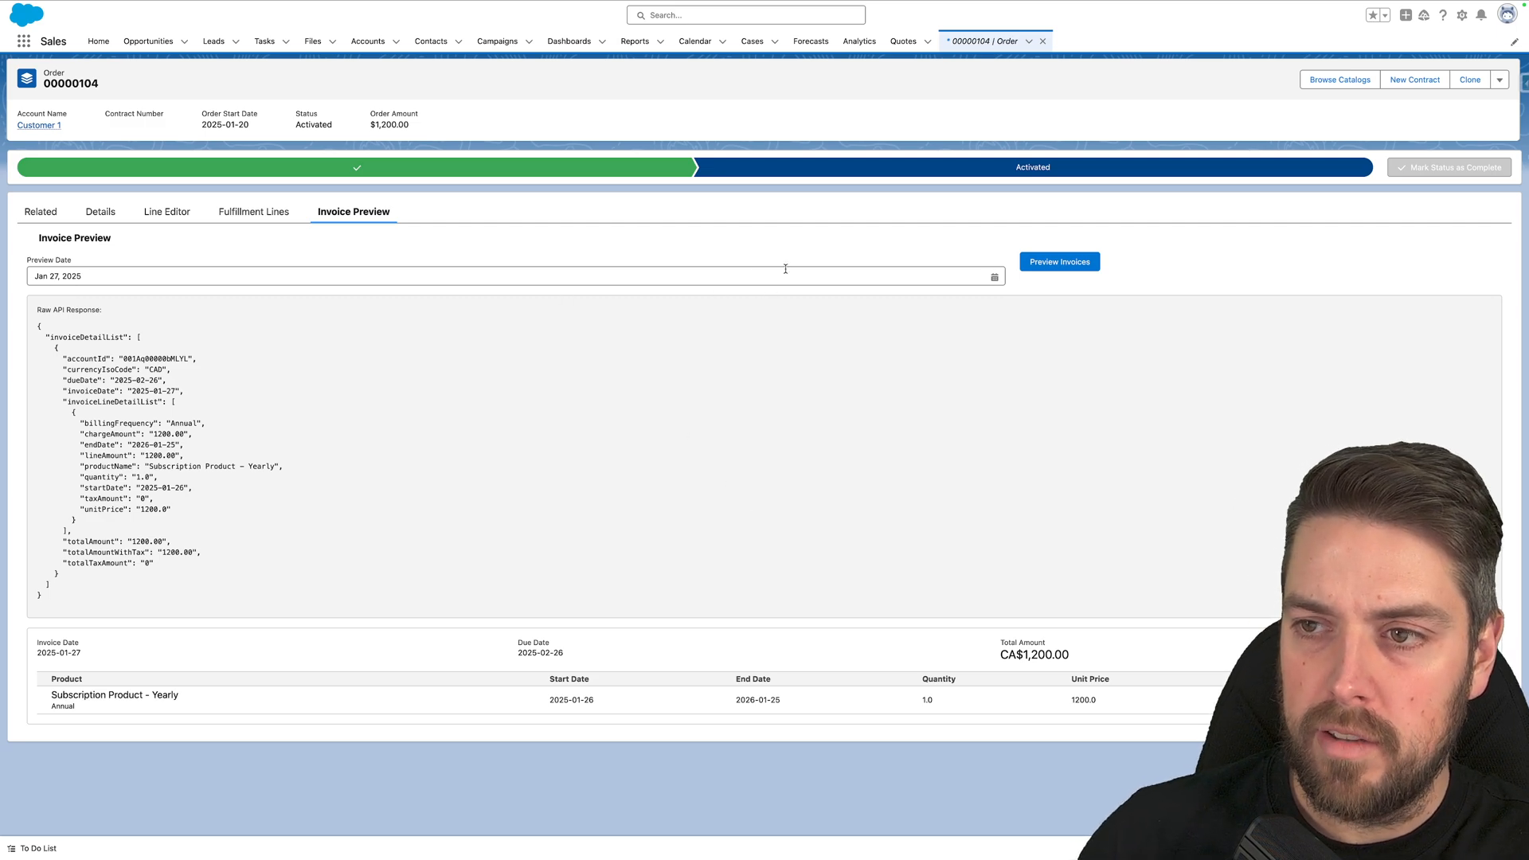
pyautogui.moveTo(526, 411)
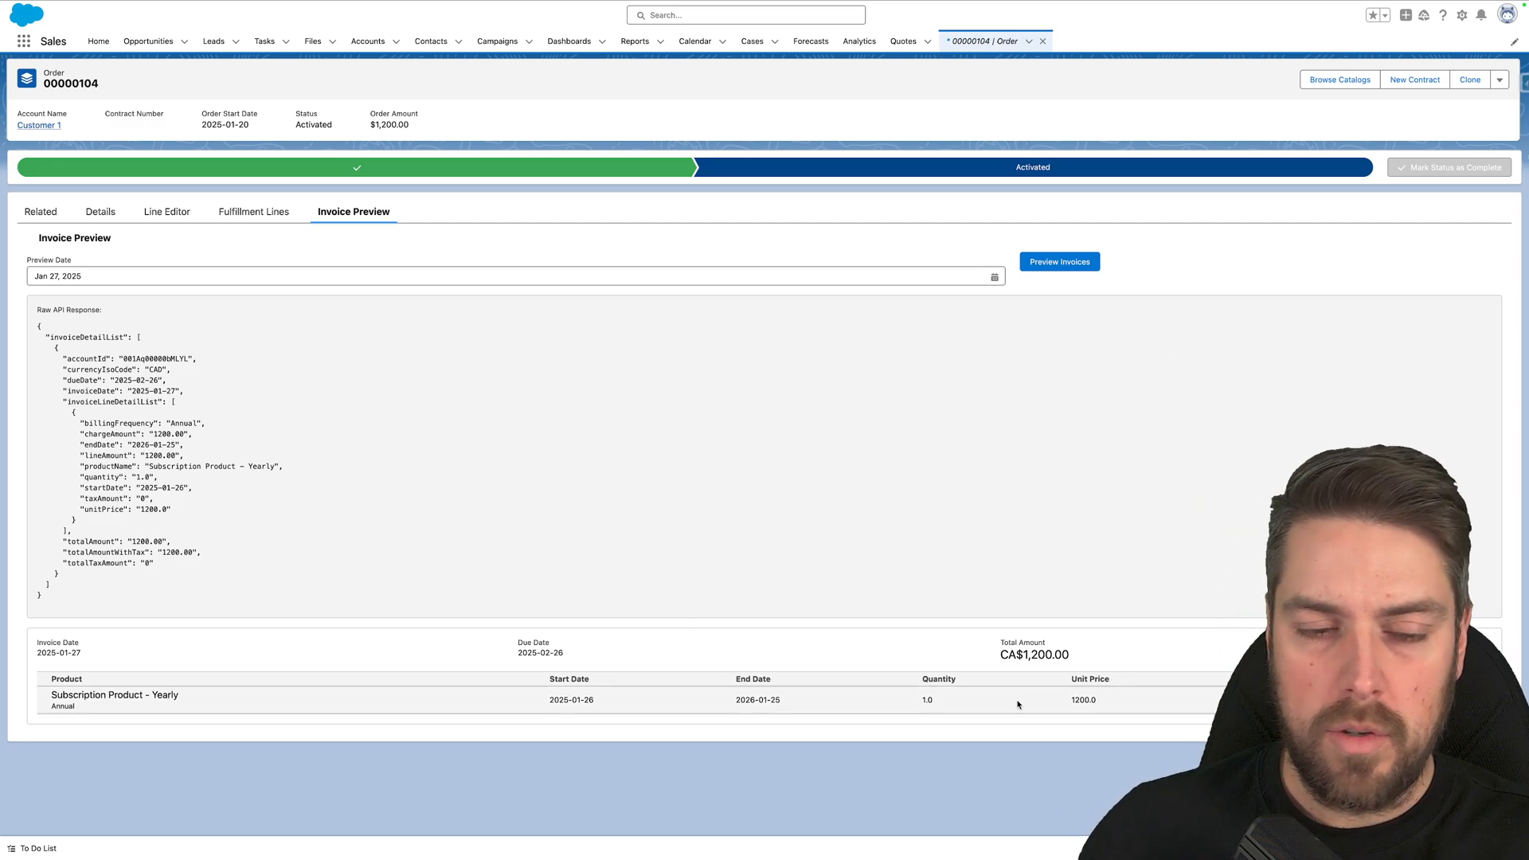
pyautogui.moveTo(512, 592)
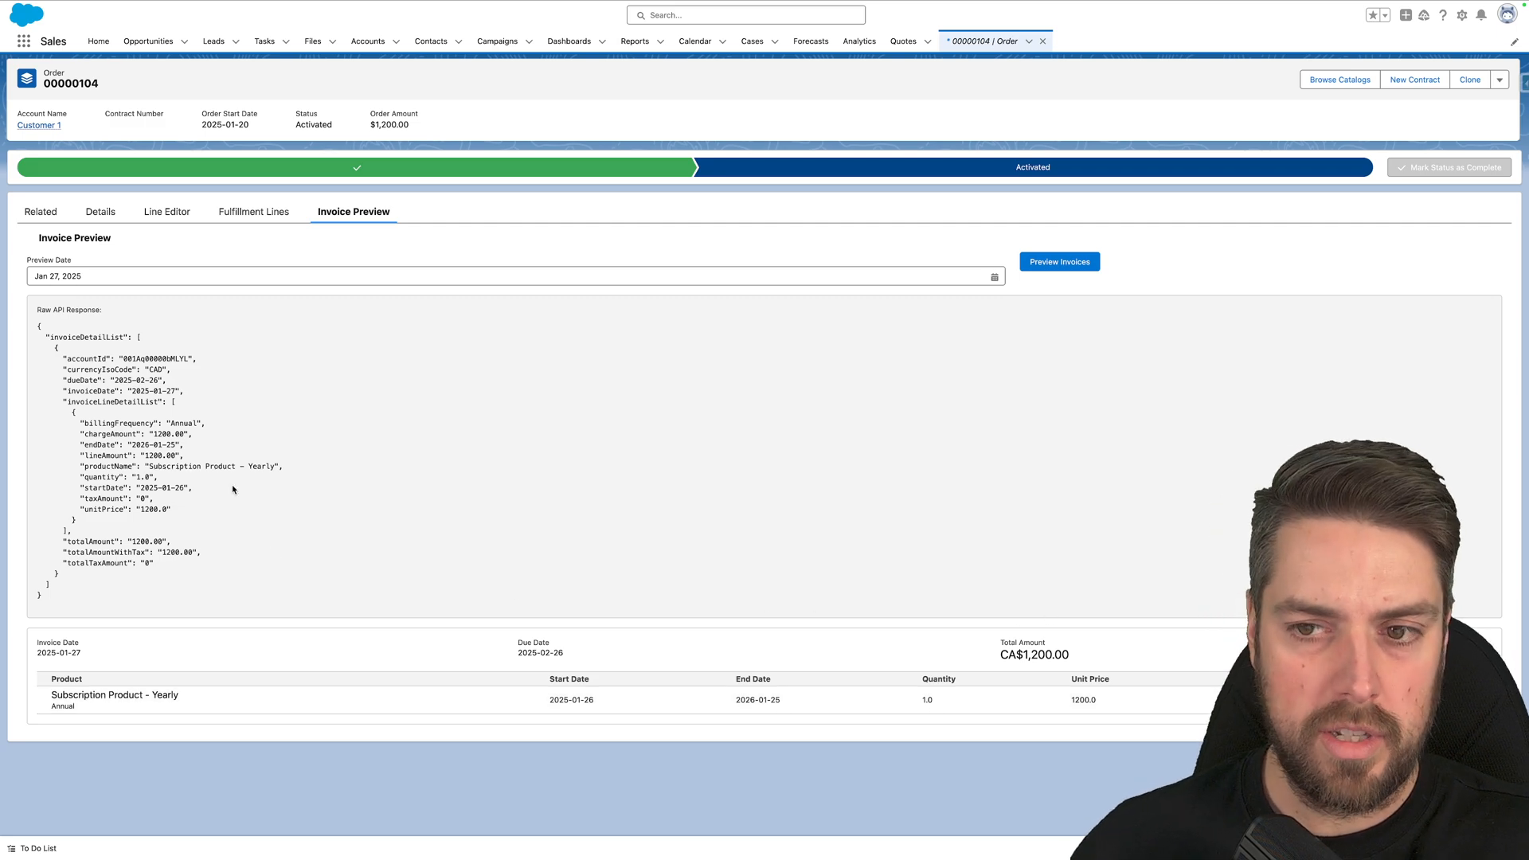
pyautogui.moveTo(290, 440)
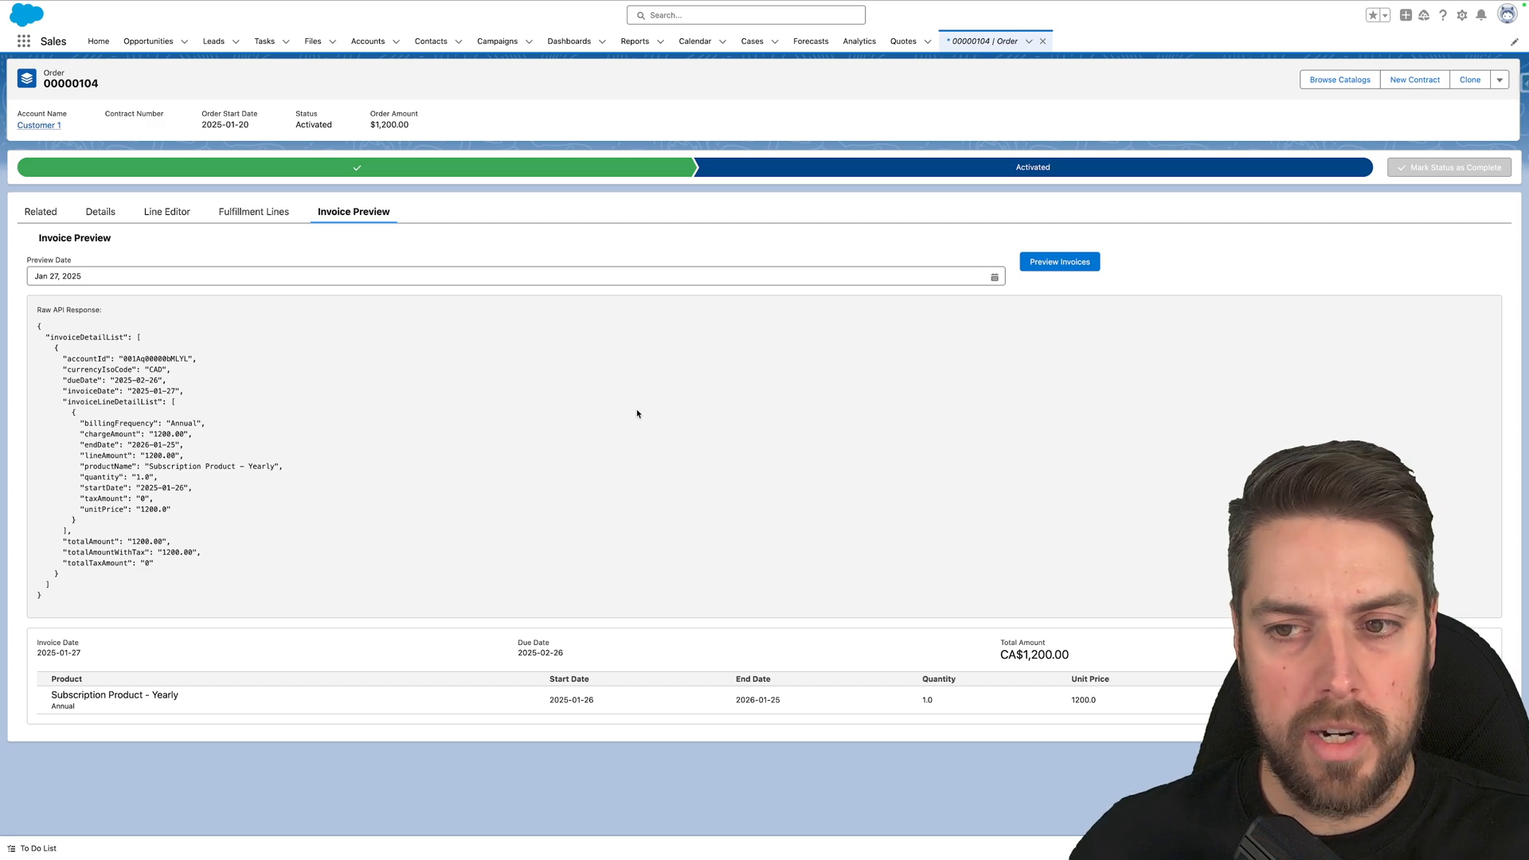
pyautogui.moveTo(957, 303)
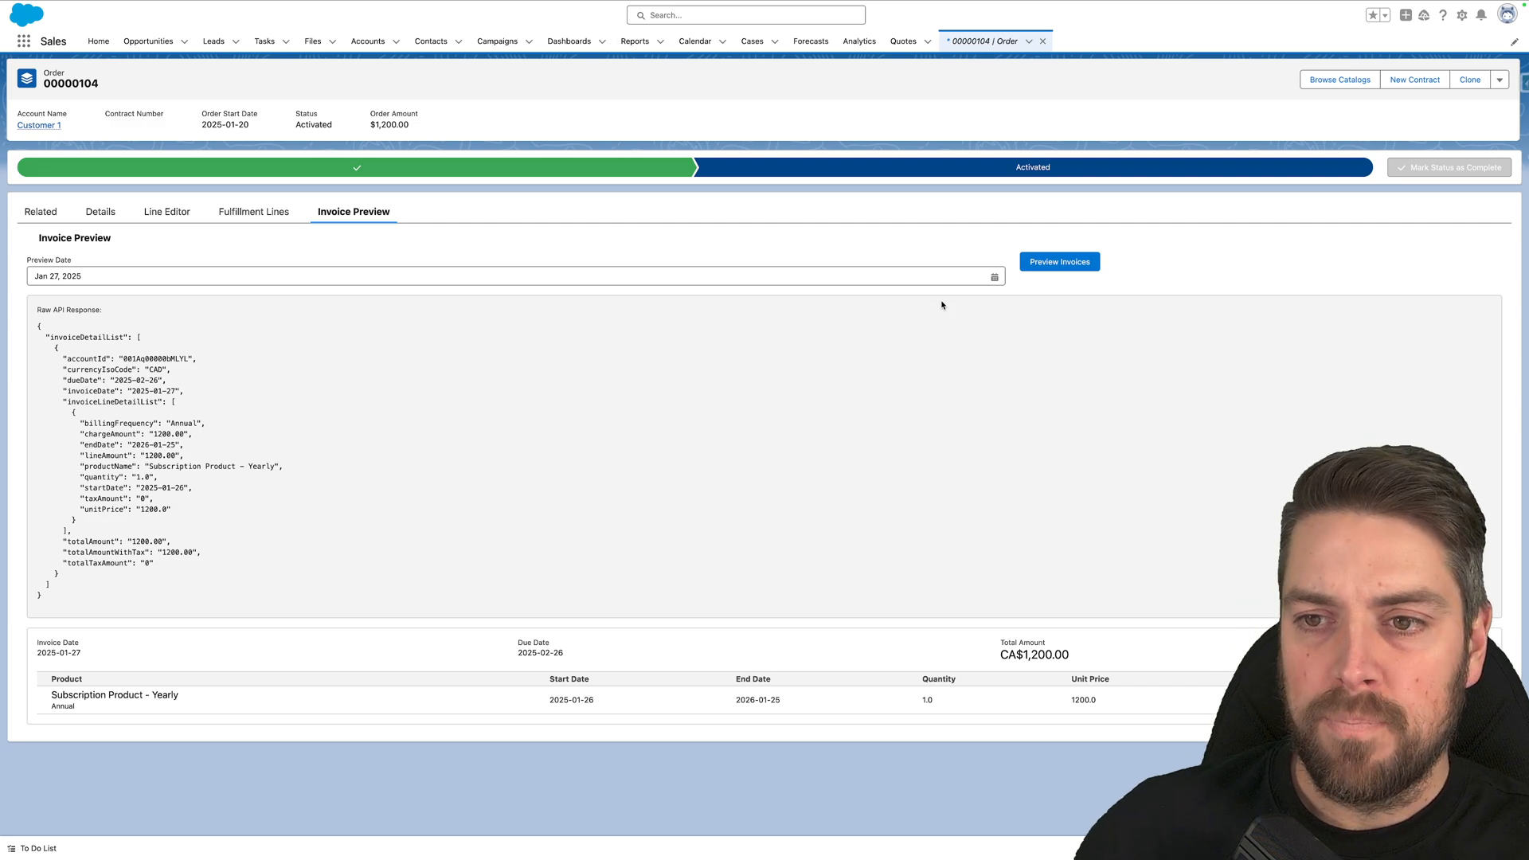
pyautogui.moveTo(908, 305)
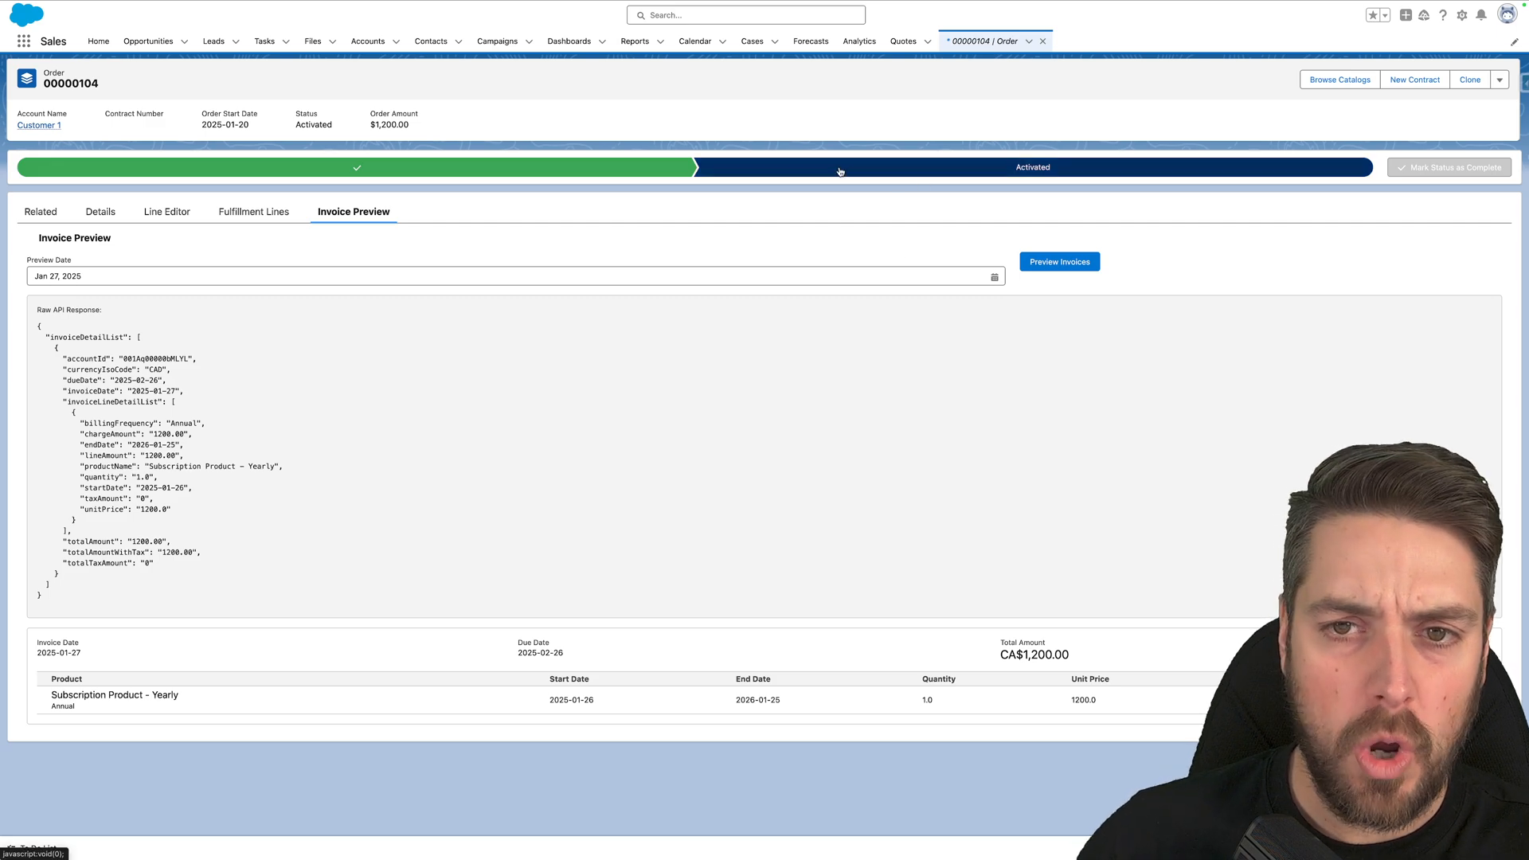
pyautogui.moveTo(745, 159)
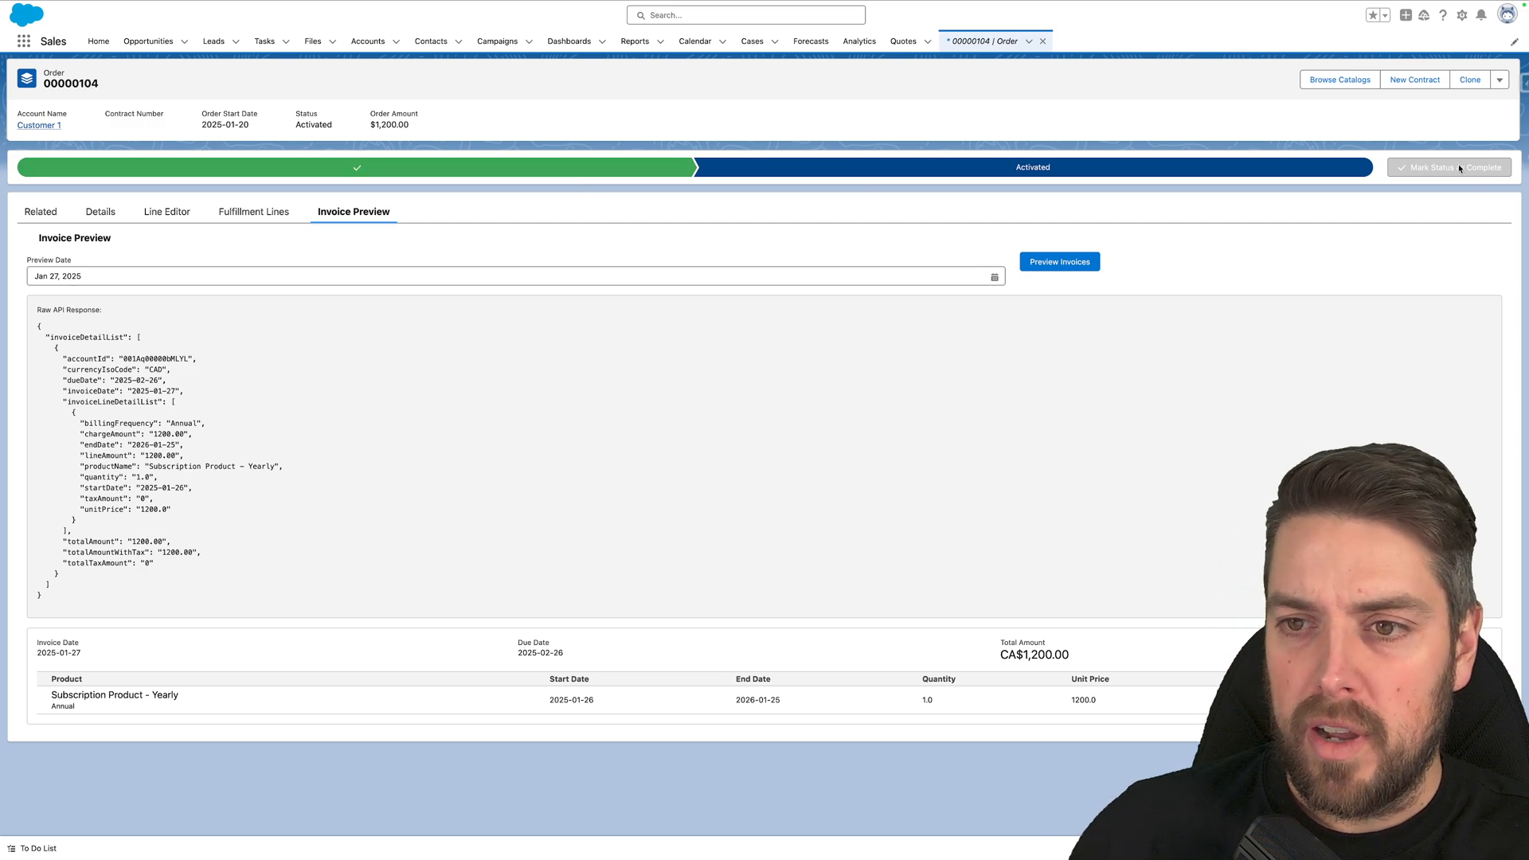
# Generate the order's invoices with a Feb 1, 2025 invoice date in Draft status
pyautogui.click(1499, 79)
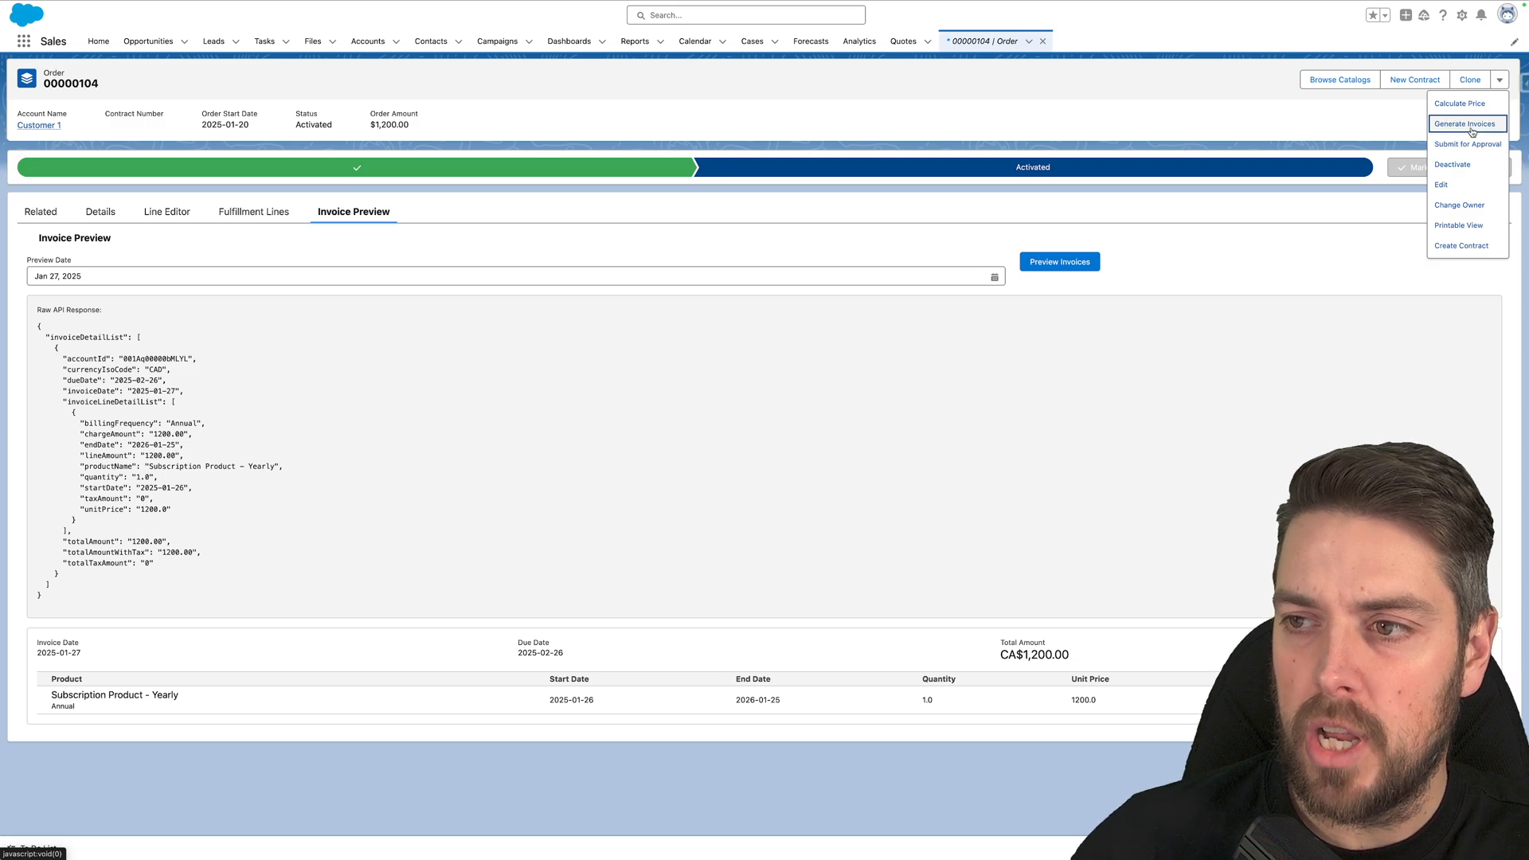
pyautogui.click(1464, 122)
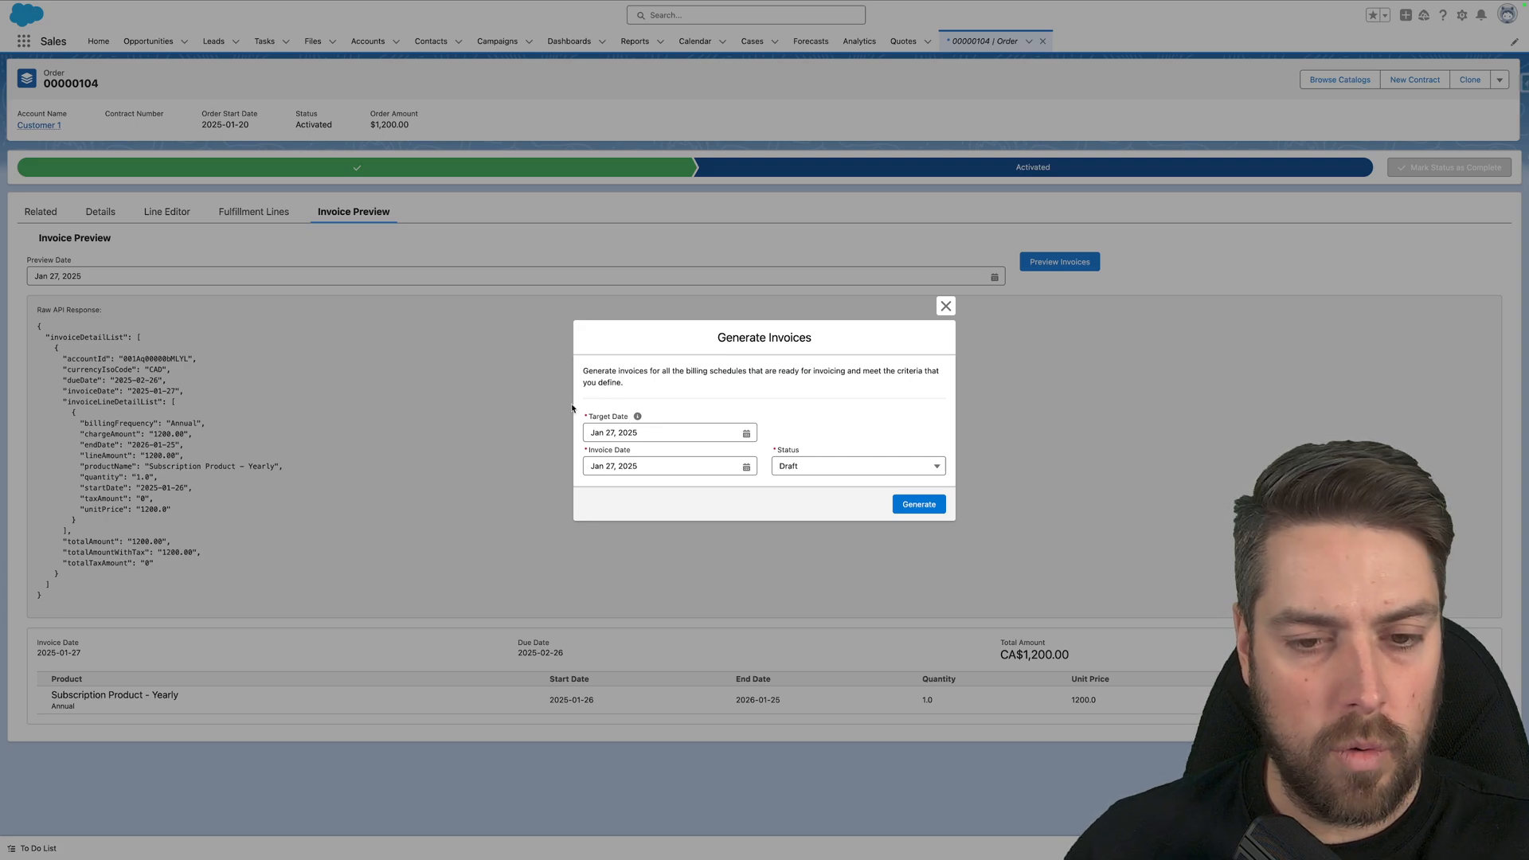
pyautogui.moveTo(655, 460)
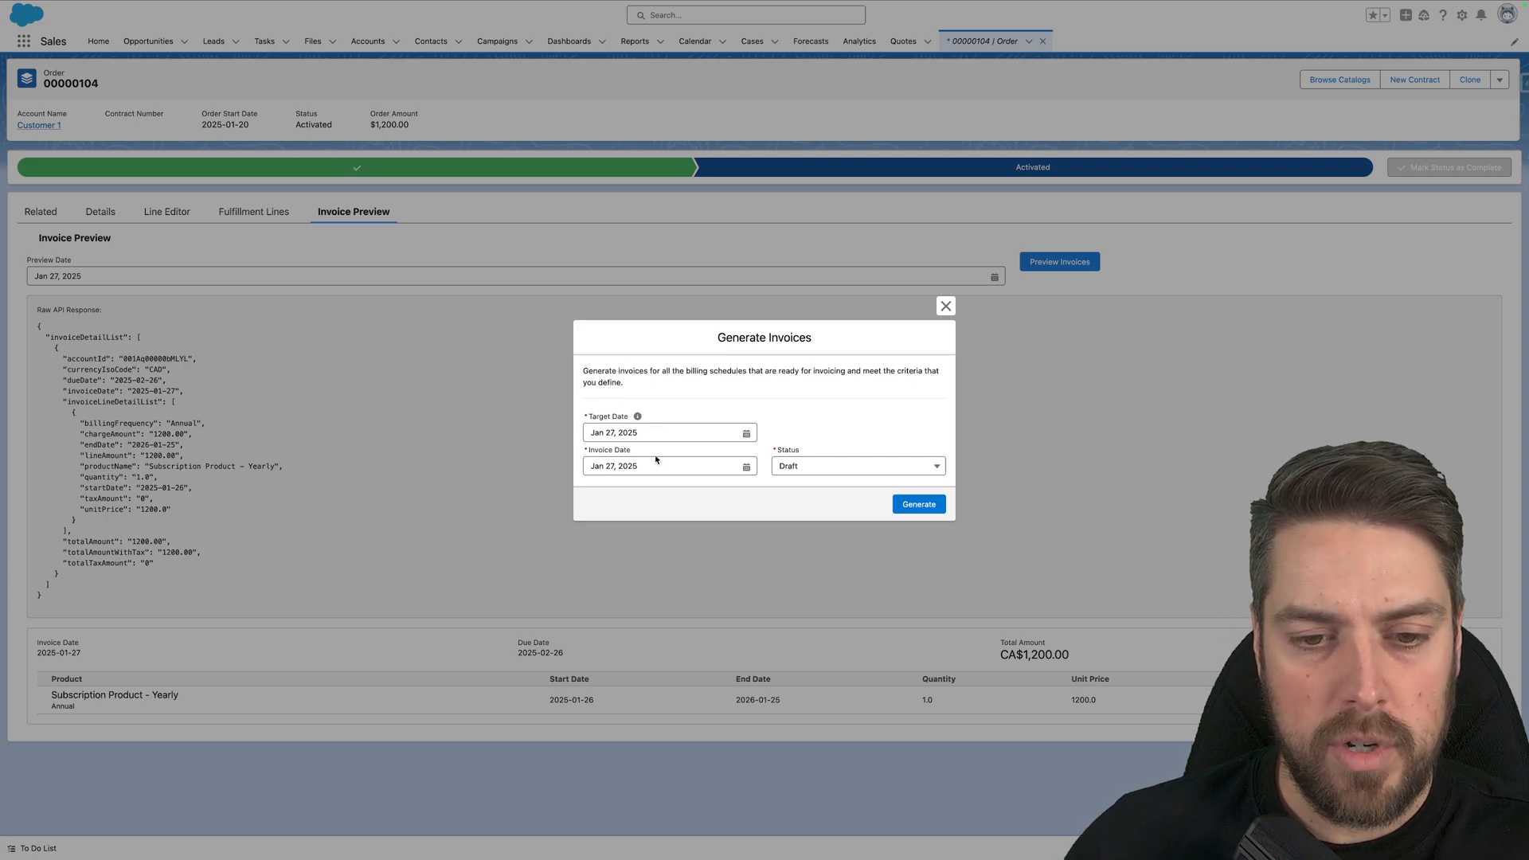
pyautogui.click(669, 466)
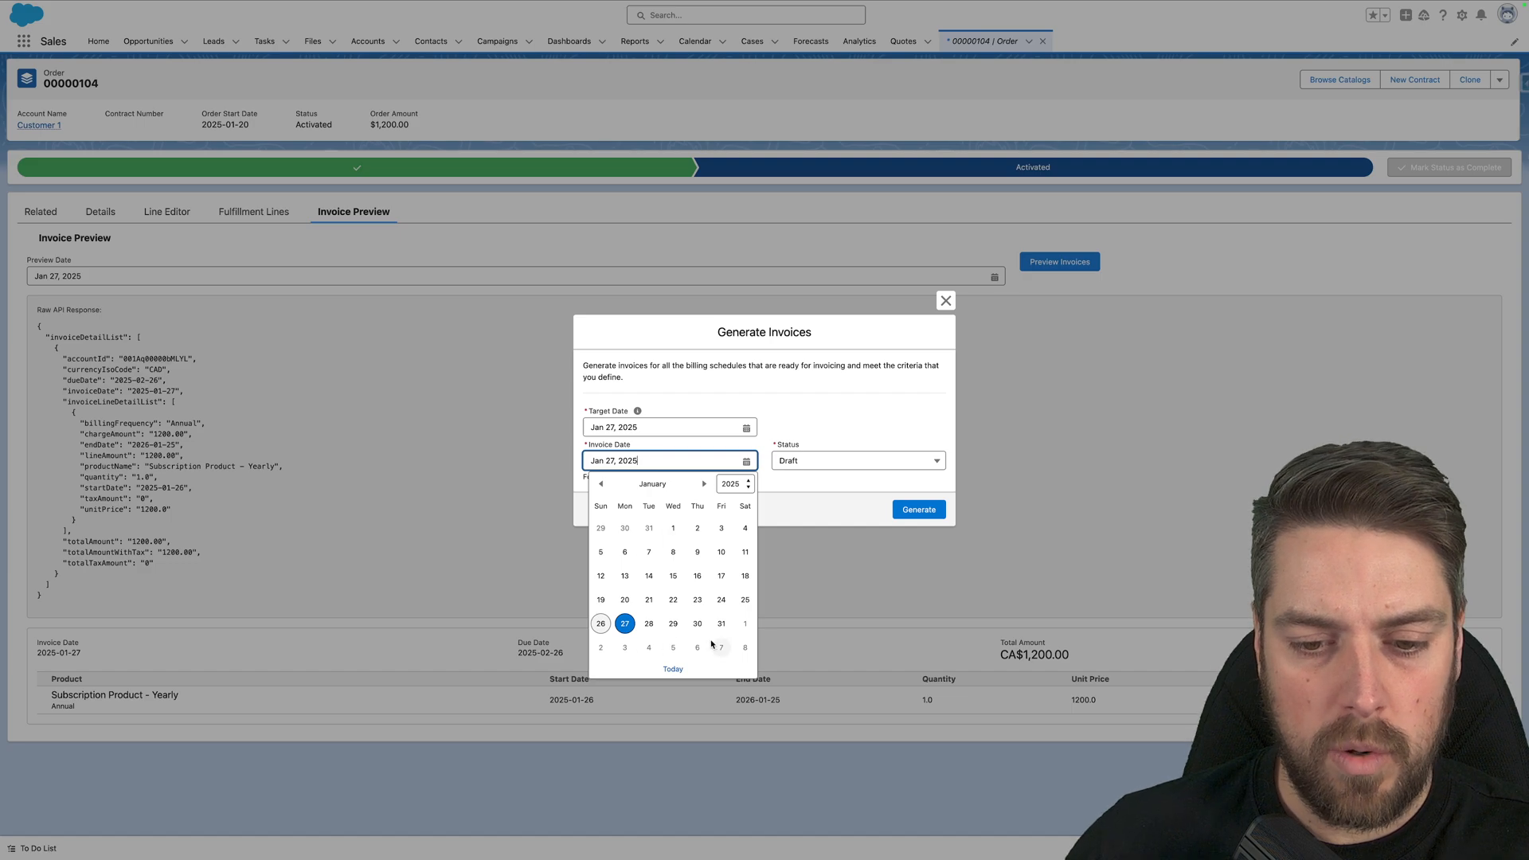
pyautogui.click(744, 647)
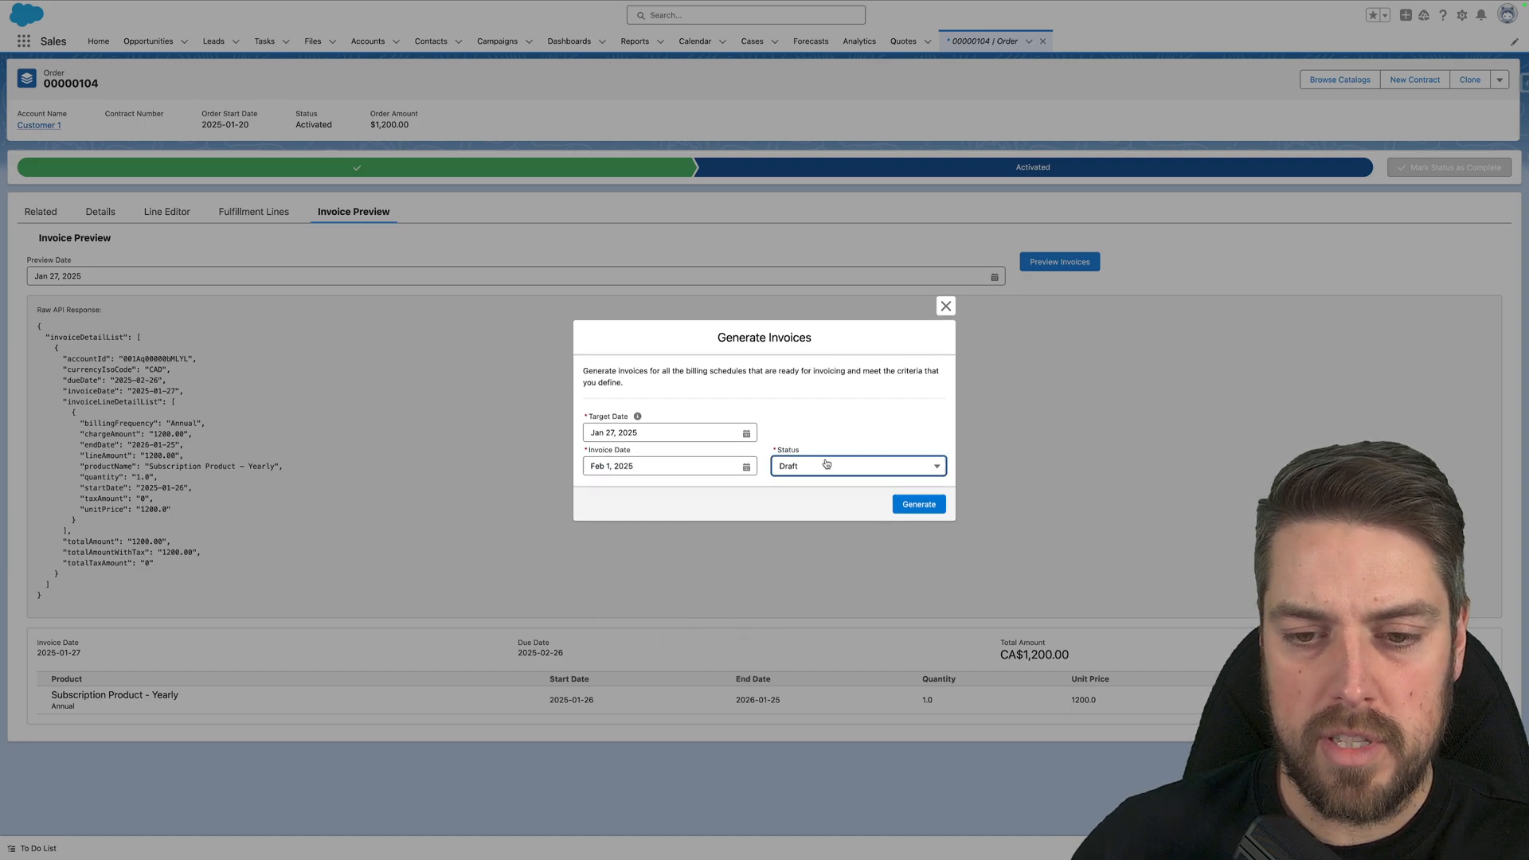
pyautogui.click(856, 465)
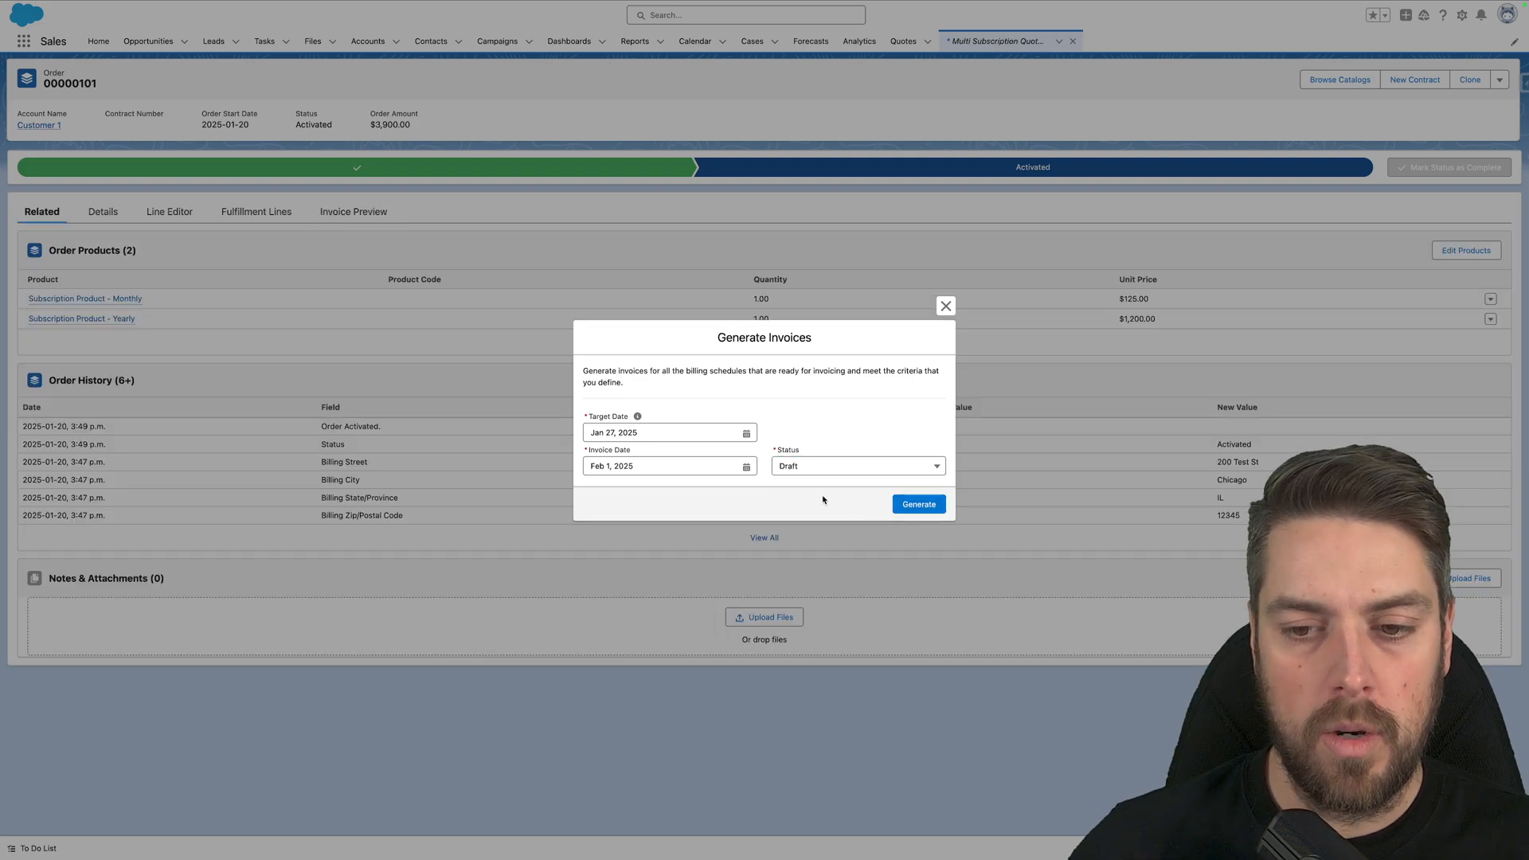
pyautogui.click(916, 504)
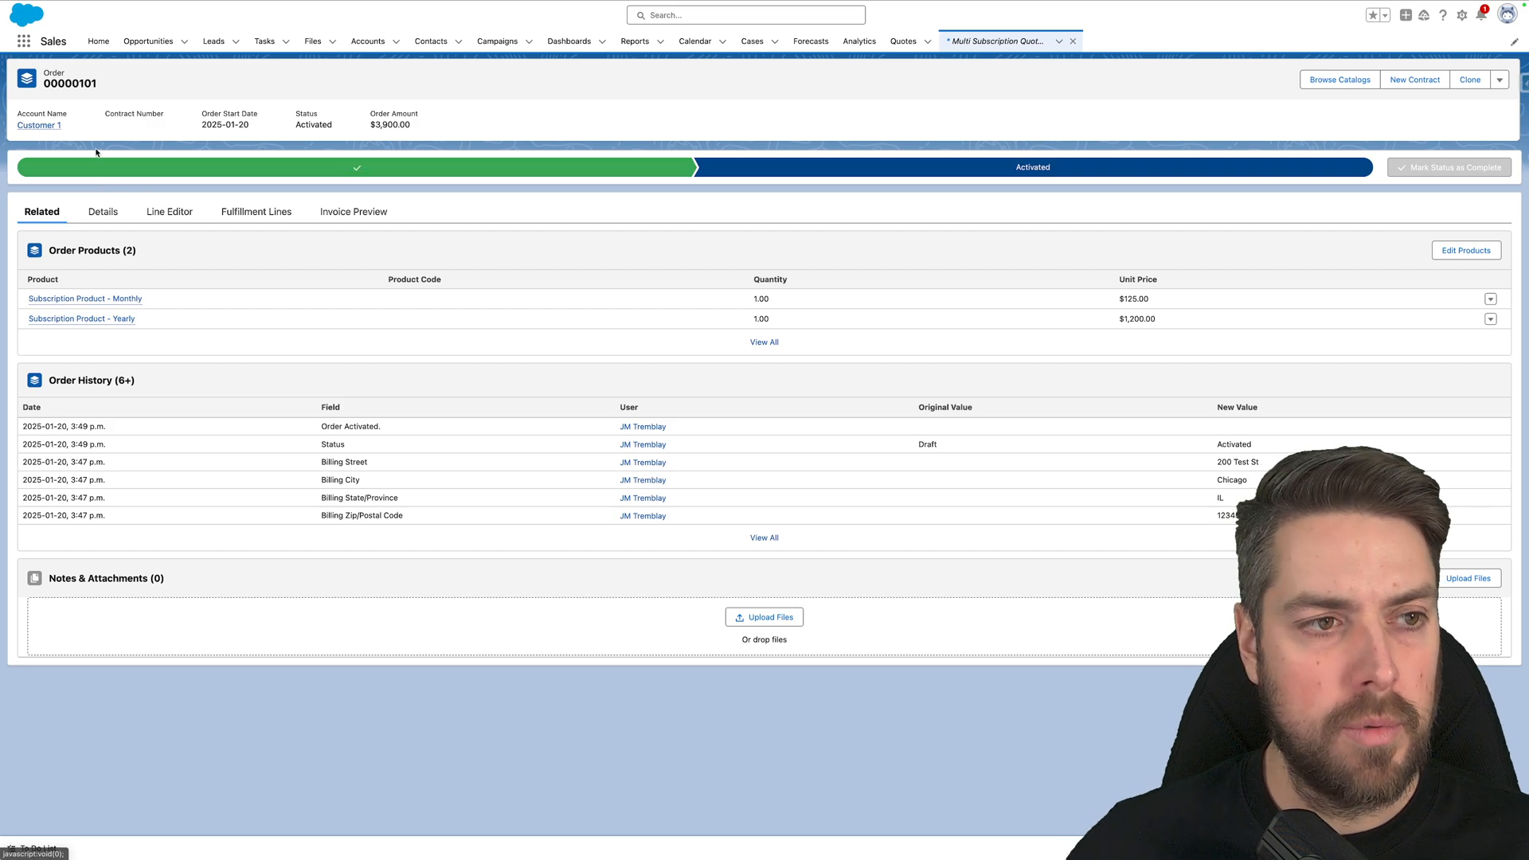
# Generate Customer 1's draft invoices with a Feb 1, 2025 invoice date
pyautogui.click(39, 125)
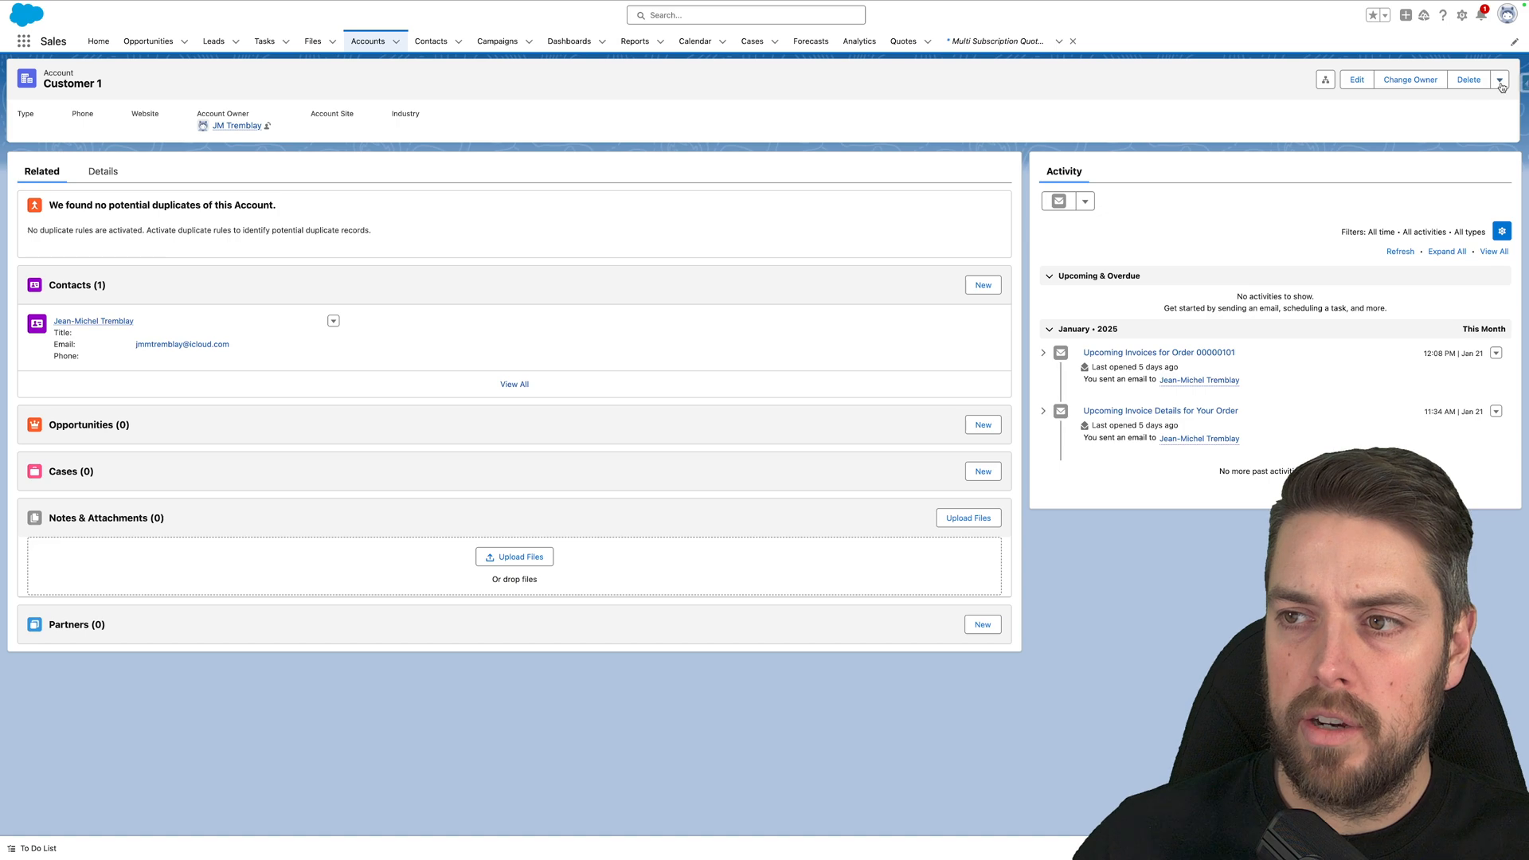
pyautogui.click(1500, 80)
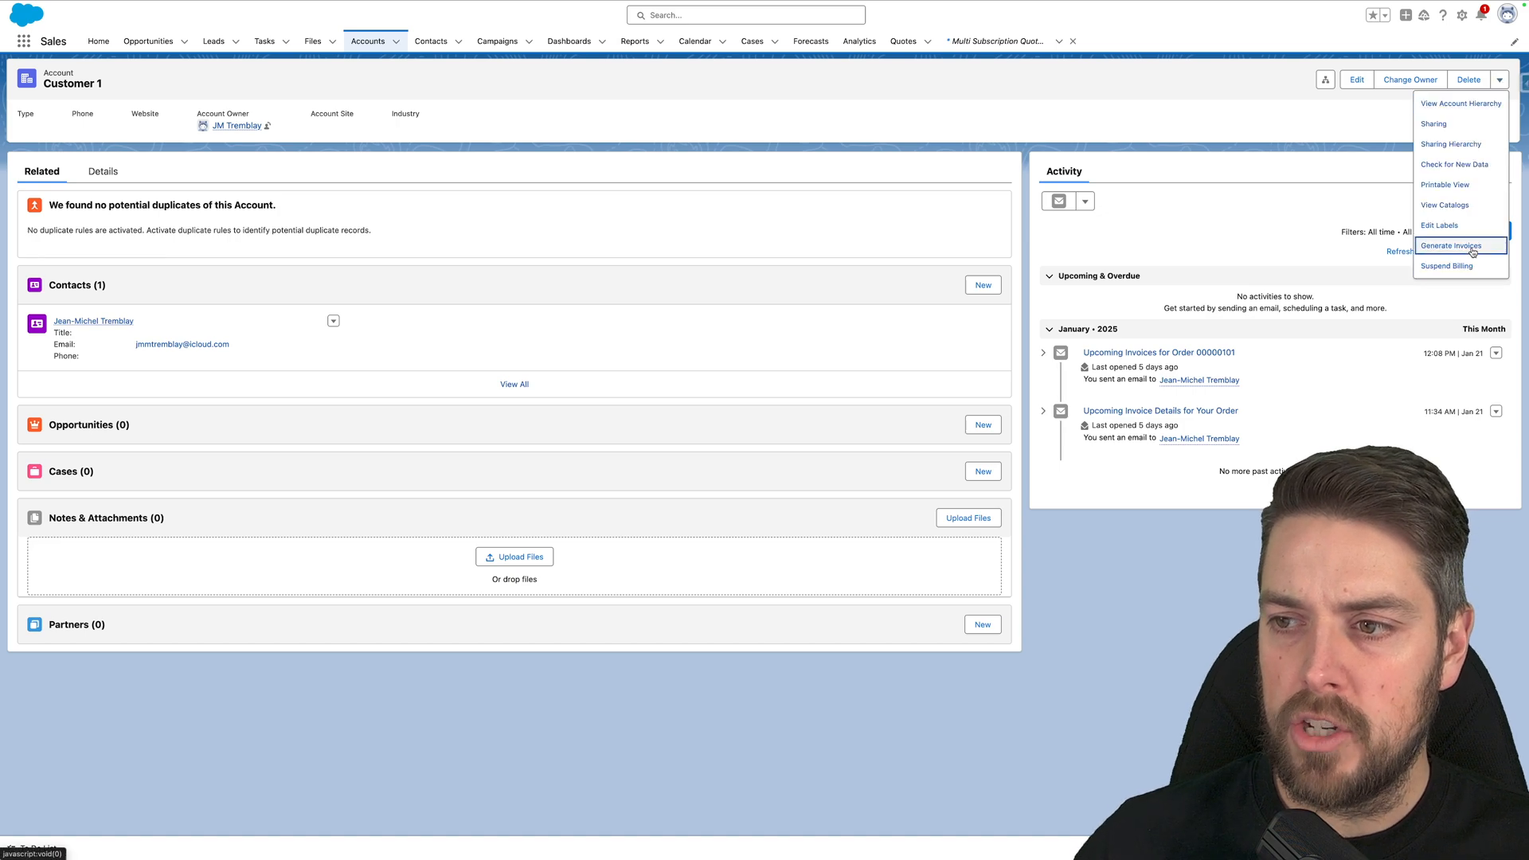
pyautogui.click(1451, 245)
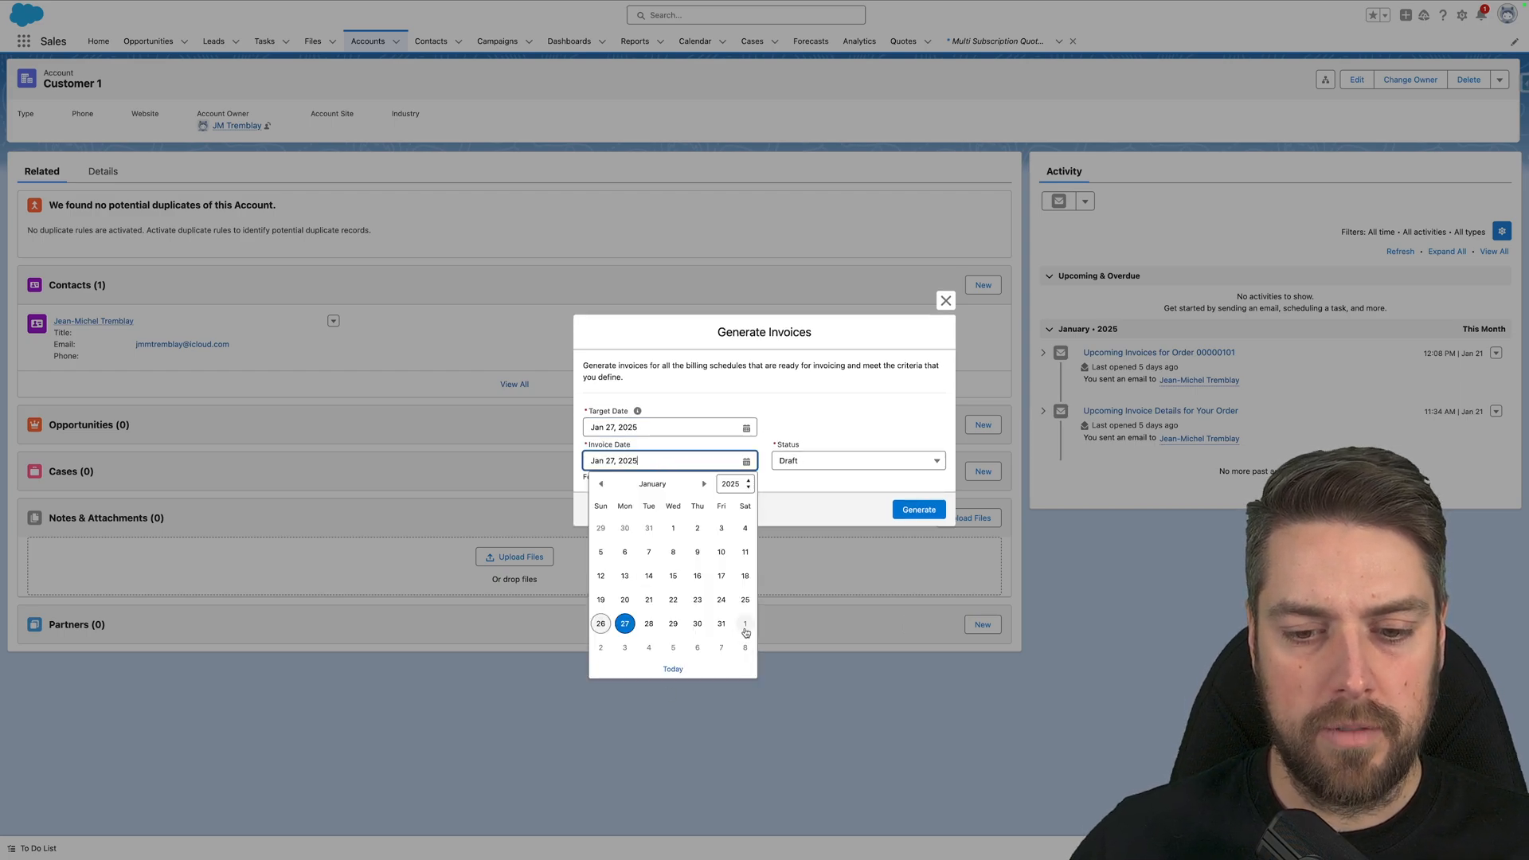
pyautogui.click(745, 625)
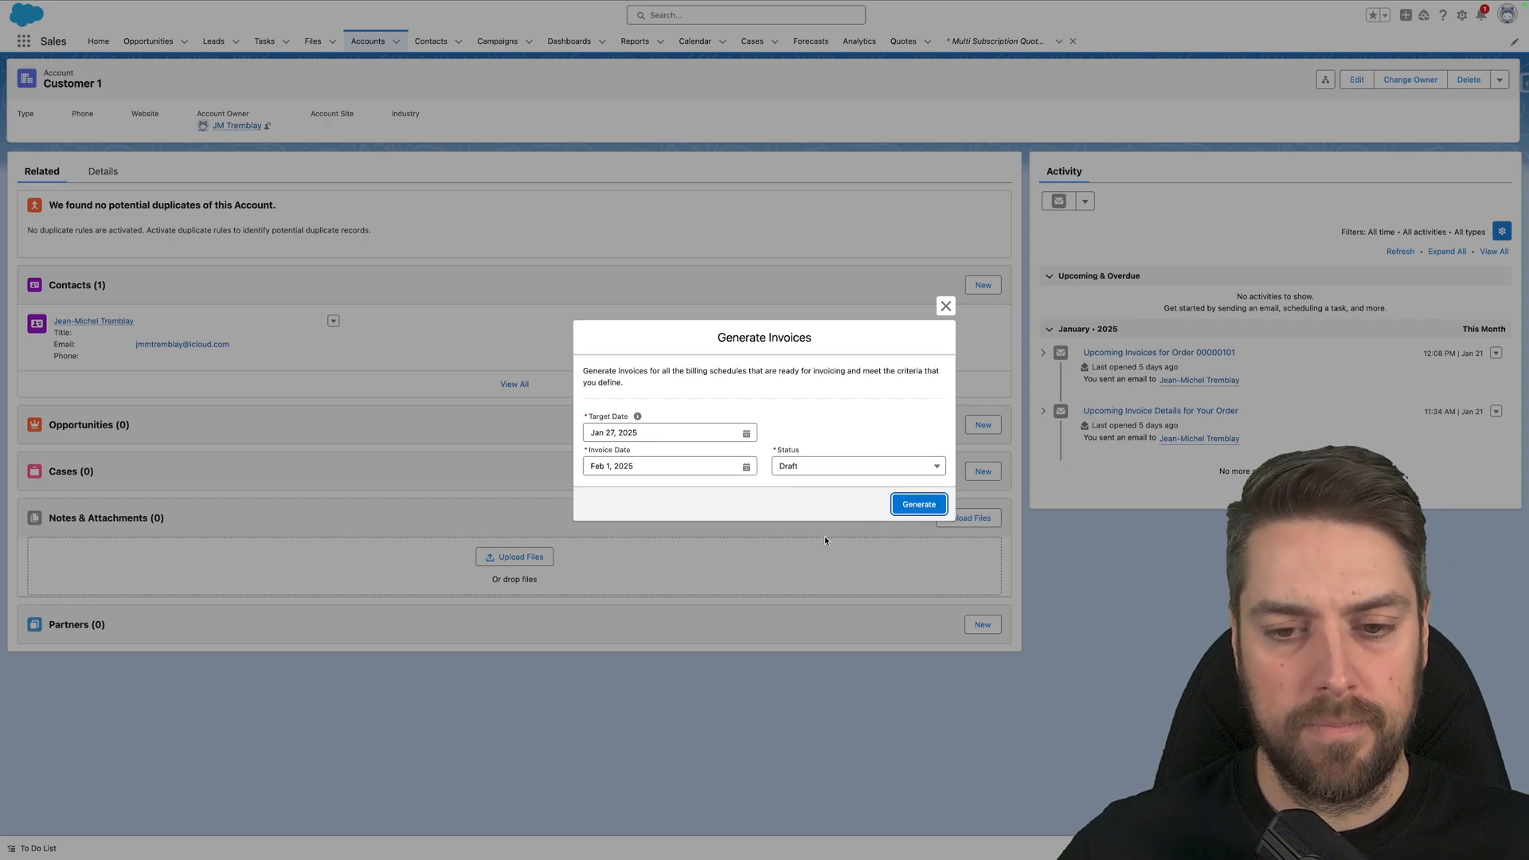
pyautogui.click(916, 504)
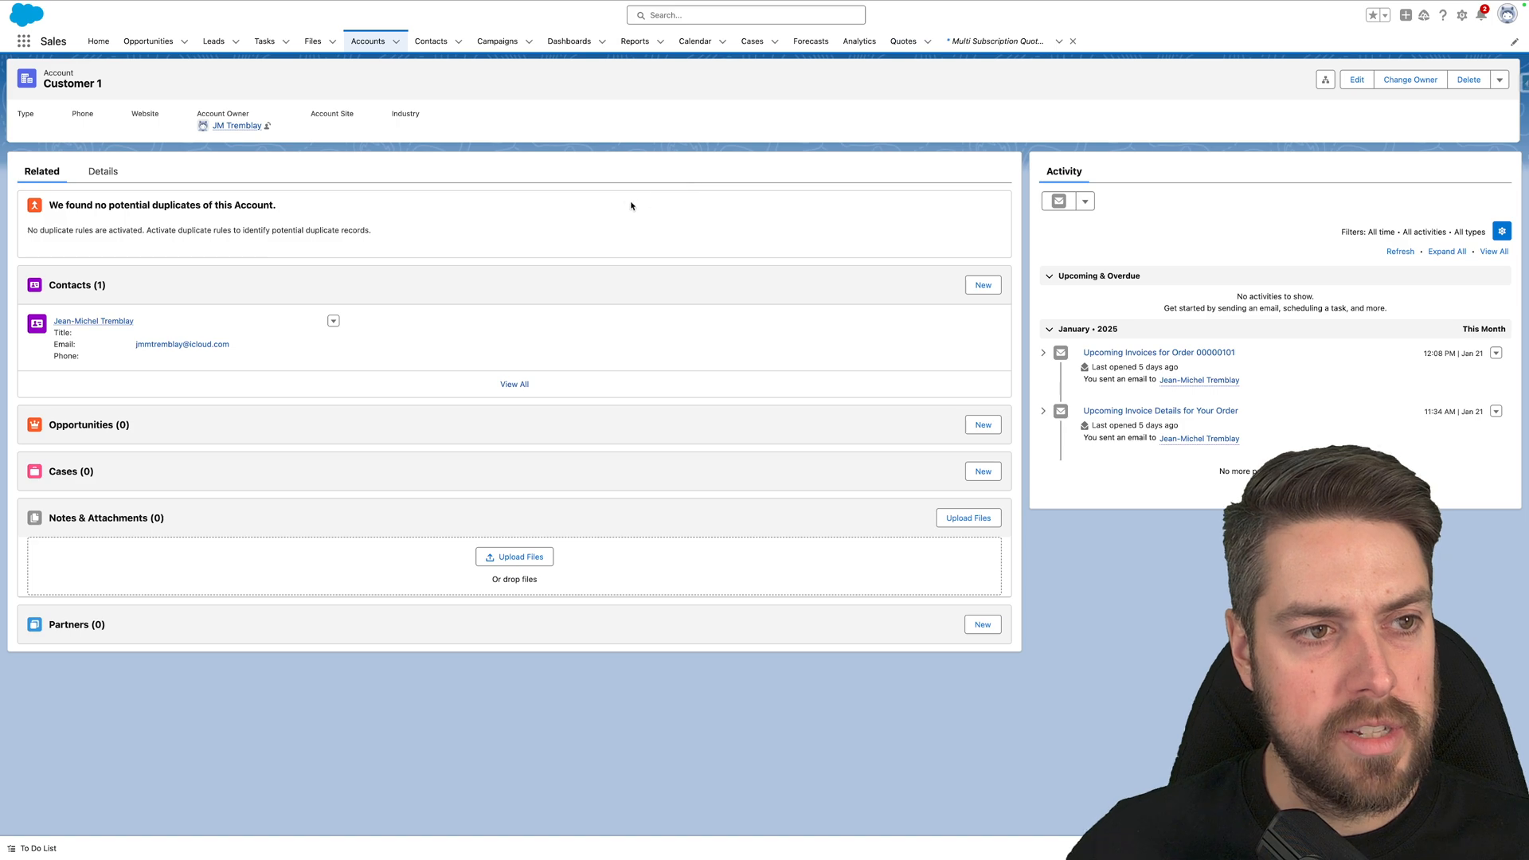
pyautogui.click(1478, 14)
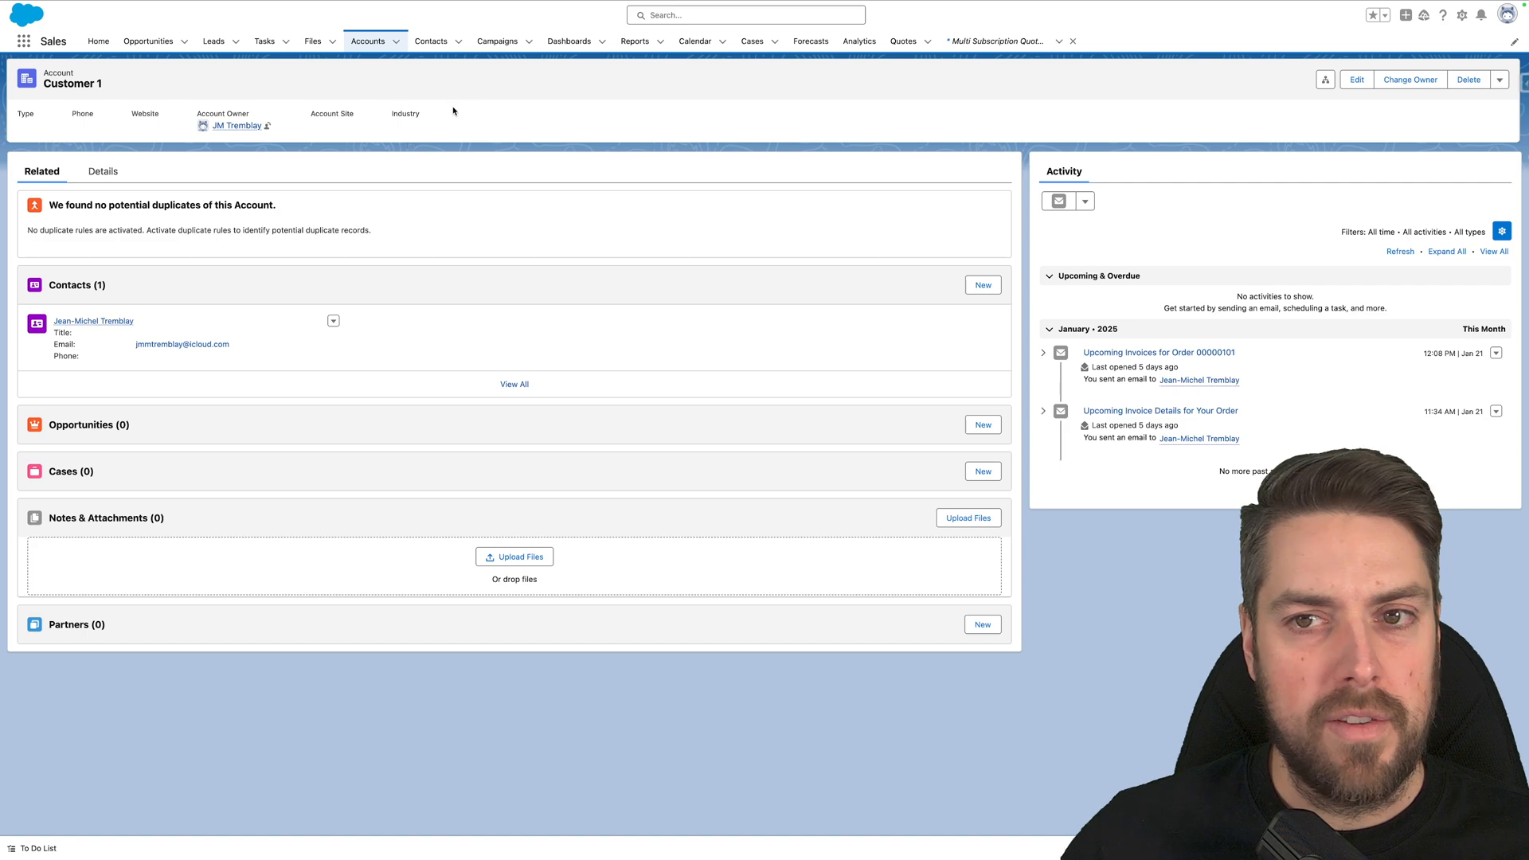
# From order 00000101, open draft invoice DOC-000000001 for Customer 1 ($1,325.00, dated 2025-02-01)
pyautogui.click(995, 41)
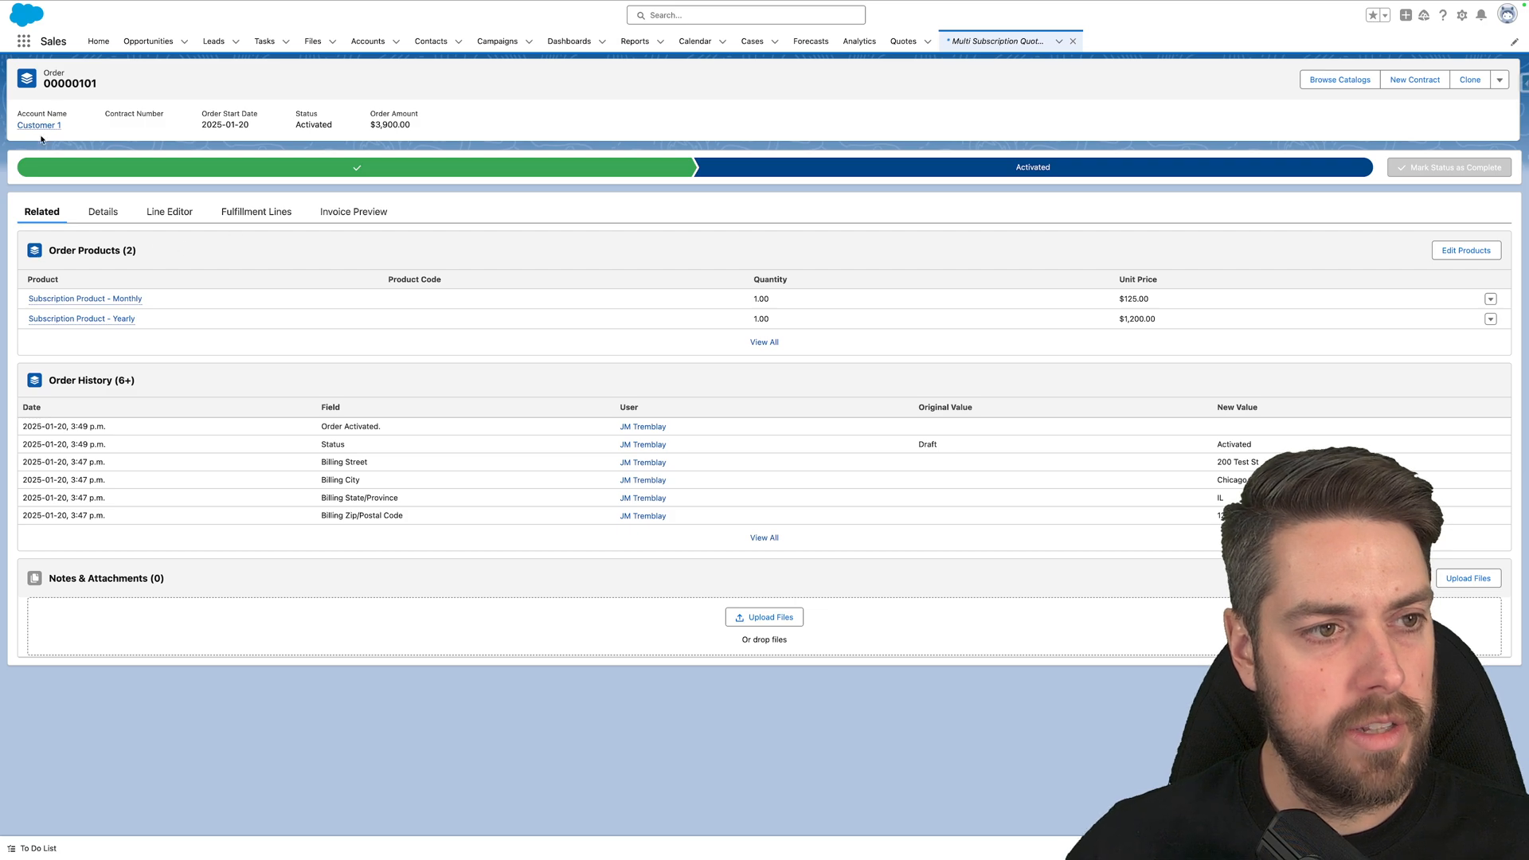
pyautogui.click(23, 40)
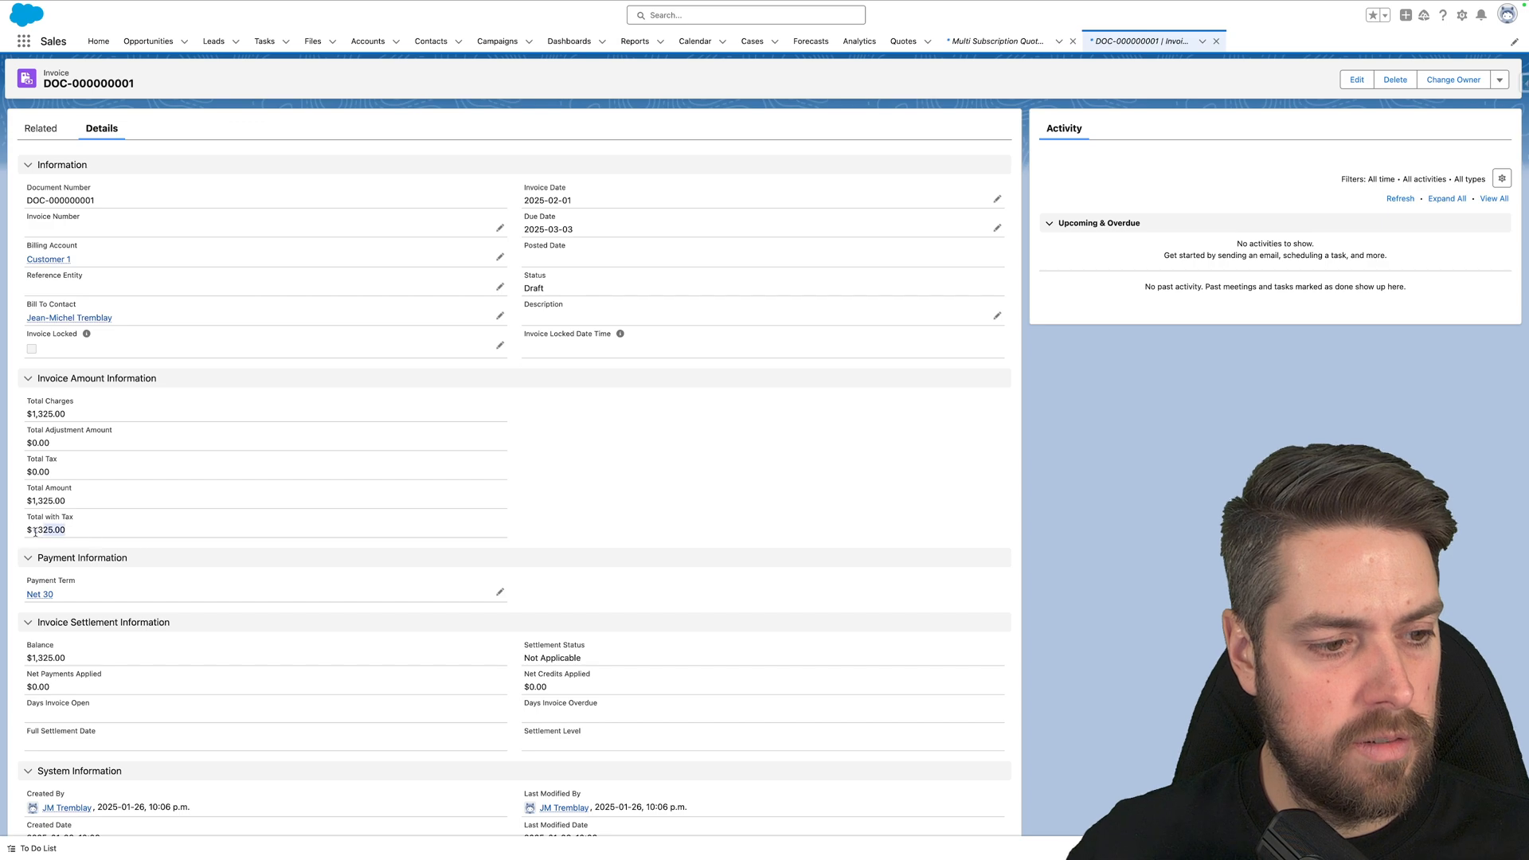
pyautogui.moveTo(264, 524)
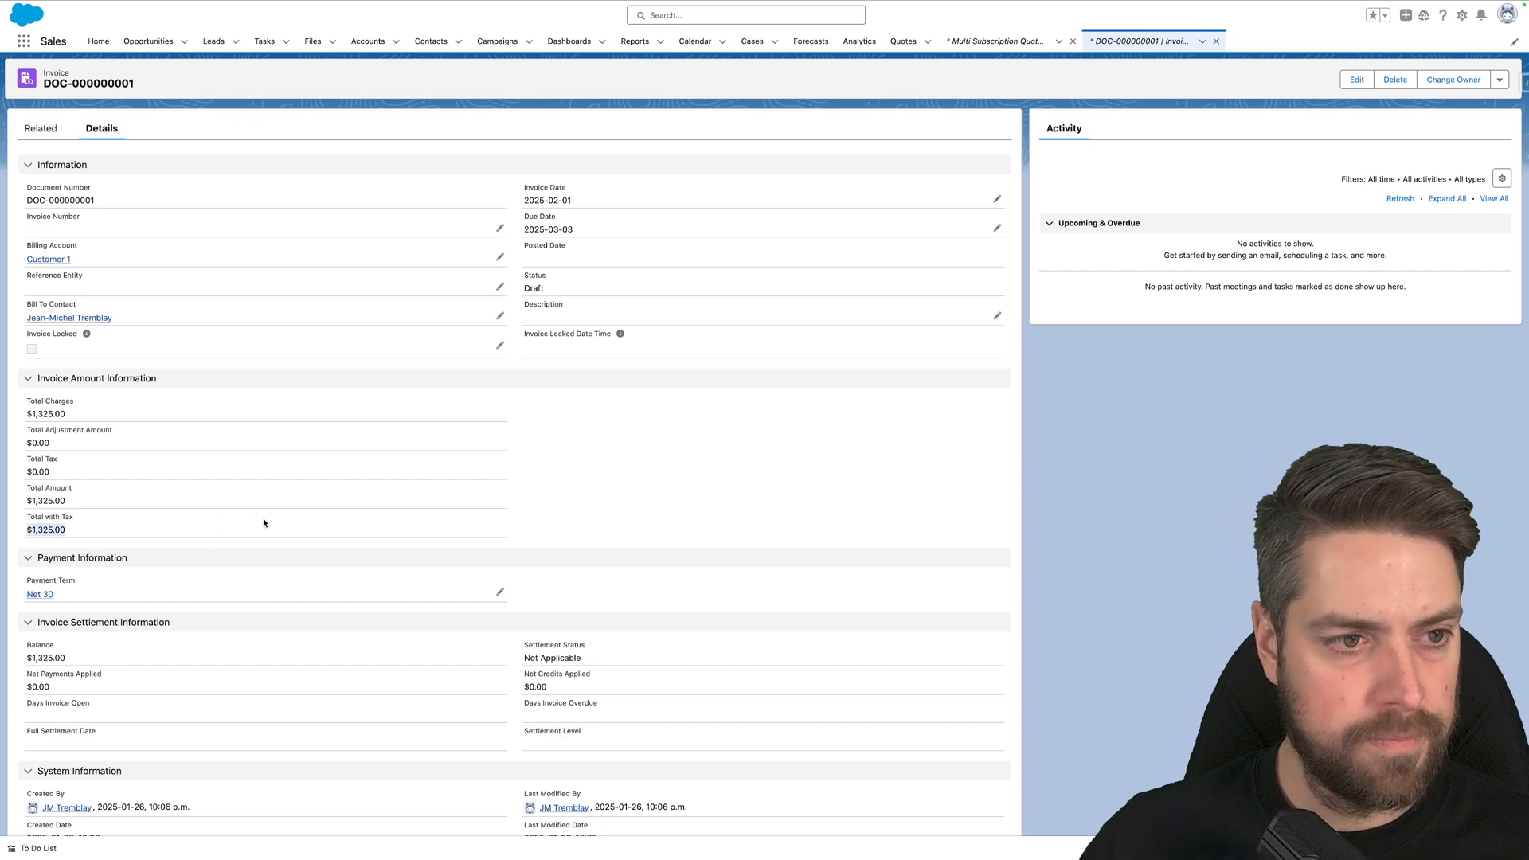